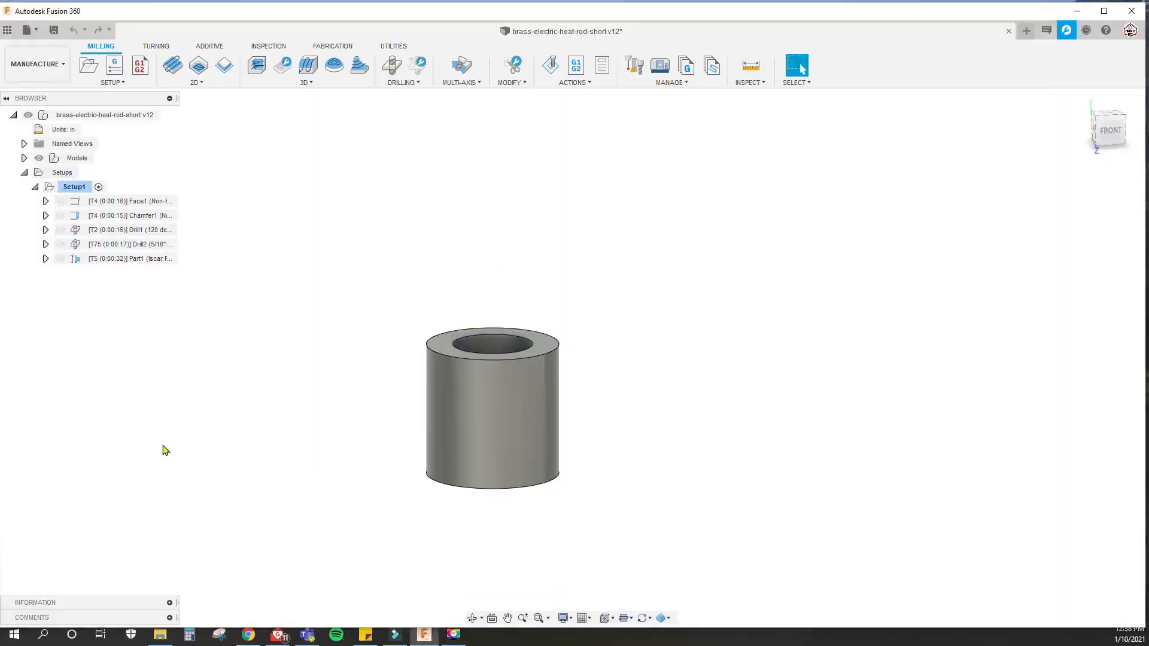
mouse_move(285, 372)
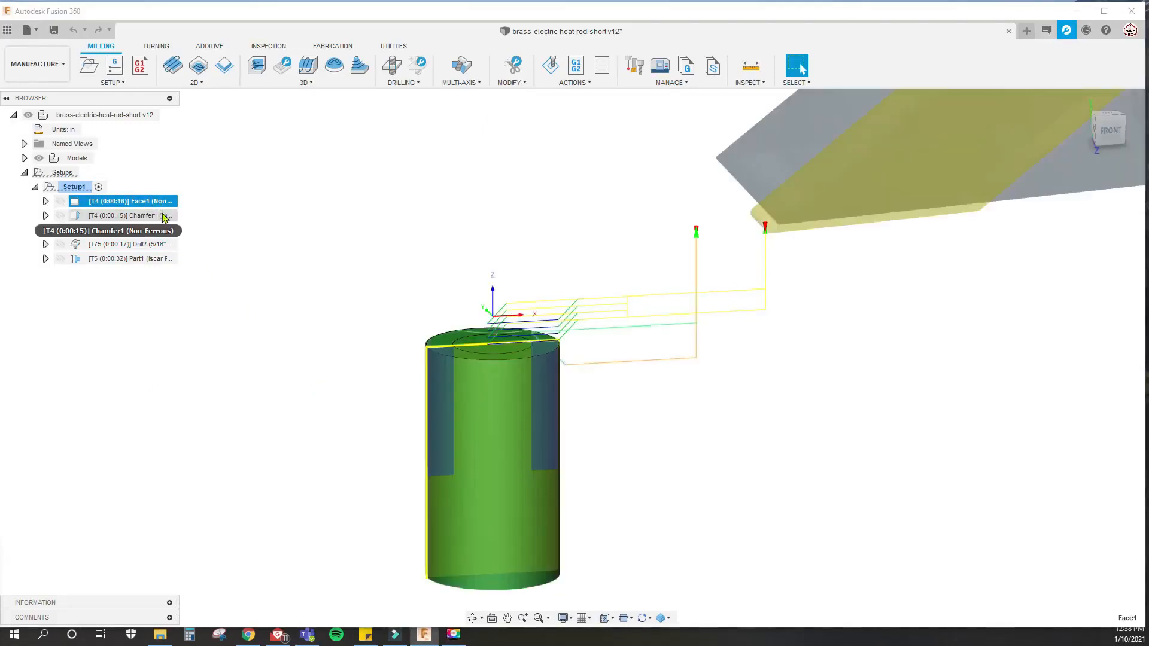
Step: Preview the Chamfer1, Drill2 and Part1 toolpaths, then bring up the document's tool library
left_click(128, 201)
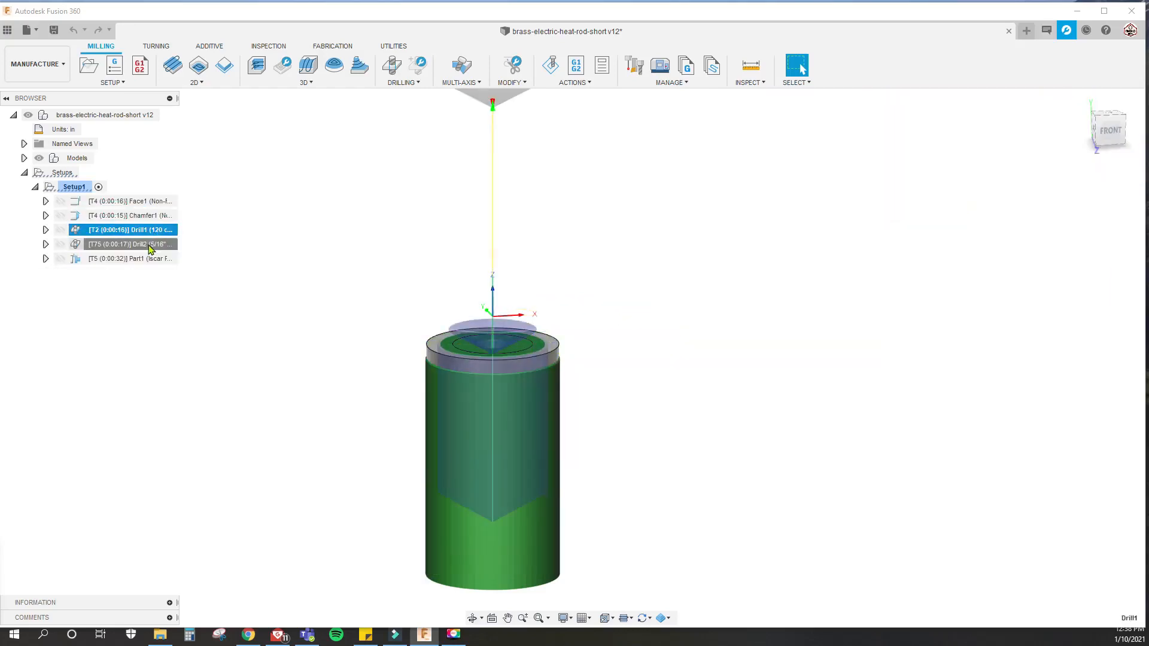
left_click(130, 244)
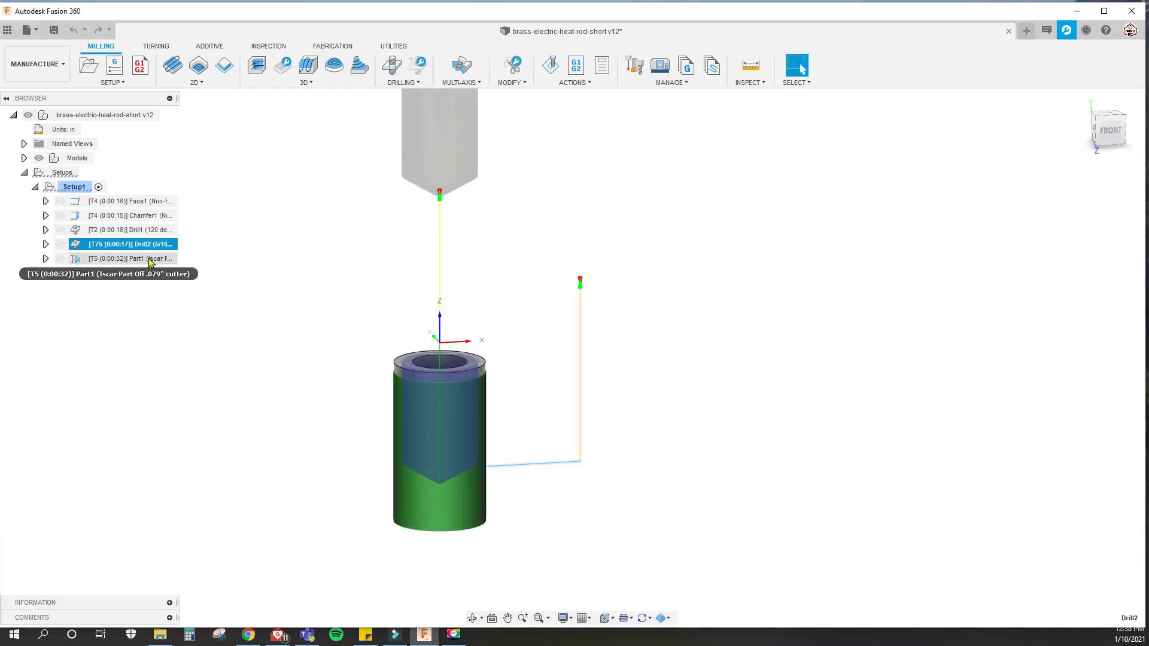
left_click(128, 244)
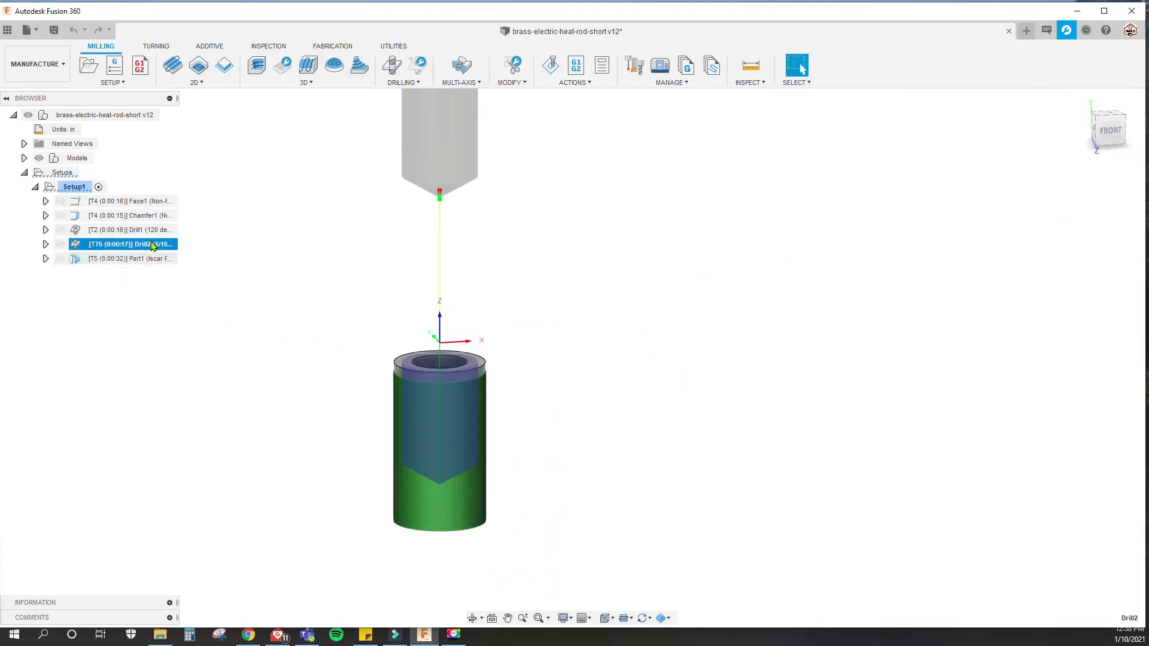
mouse_move(124, 244)
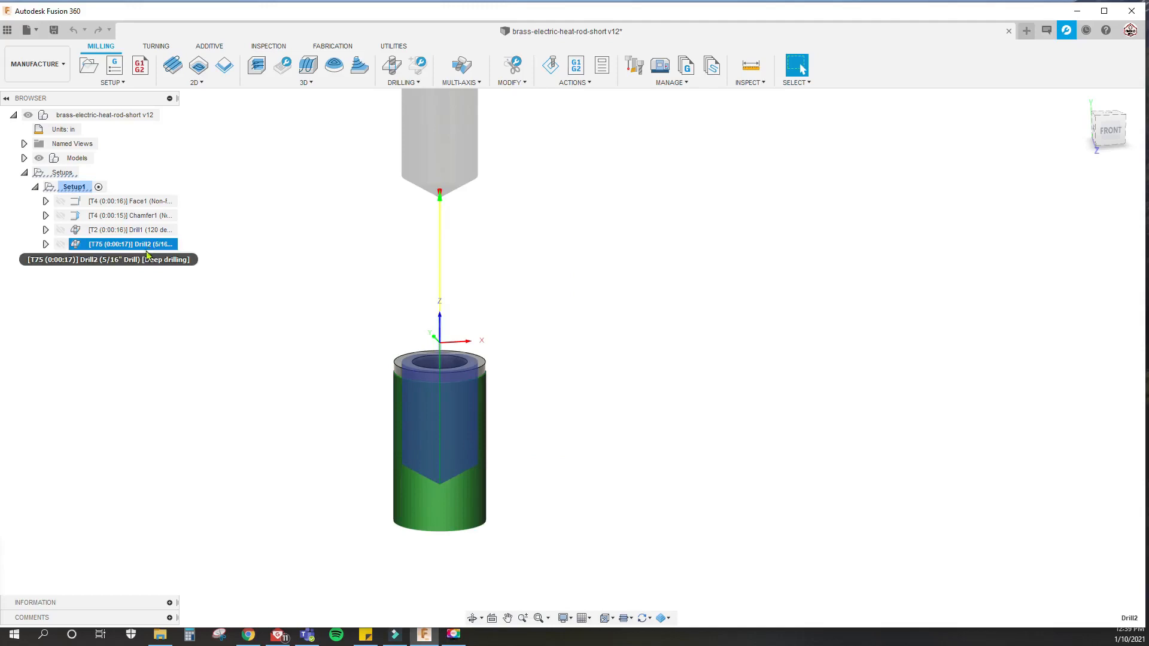
left_click(125, 258)
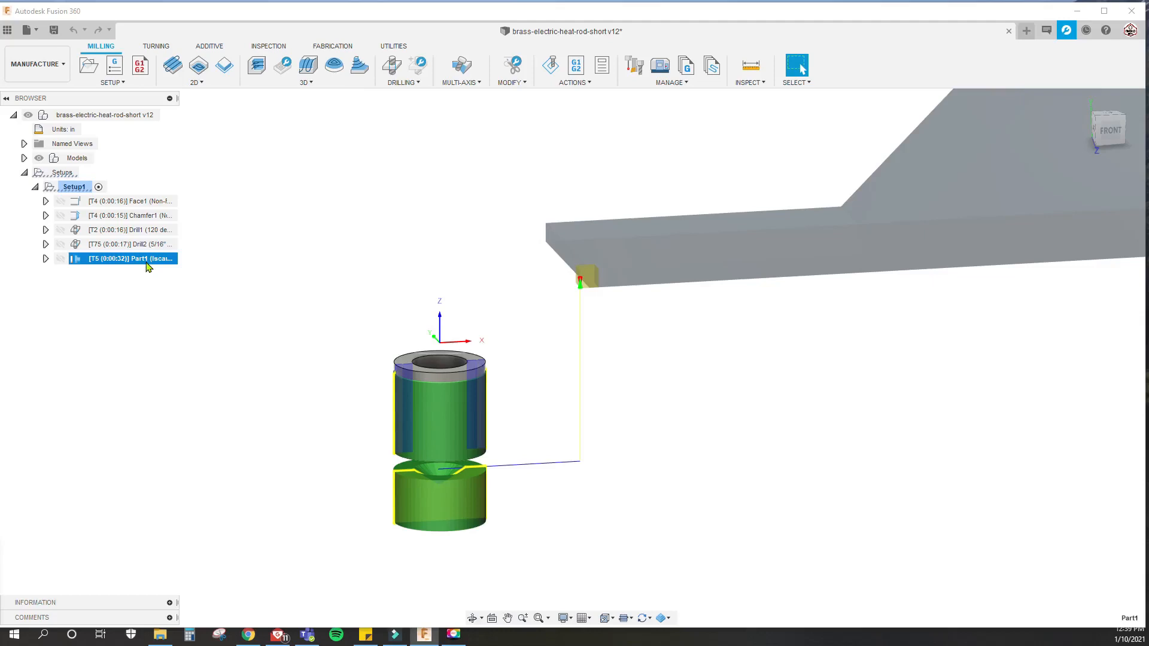
left_click(128, 244)
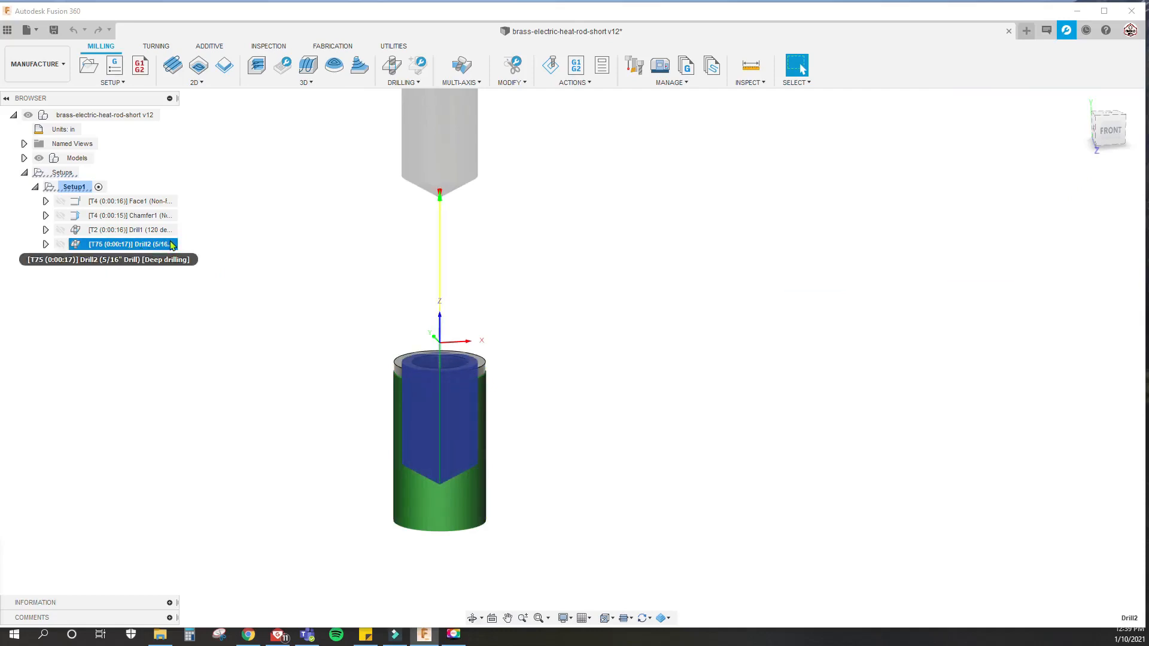
mouse_move(189, 241)
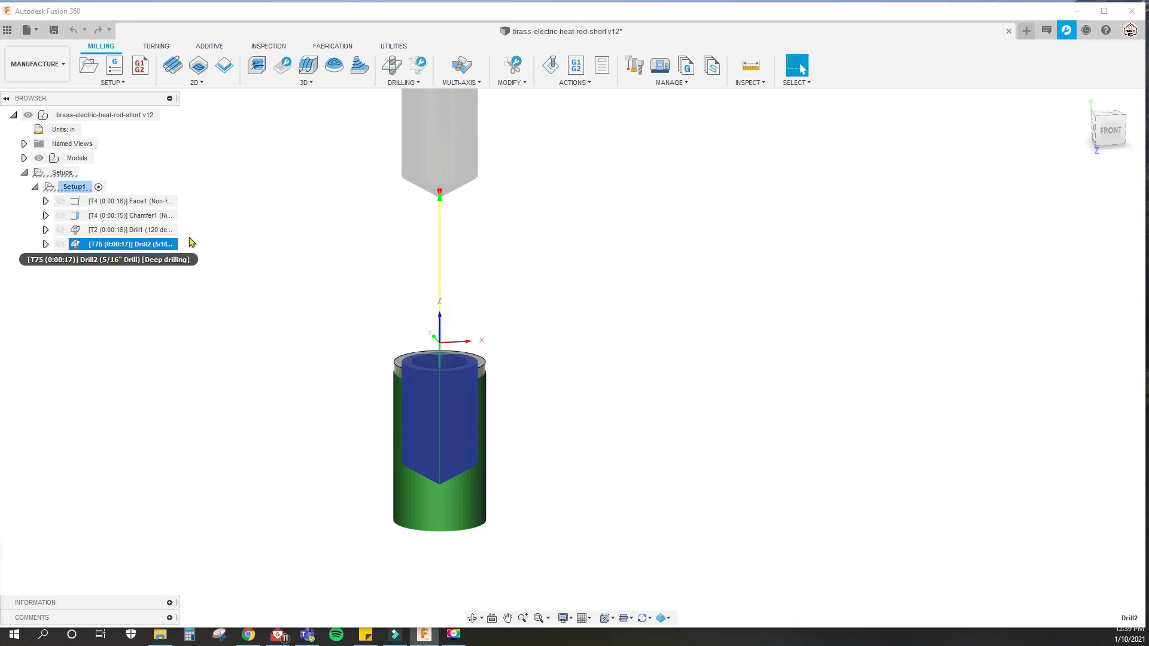
left_click(150, 46)
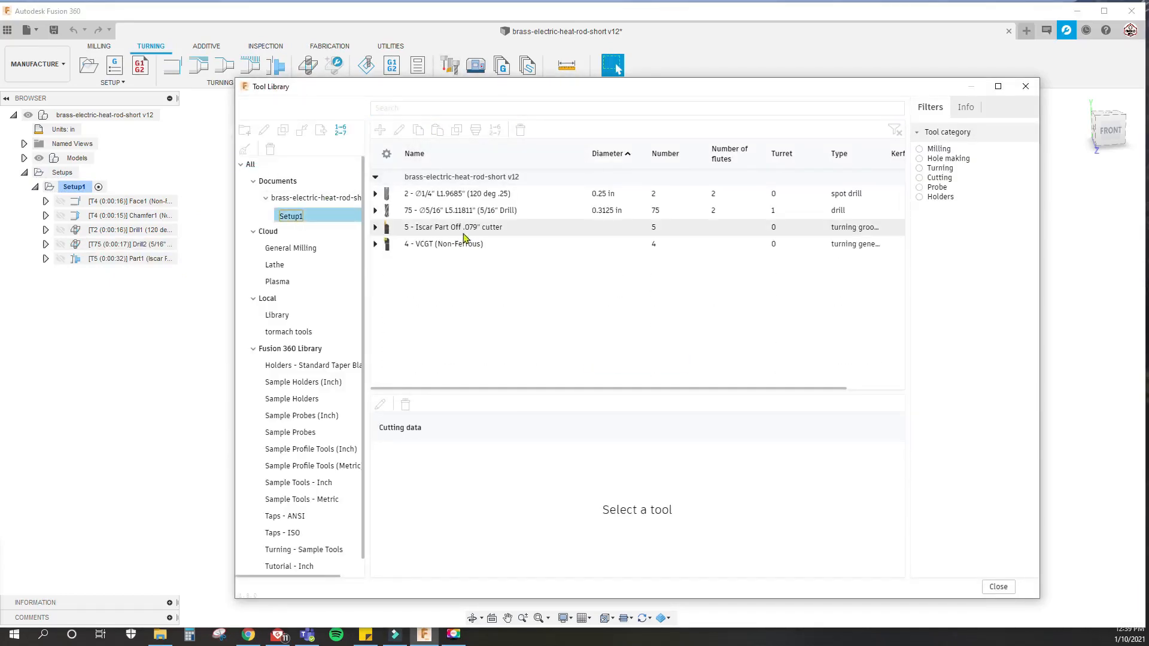
Step: Check the 5/16" drill's post processor turret, try 0 then 1, and cancel the edits
left_click(461, 210)
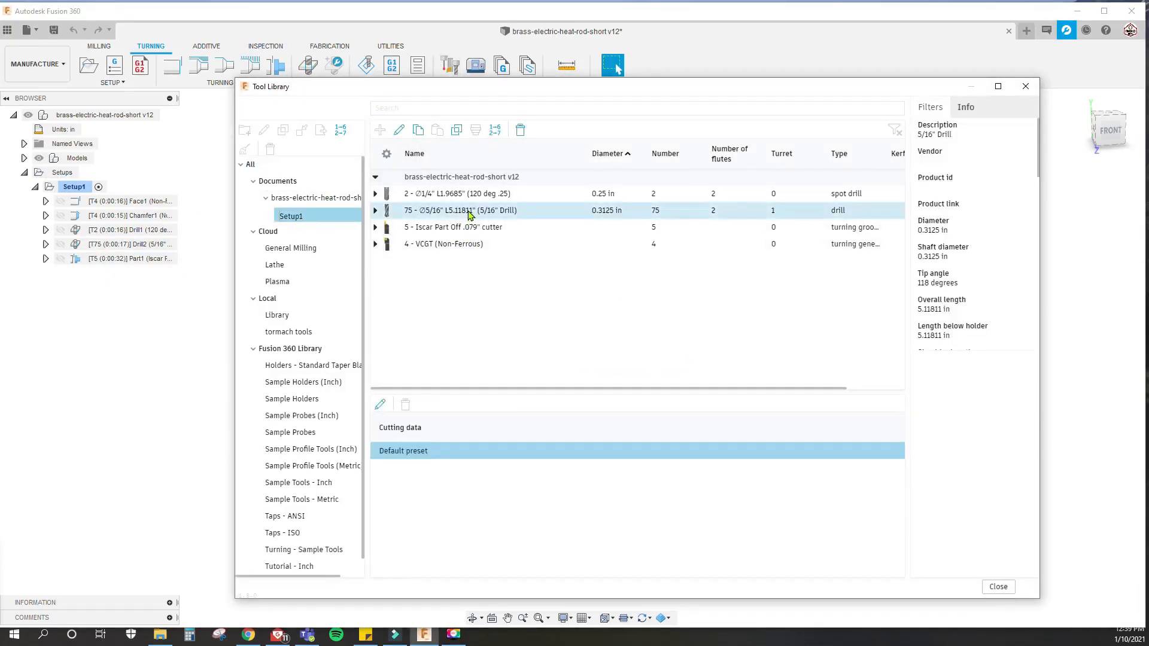
right_click(465, 210)
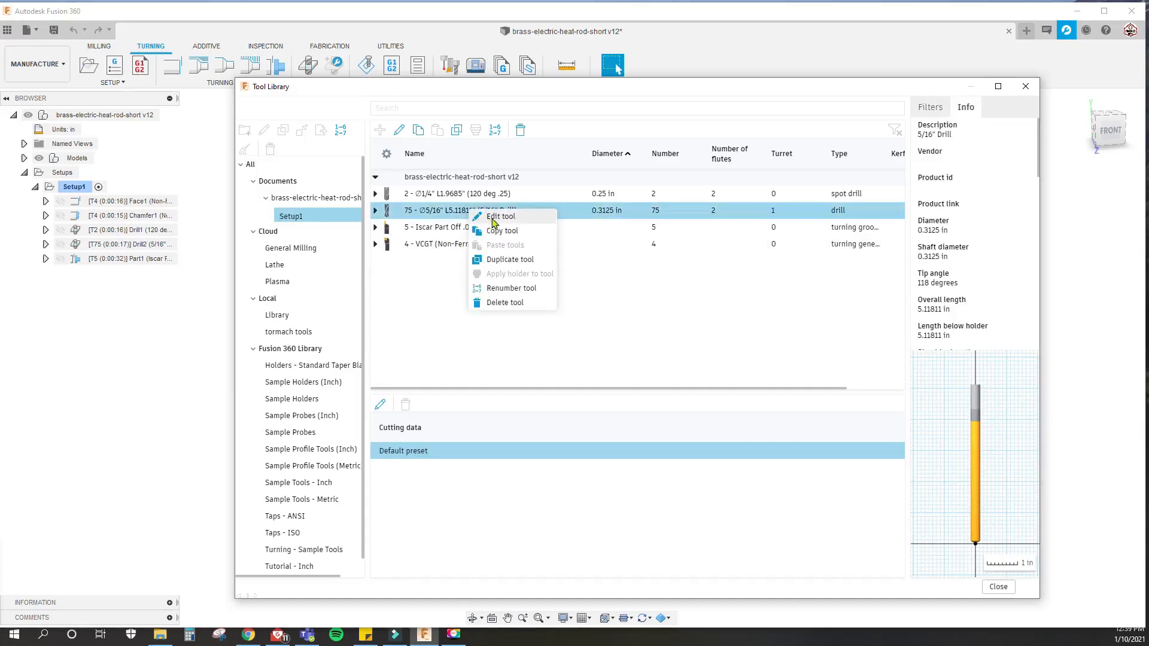
left_click(501, 216)
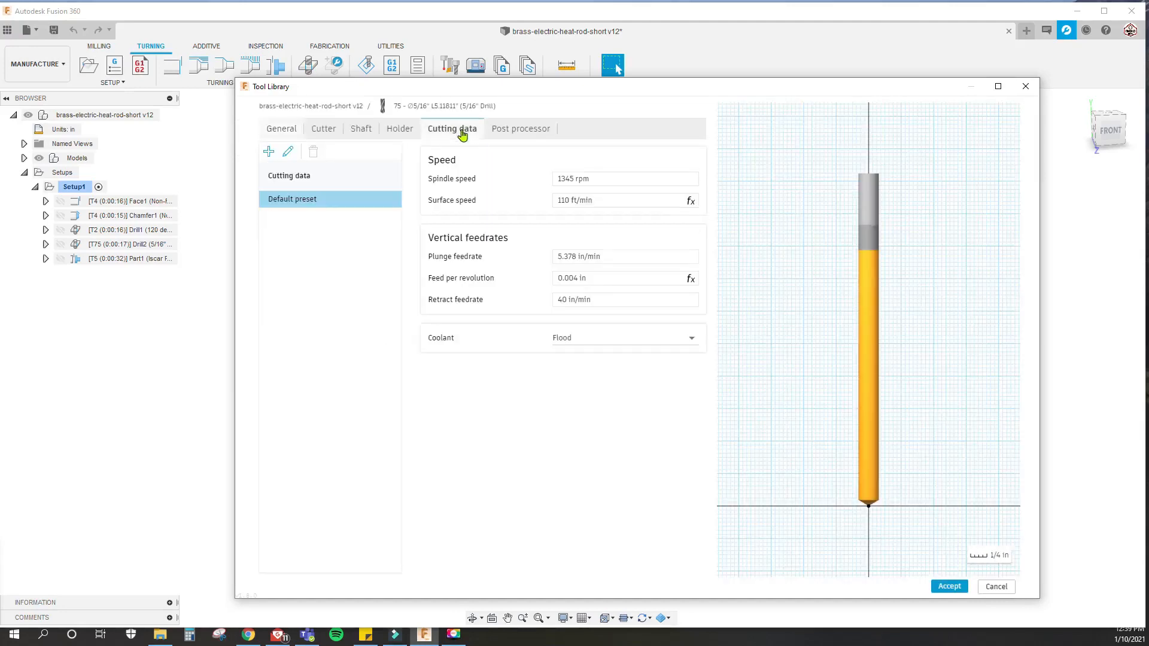
left_click(520, 129)
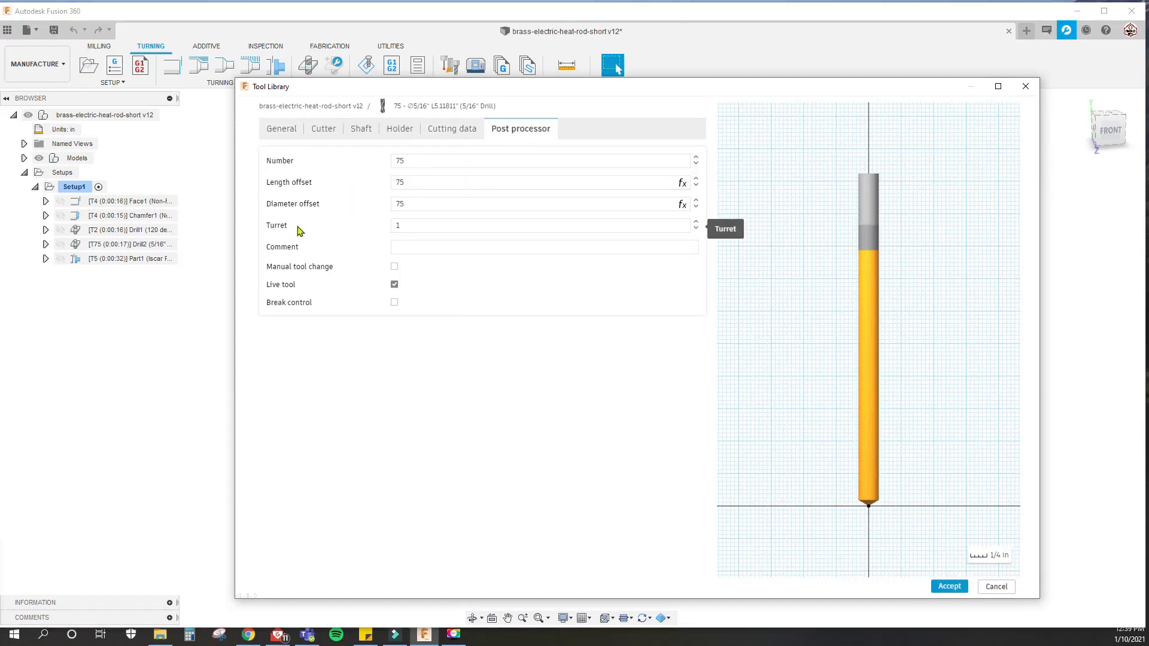
mouse_move(288, 229)
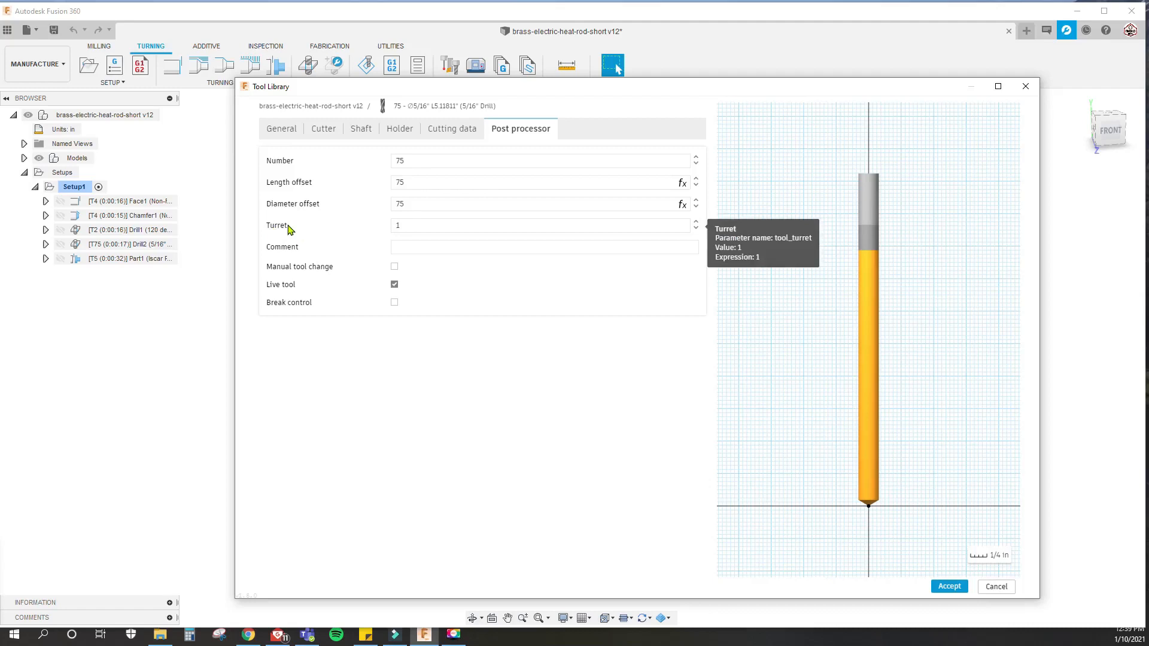
left_click(542, 225)
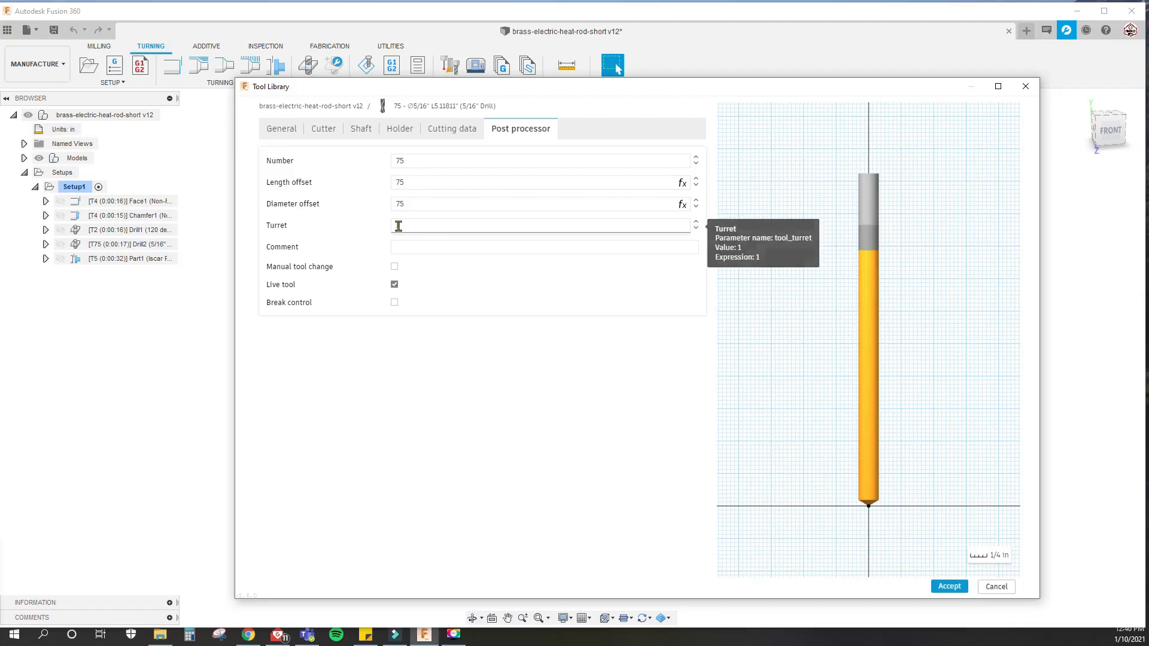
type("0")
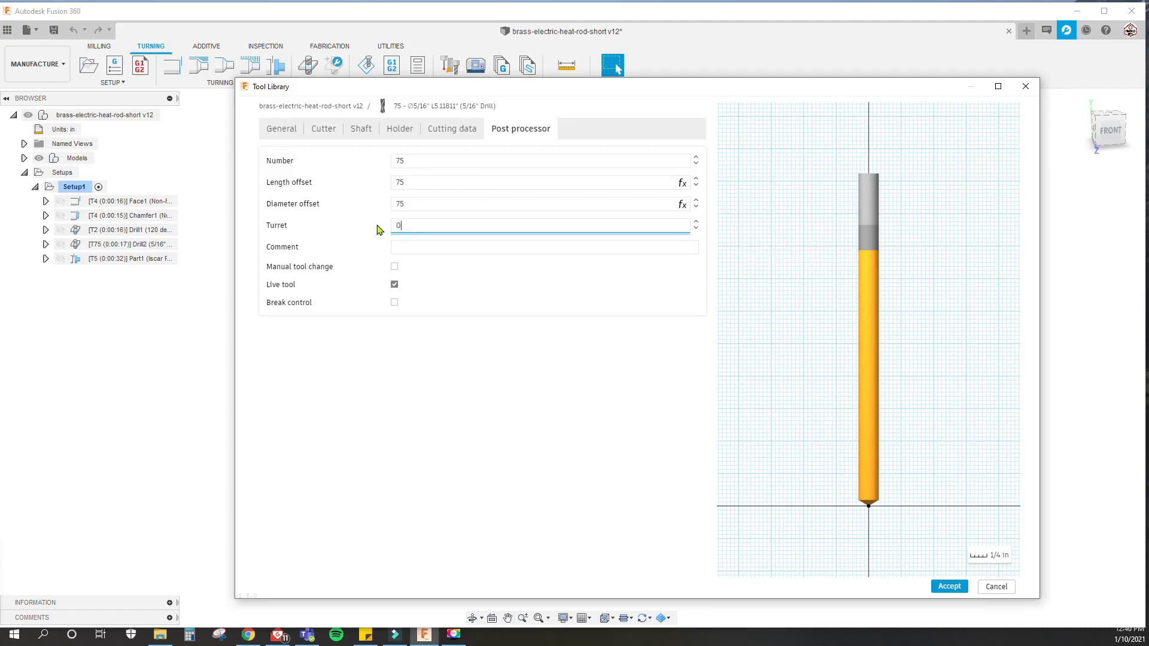
type("1")
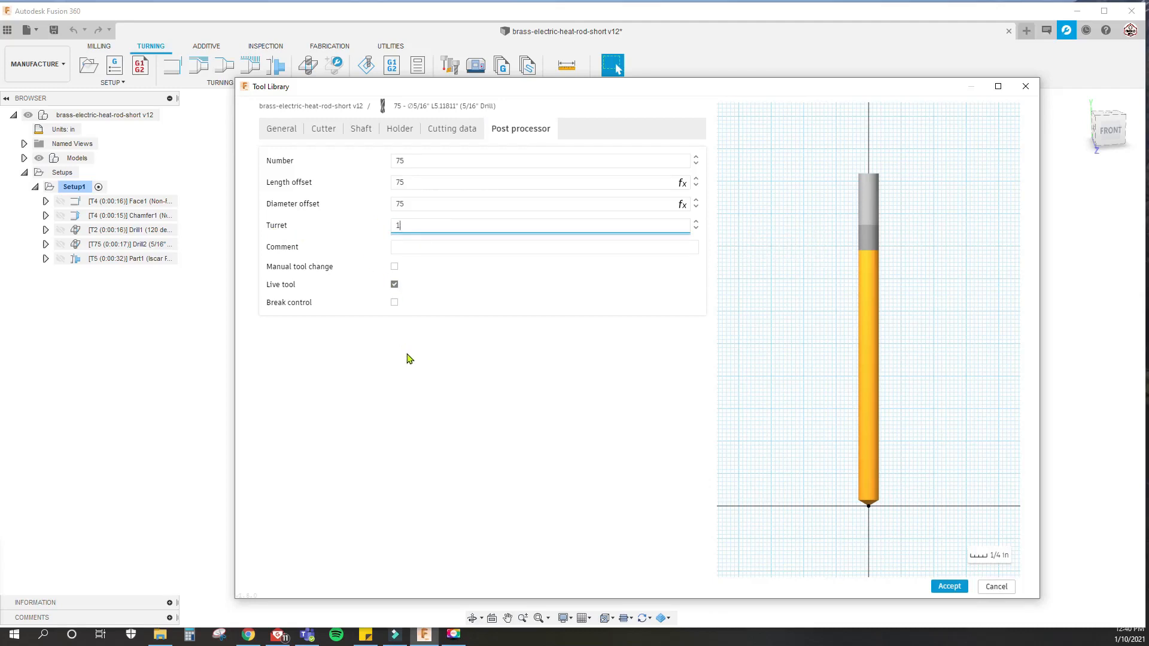
mouse_move(413, 327)
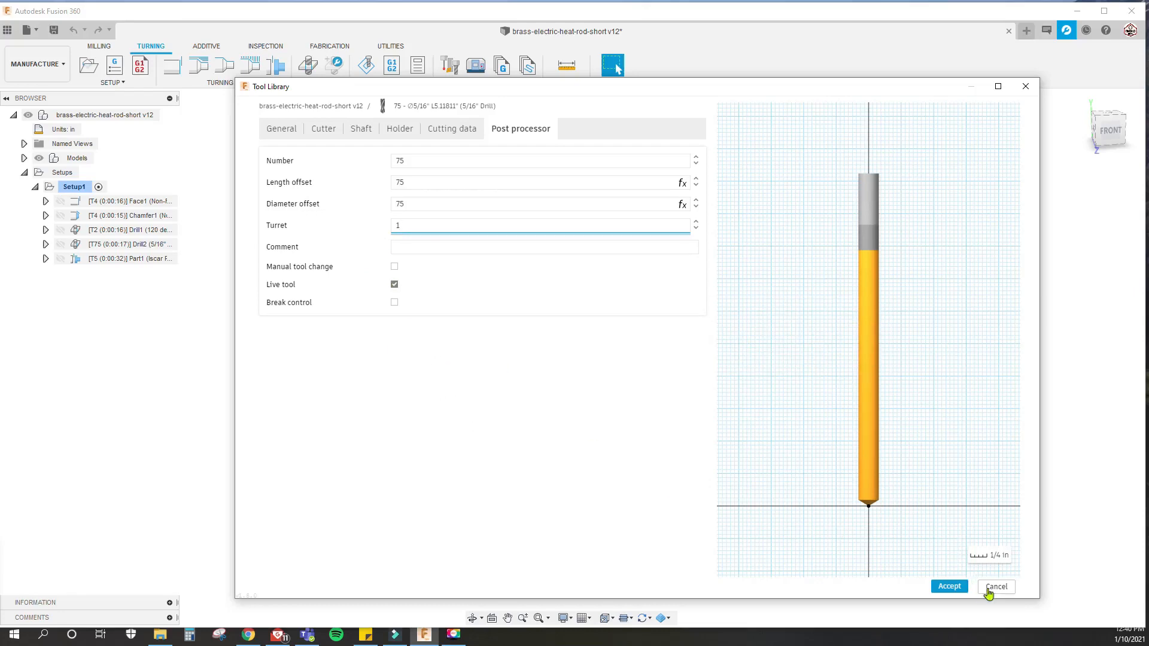
left_click(994, 586)
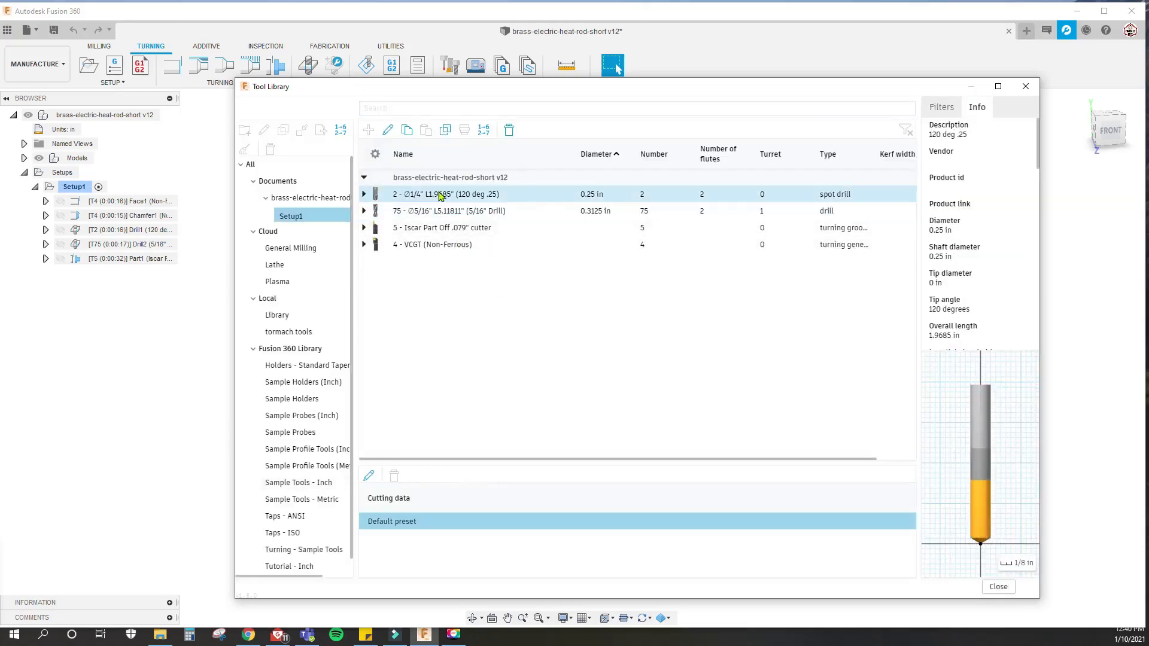
Step: Bring up the spot drill's actions, then close the tool library
right_click(444, 194)
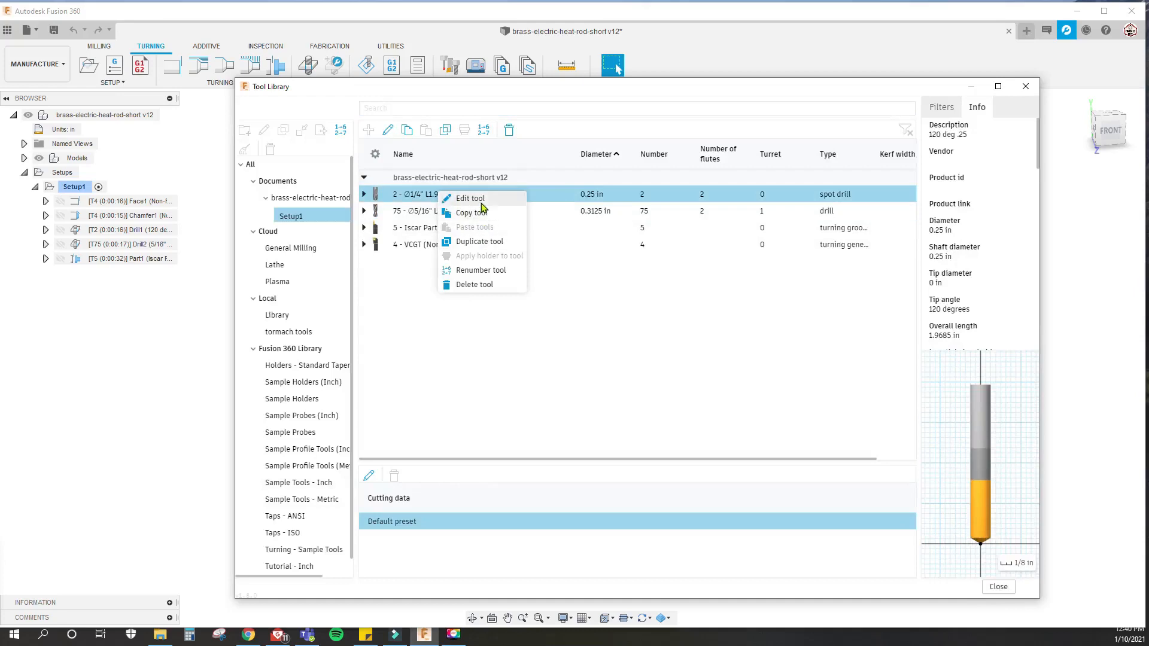
left_click(469, 198)
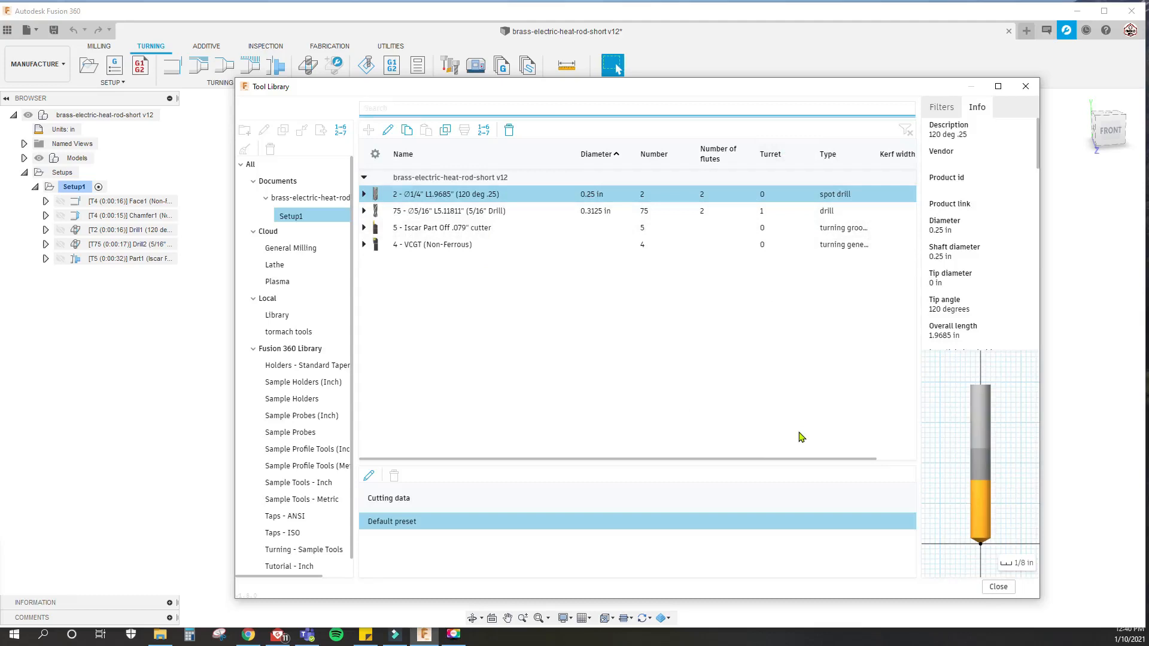
left_click(996, 586)
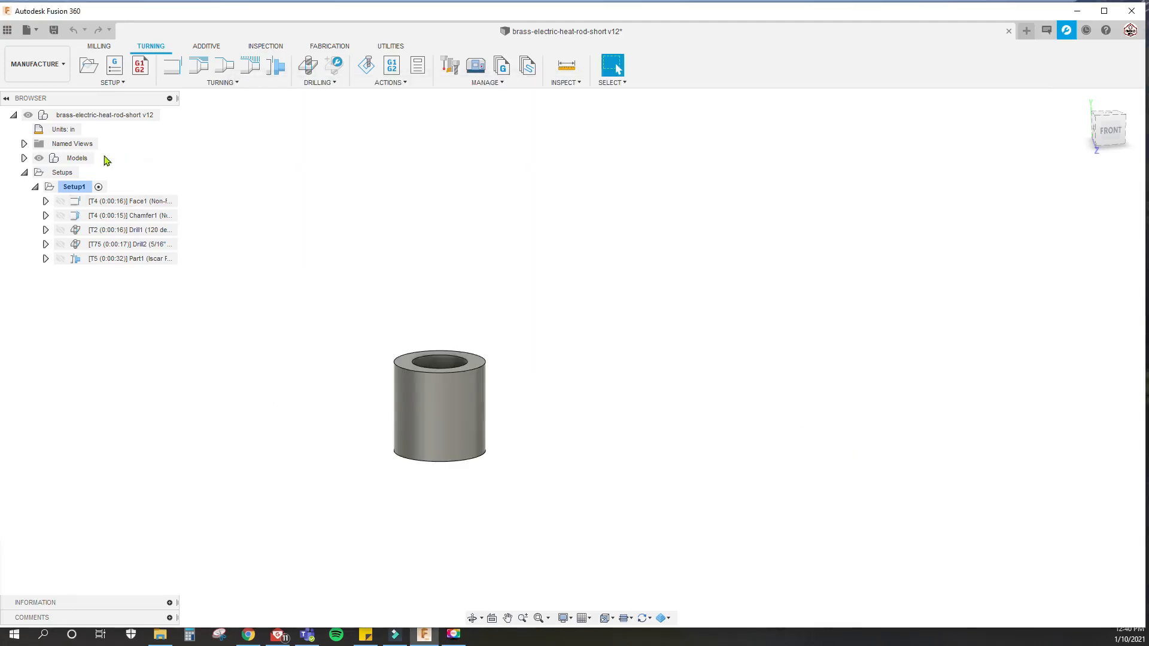
mouse_move(315, 179)
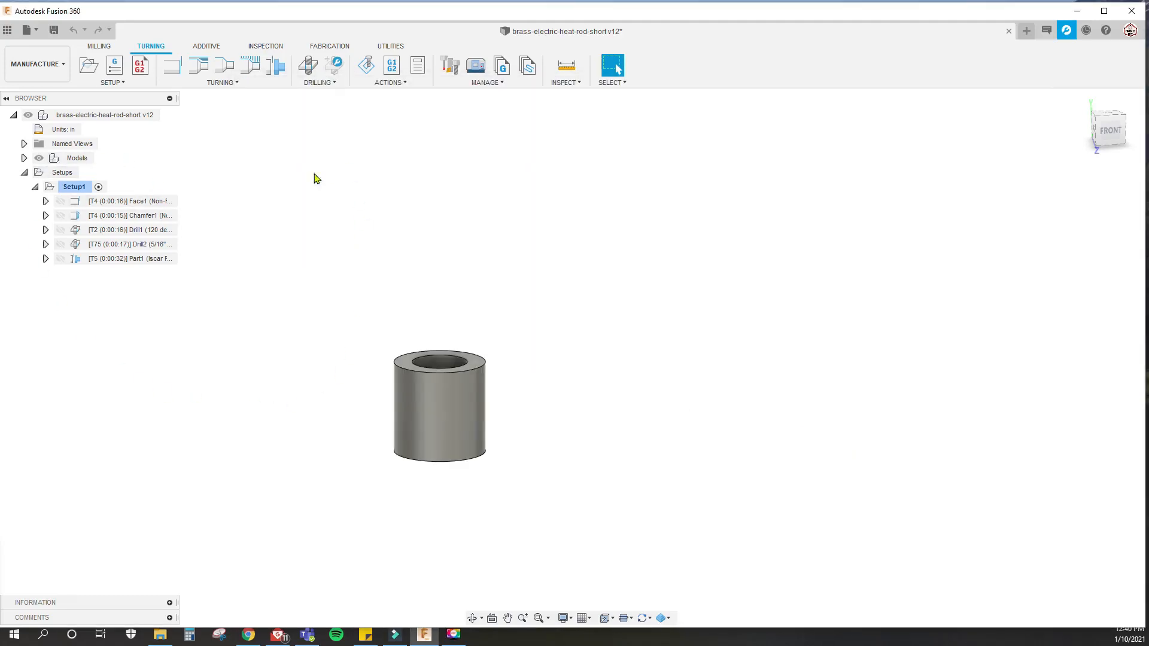
mouse_move(294, 219)
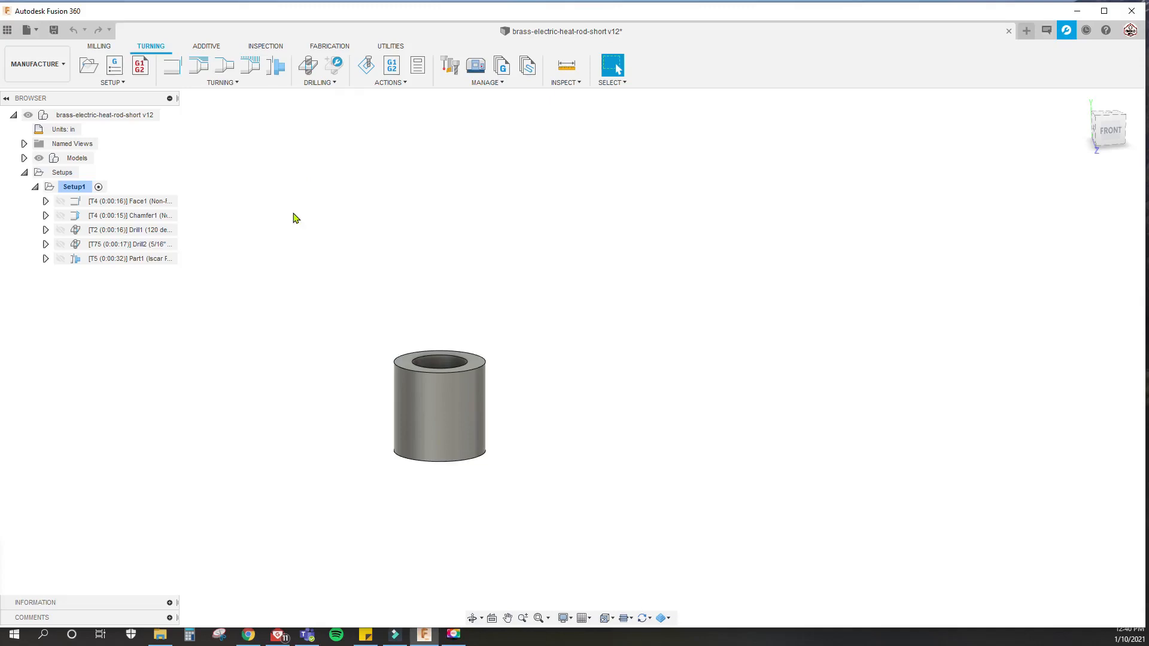
mouse_move(373, 214)
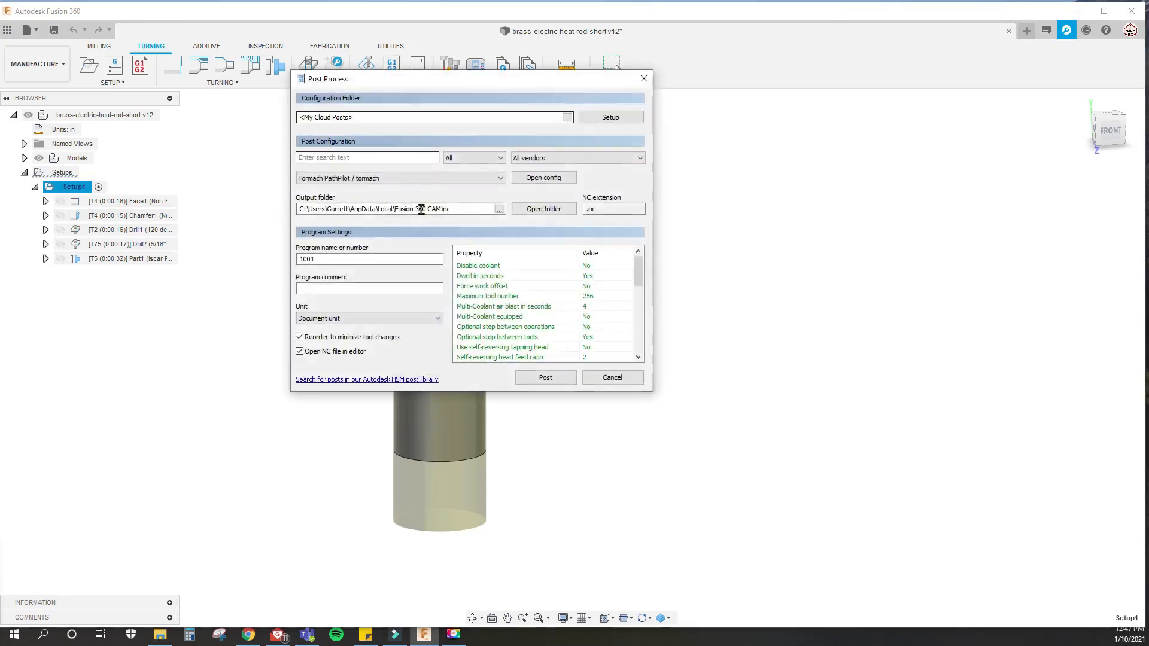
Step: Select the FANUC OT TurningTEST Miyano-Turning-B-Axis configuration and post the toolpaths
left_click(399, 178)
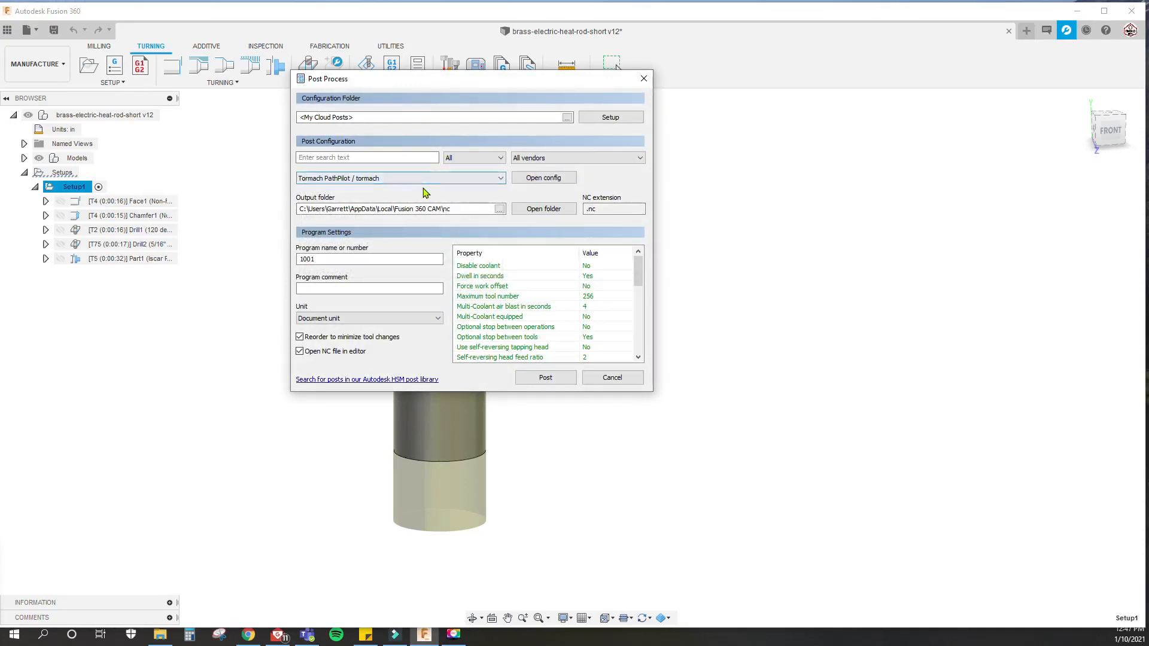
left_click(399, 177)
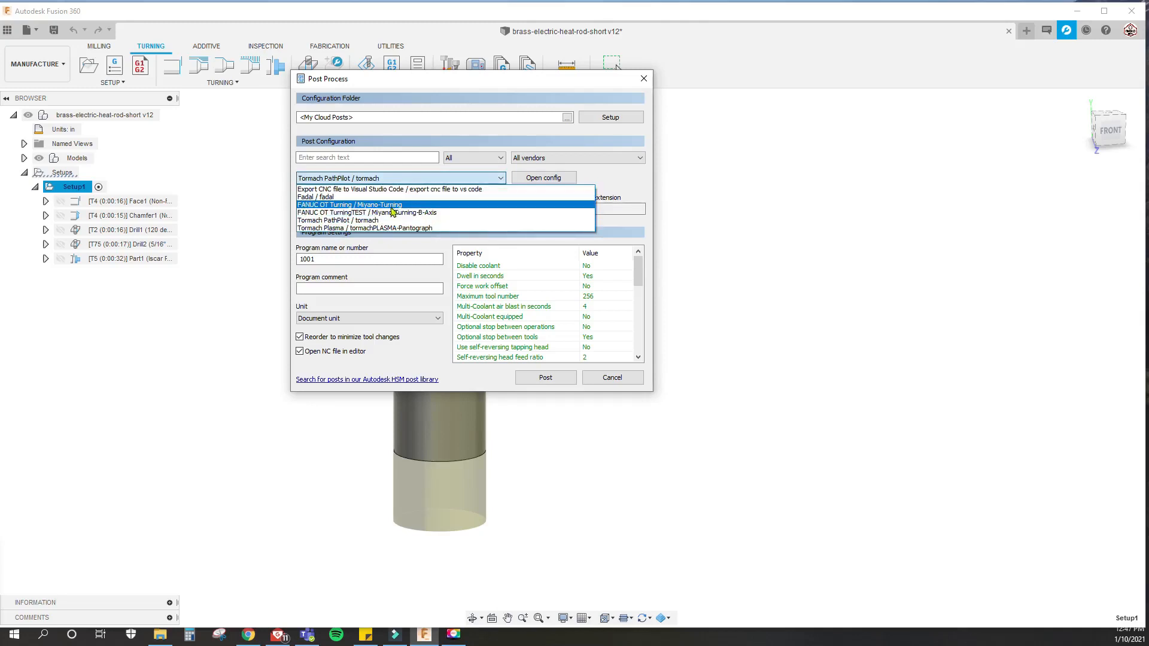
mouse_move(347, 209)
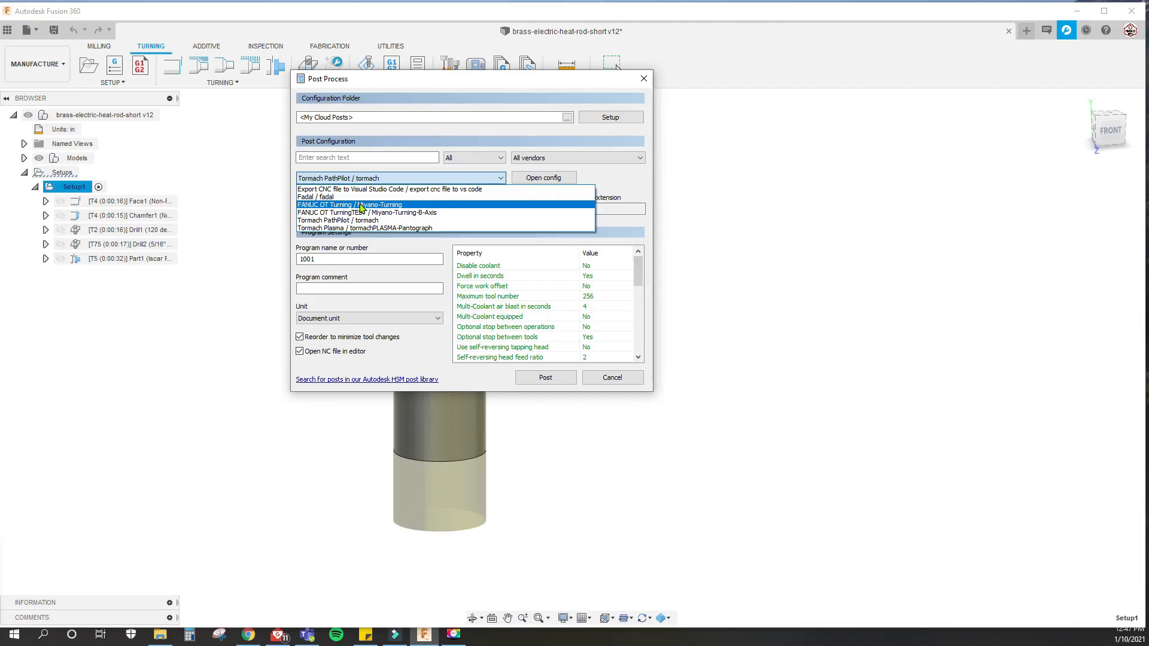
mouse_move(388, 213)
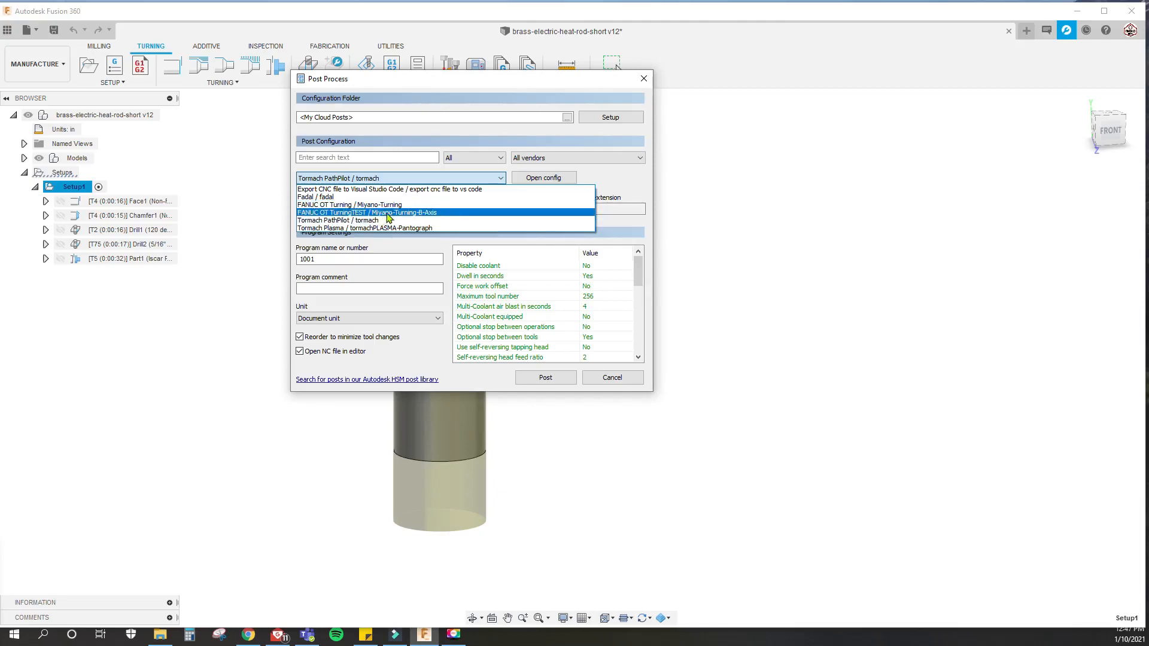
left_click(366, 212)
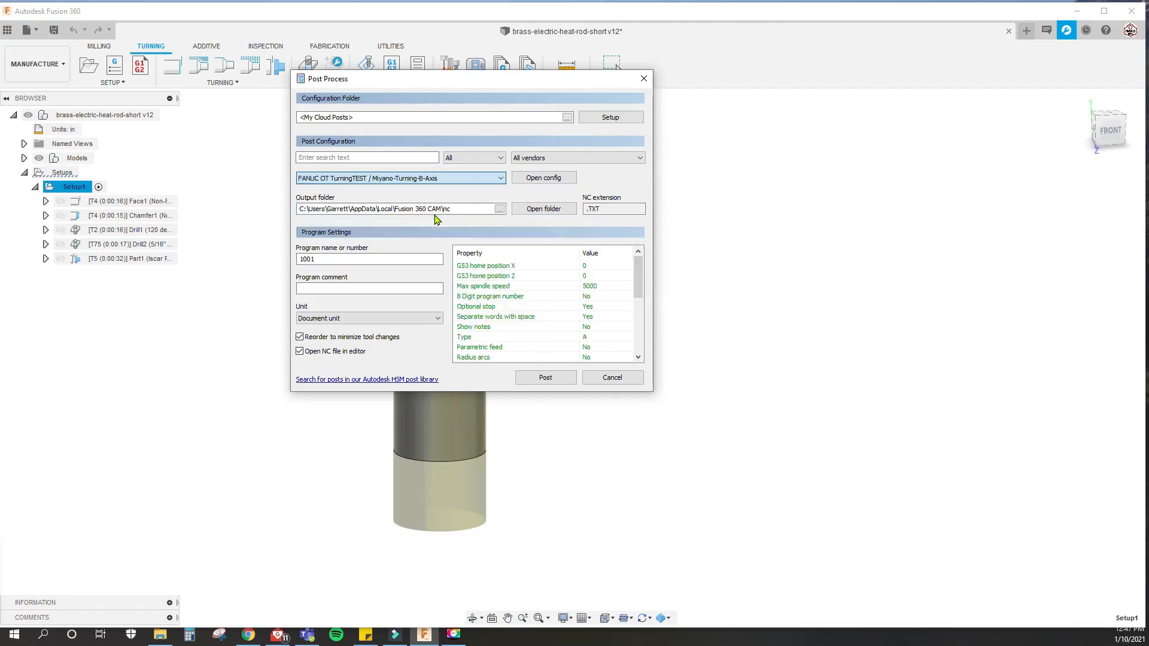
mouse_move(399, 178)
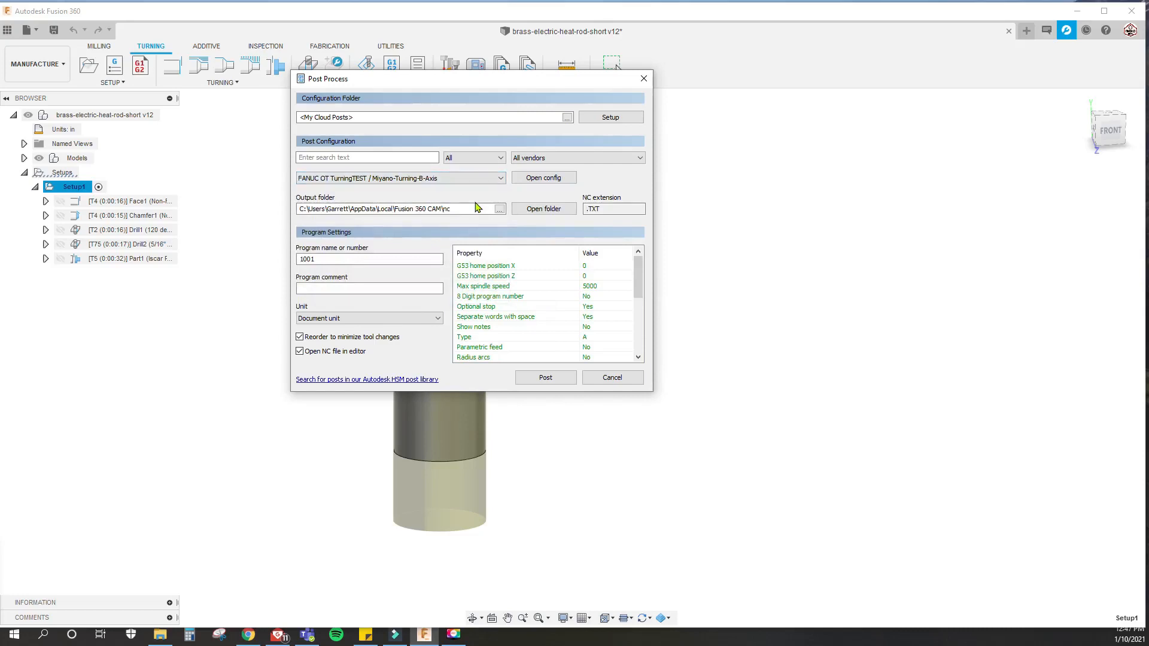
left_click(545, 377)
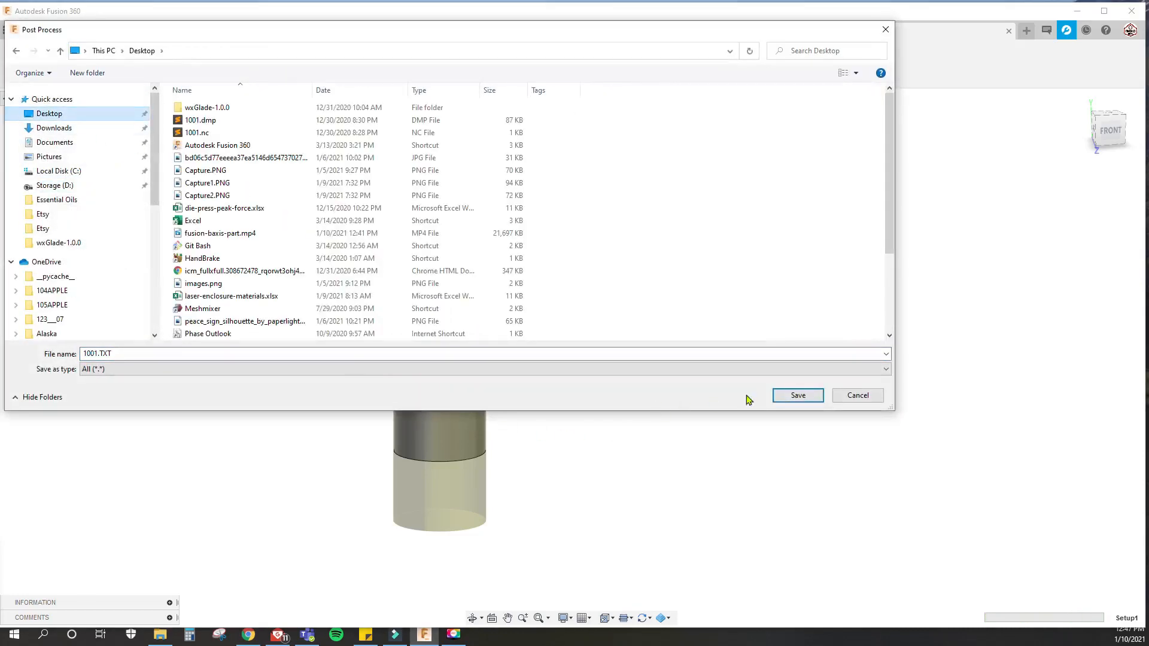
Step: Save the posted 1001.TXT and scroll through the program in VS Code
left_click(796, 396)
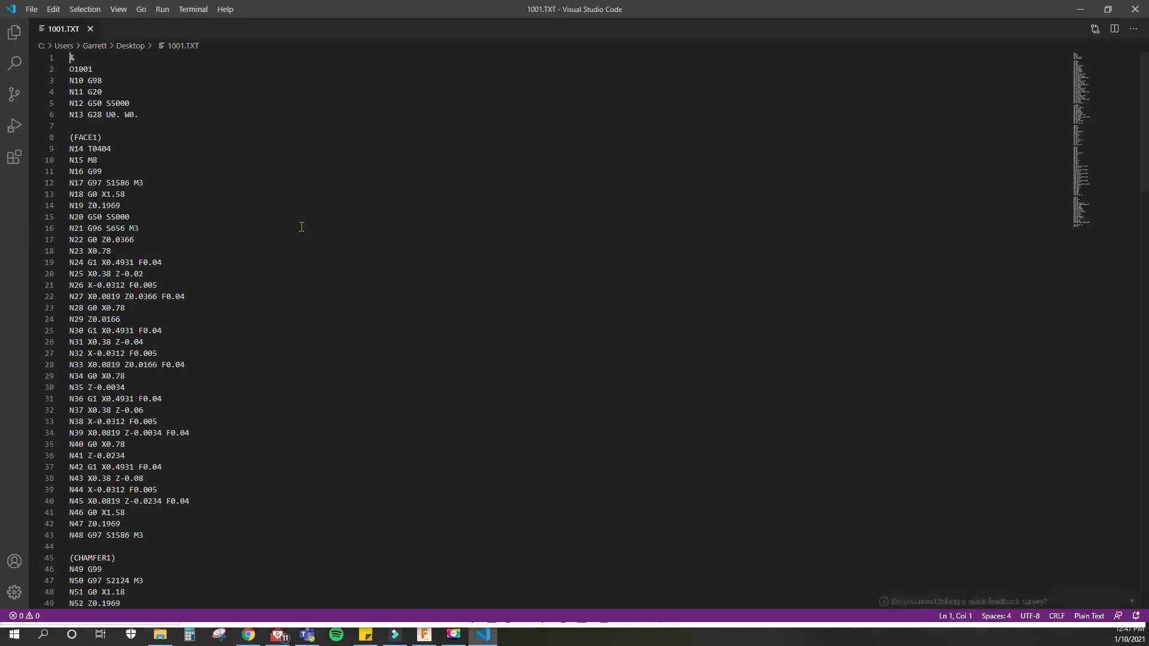
scroll("down", 3)
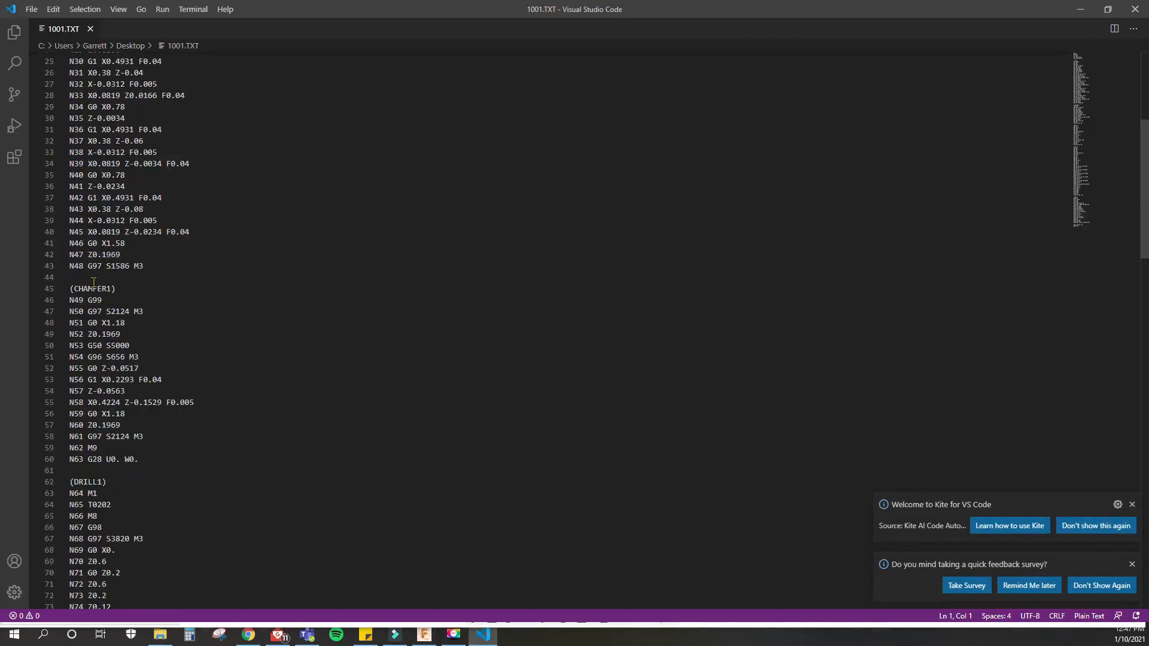
scroll("down", 3)
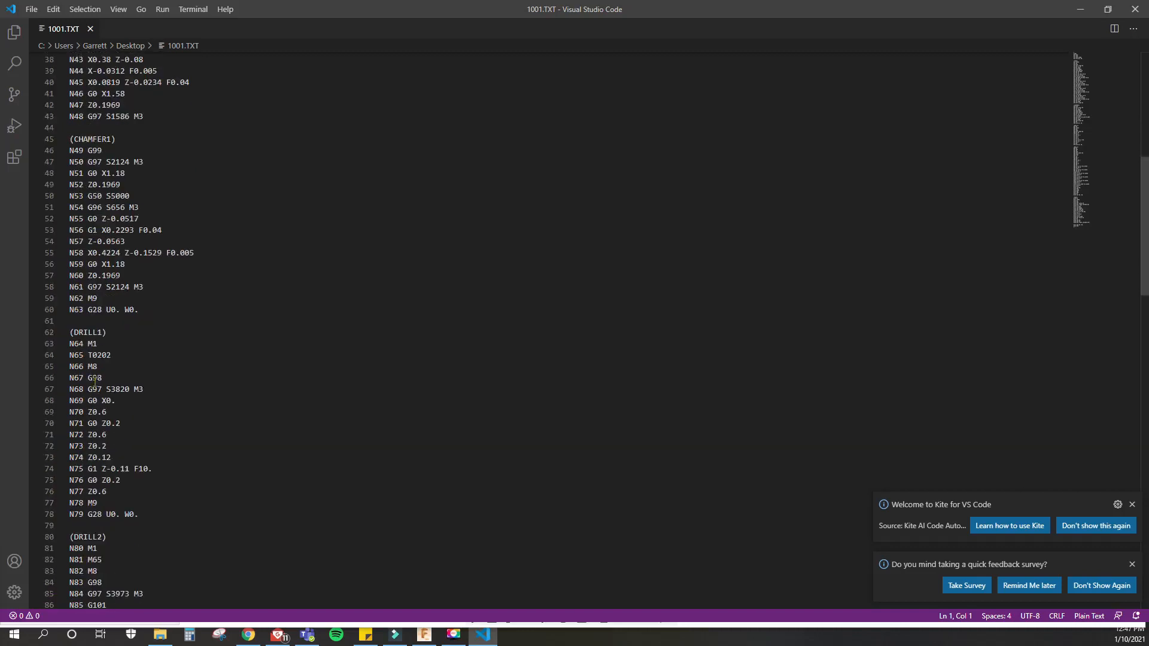
scroll("down", 3)
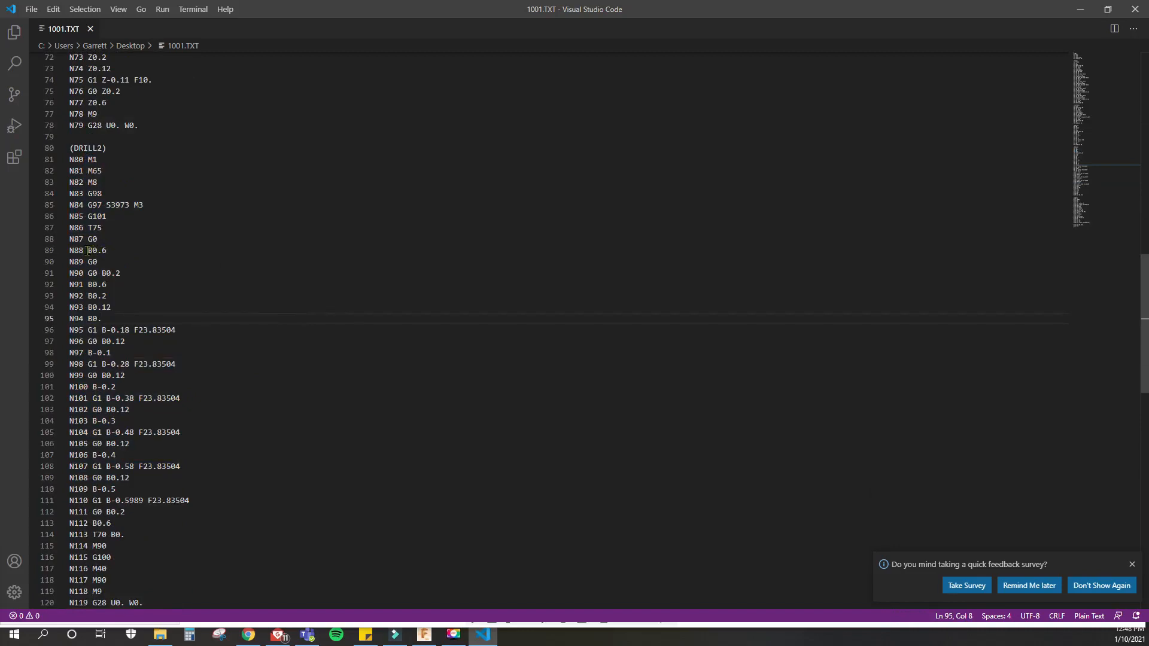
Step: Highlight the B0.6 values and the G101 code in the DRILL2 block
double_click(94, 250)
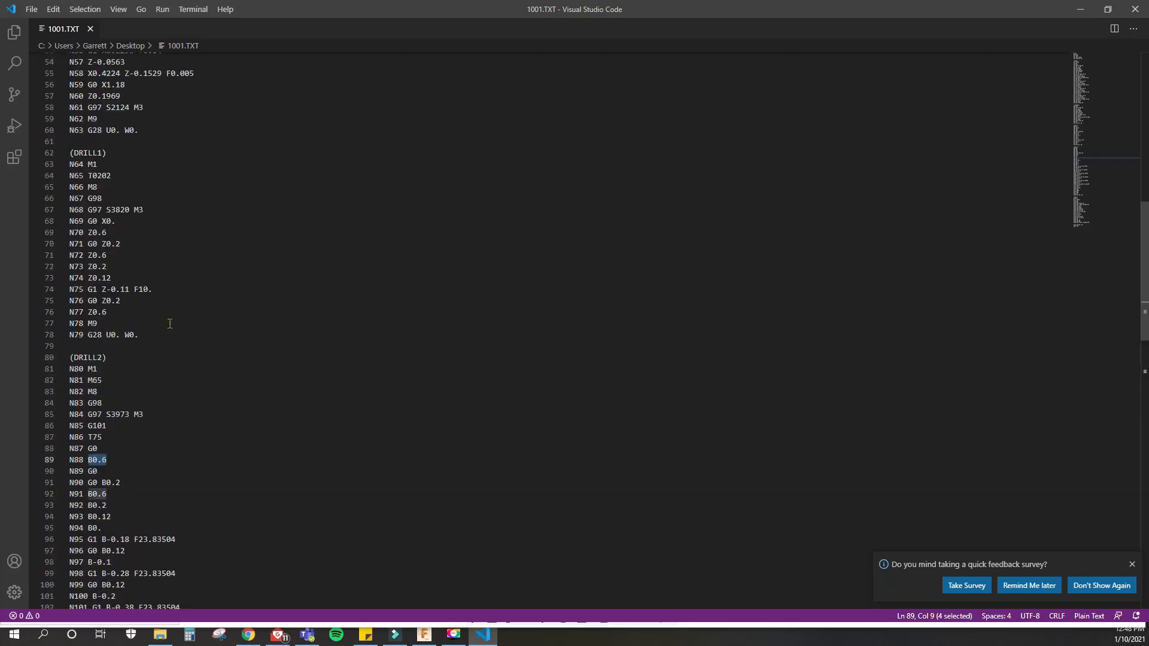
mouse_move(121, 277)
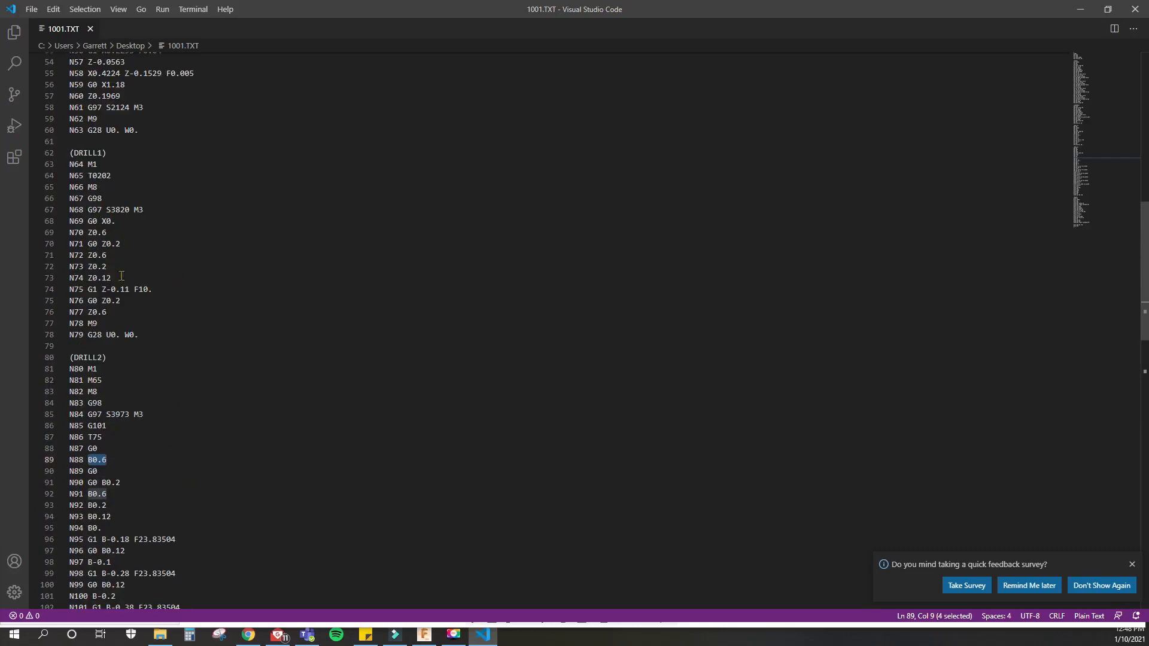
scroll("down", 3)
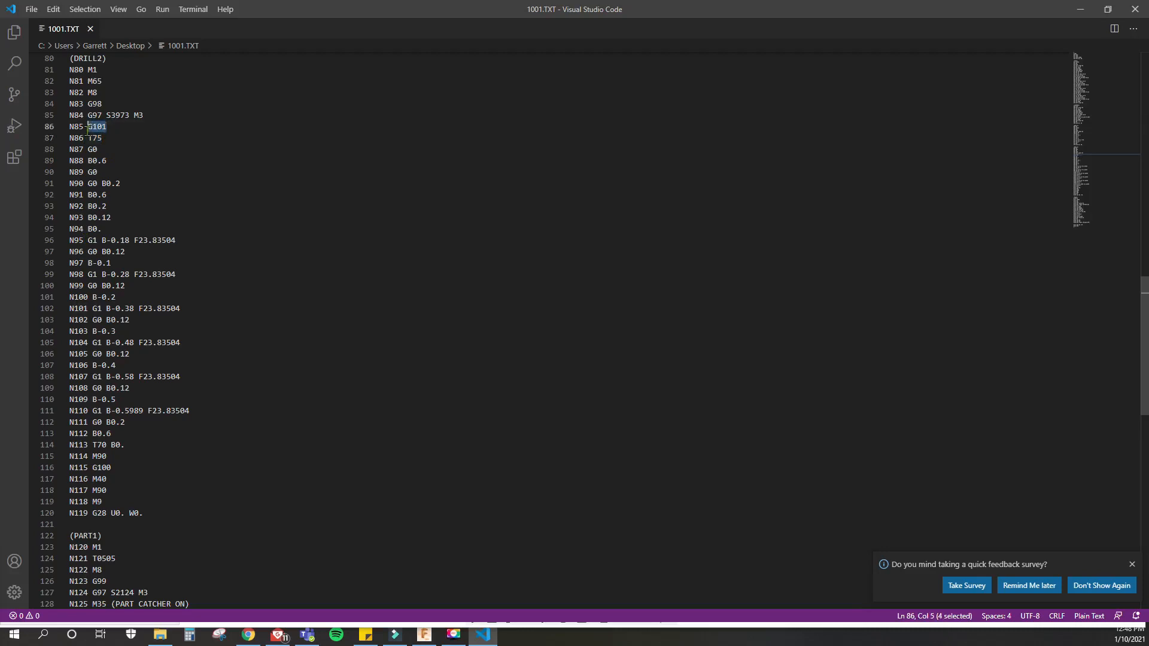
double_click(102, 468)
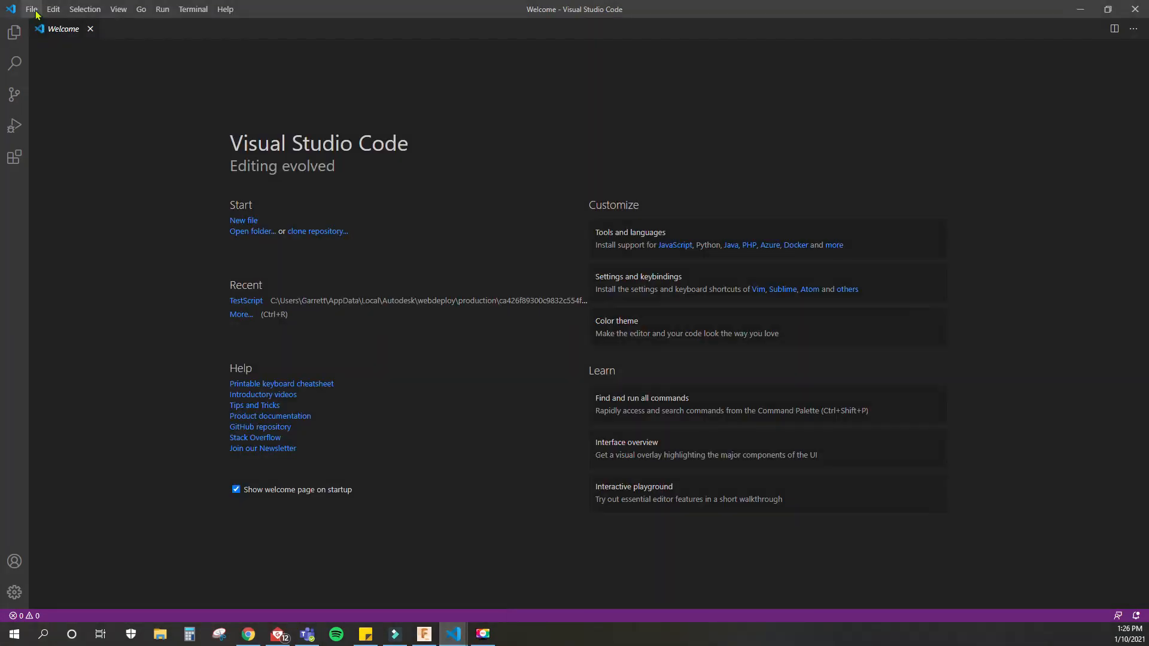
Step: Load Miyano-Turning-B-Axis.cps through File > Open File from Custom Fusion Posts
left_click(30, 9)
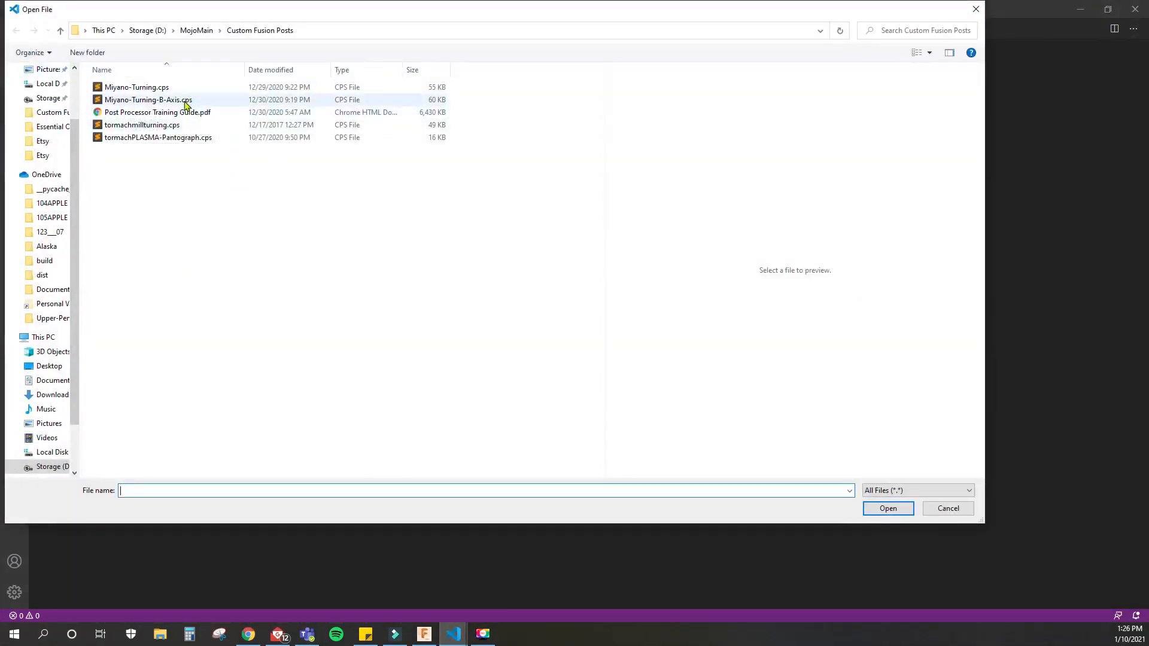
left_click(147, 99)
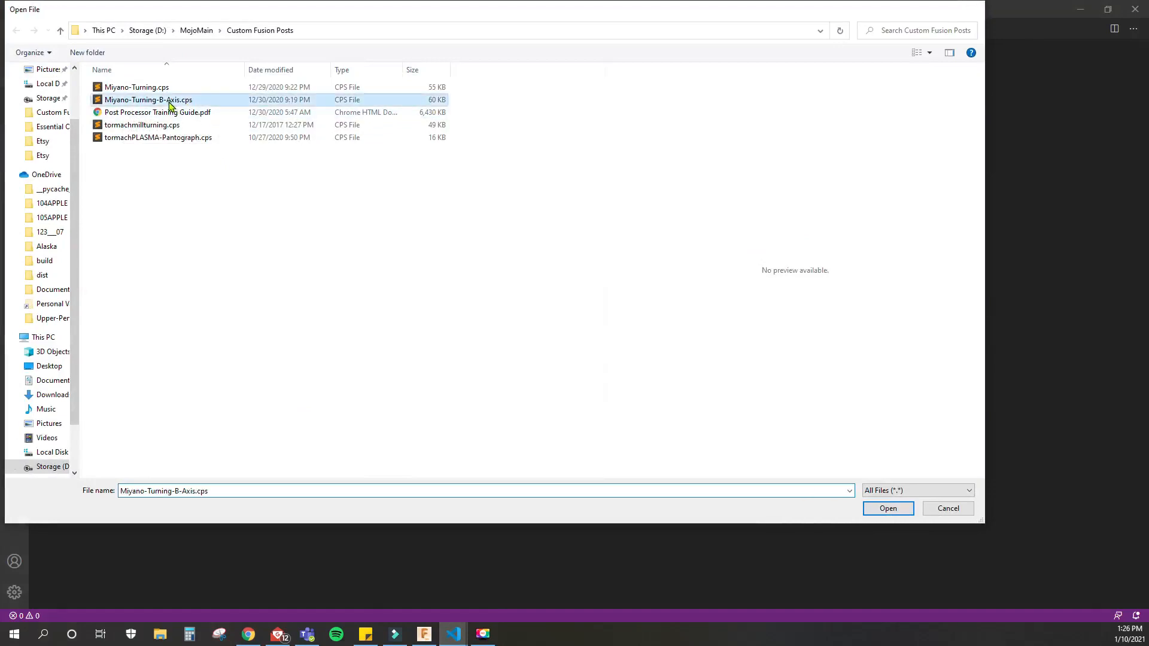
left_click(887, 508)
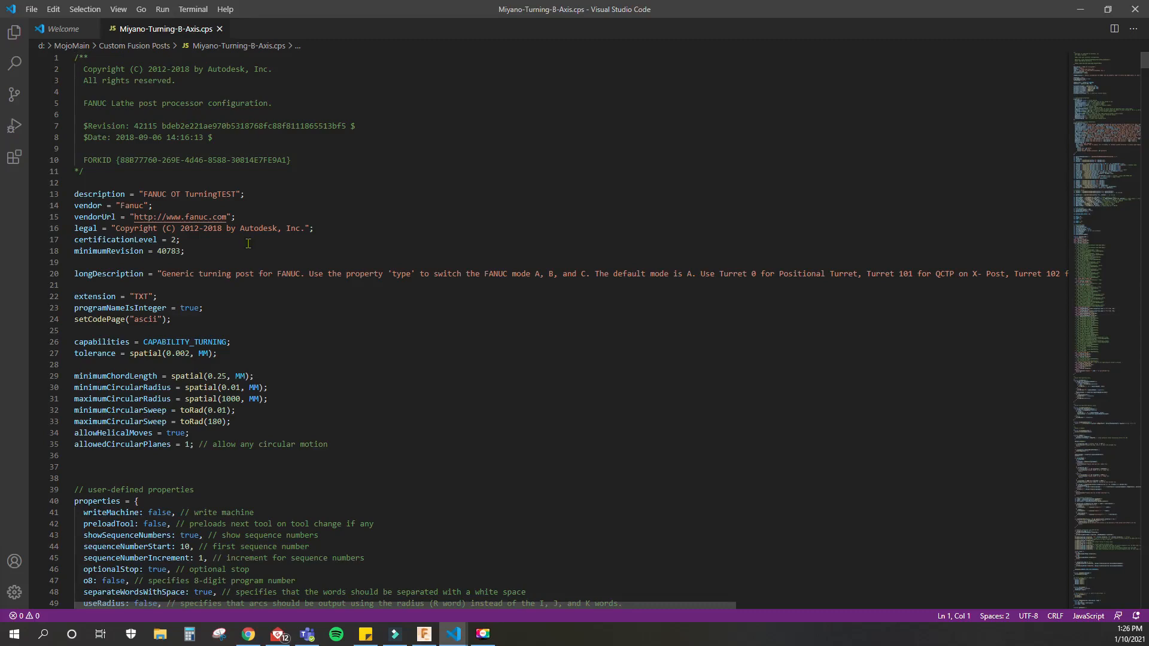
scroll("down", 3)
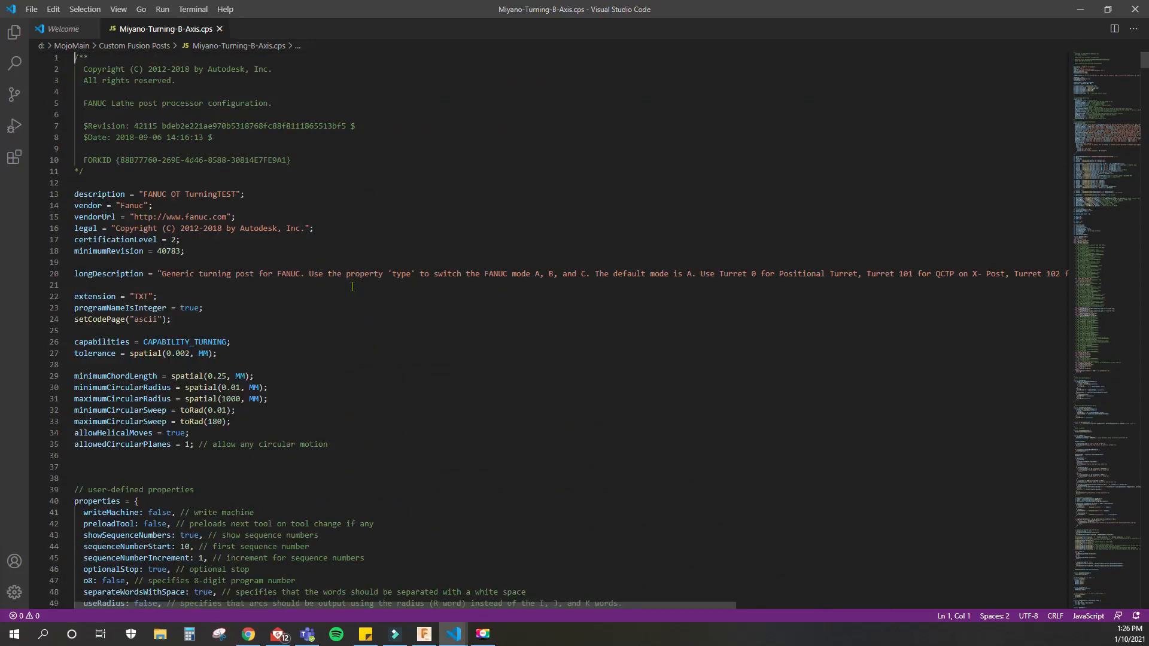
scroll("down", 3)
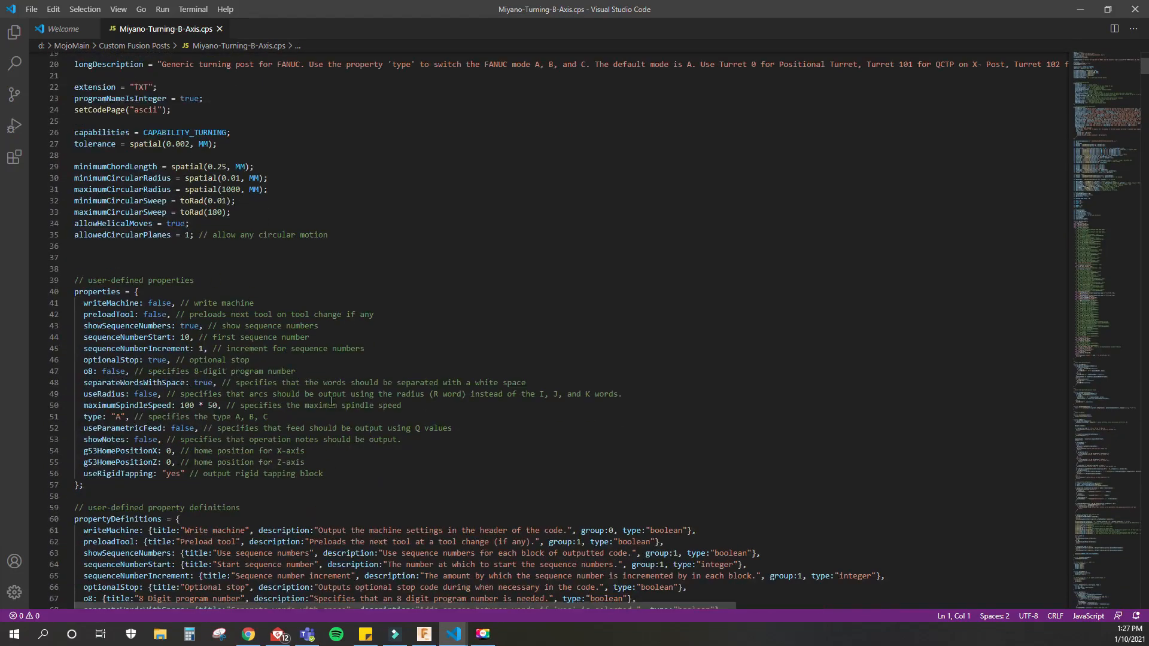
mouse_move(163, 299)
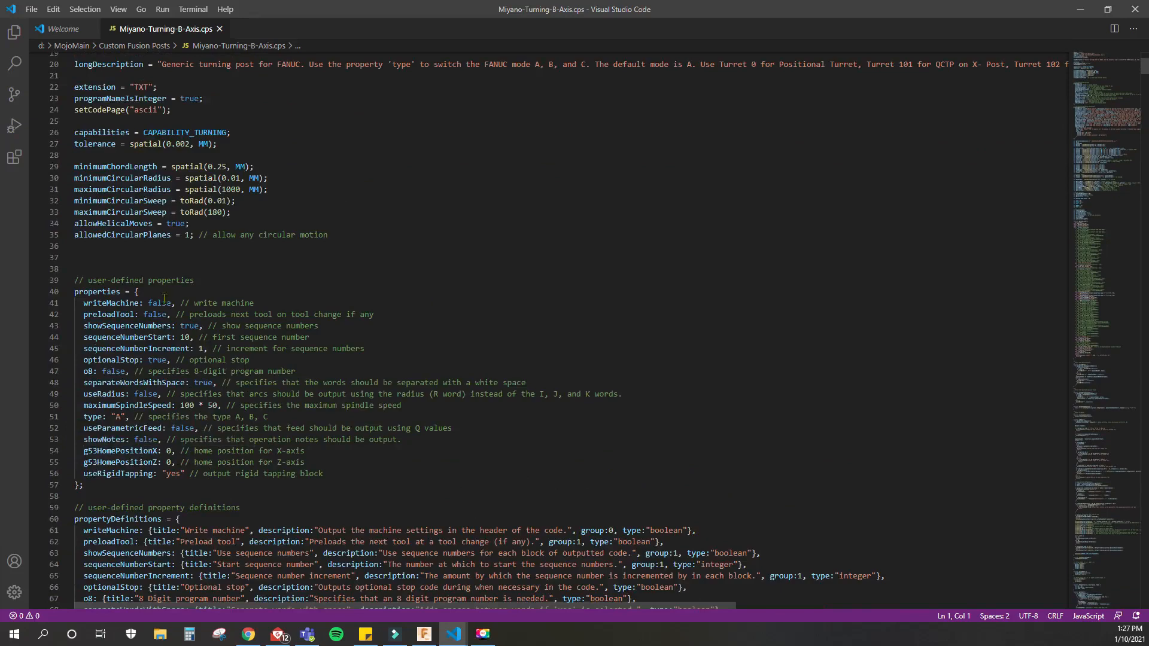
scroll("down", 3)
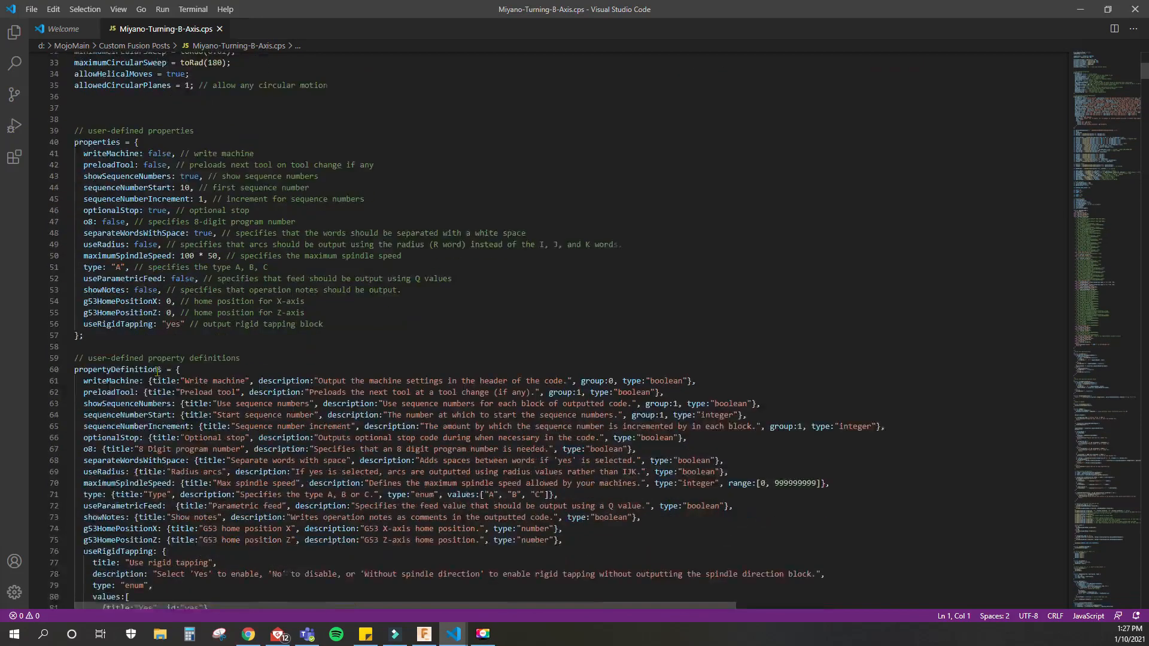
scroll("down", 3)
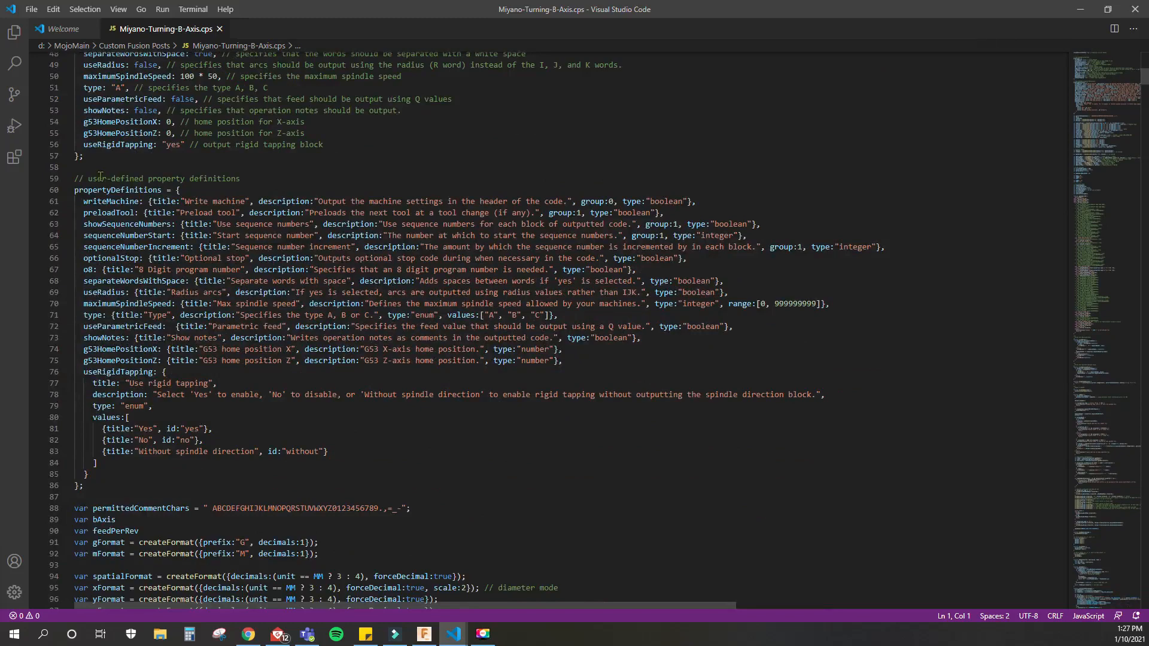
scroll("down", 3)
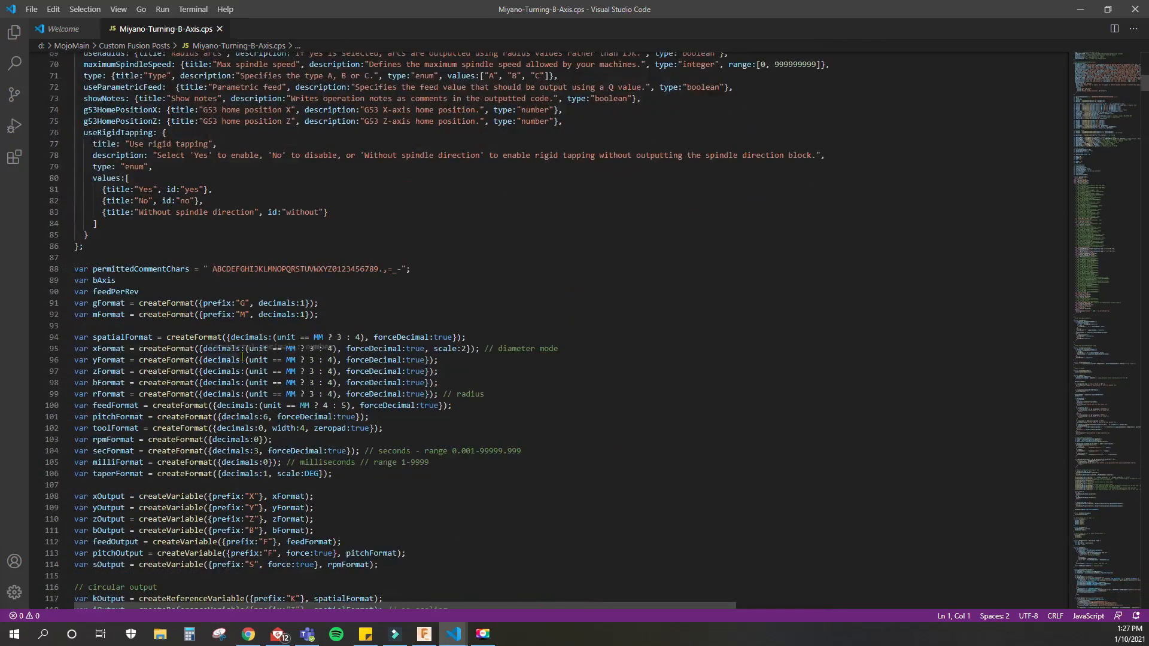
double_click(104, 281)
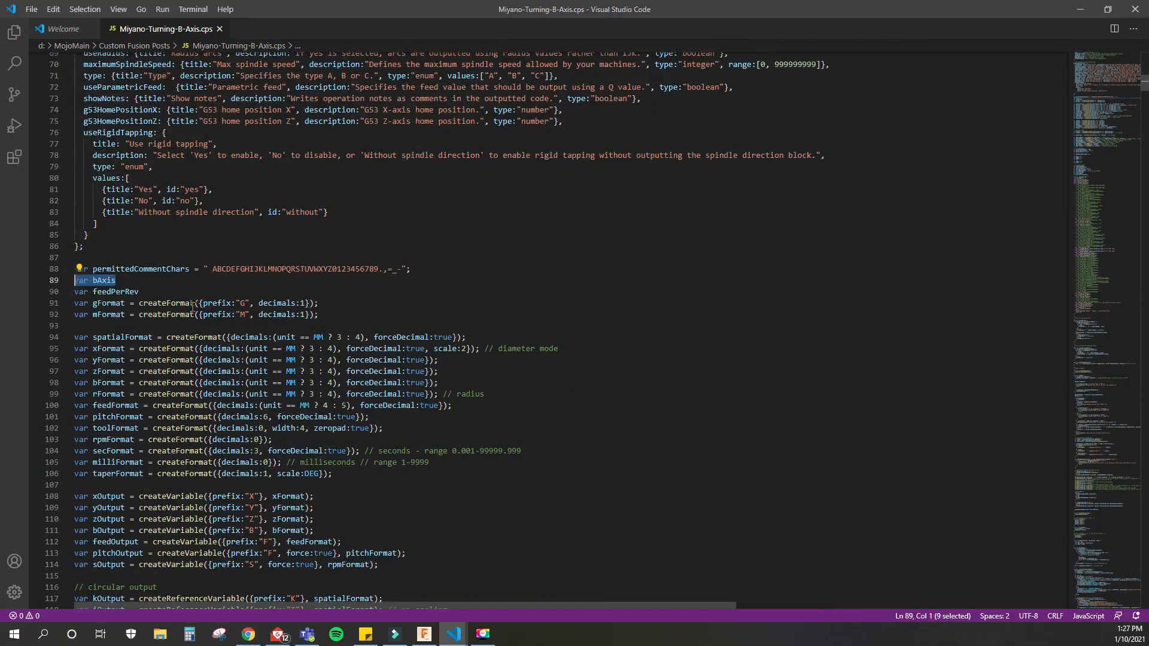
left_click(138, 291)
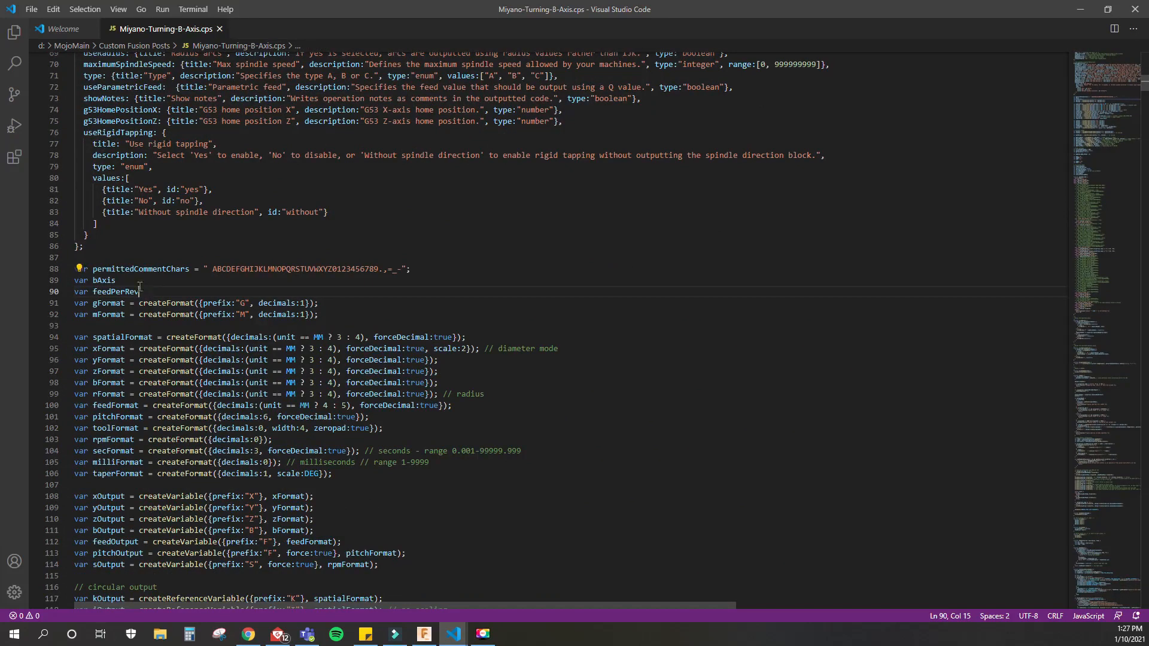
triple_click(102, 280)
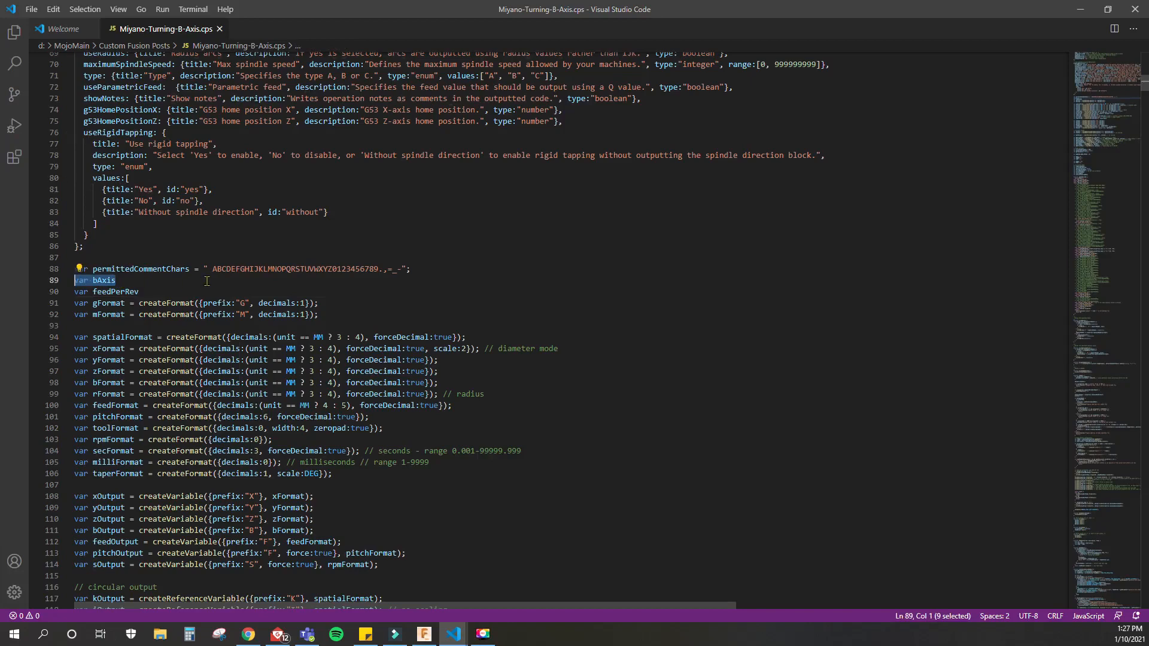
mouse_move(248, 351)
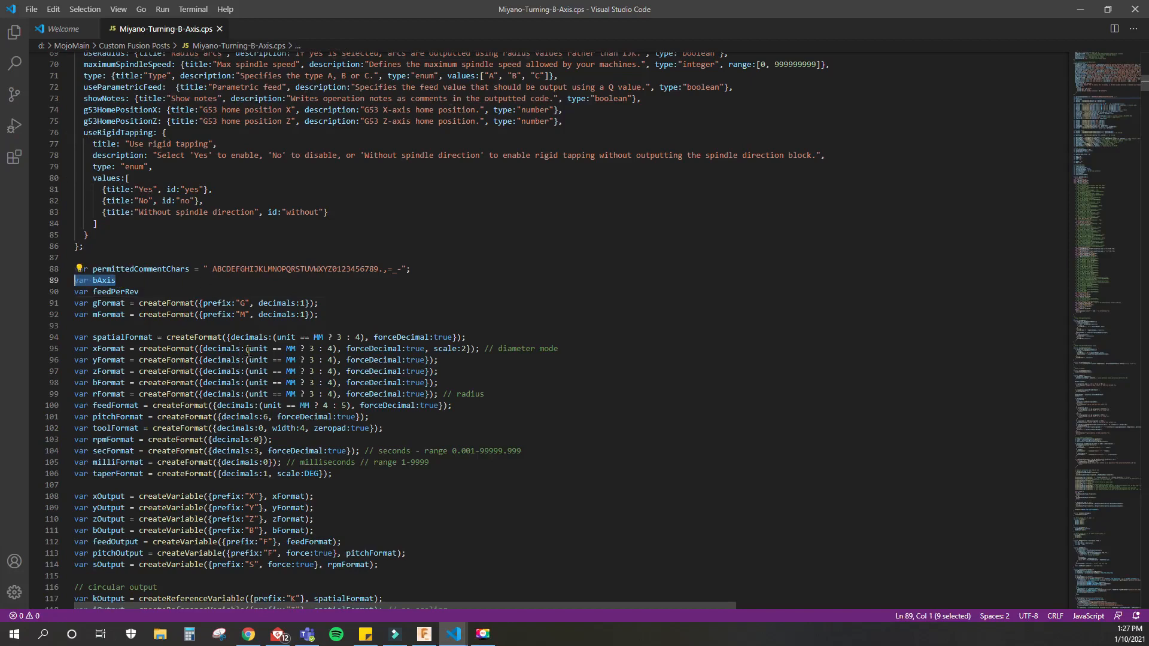
scroll("down", 3)
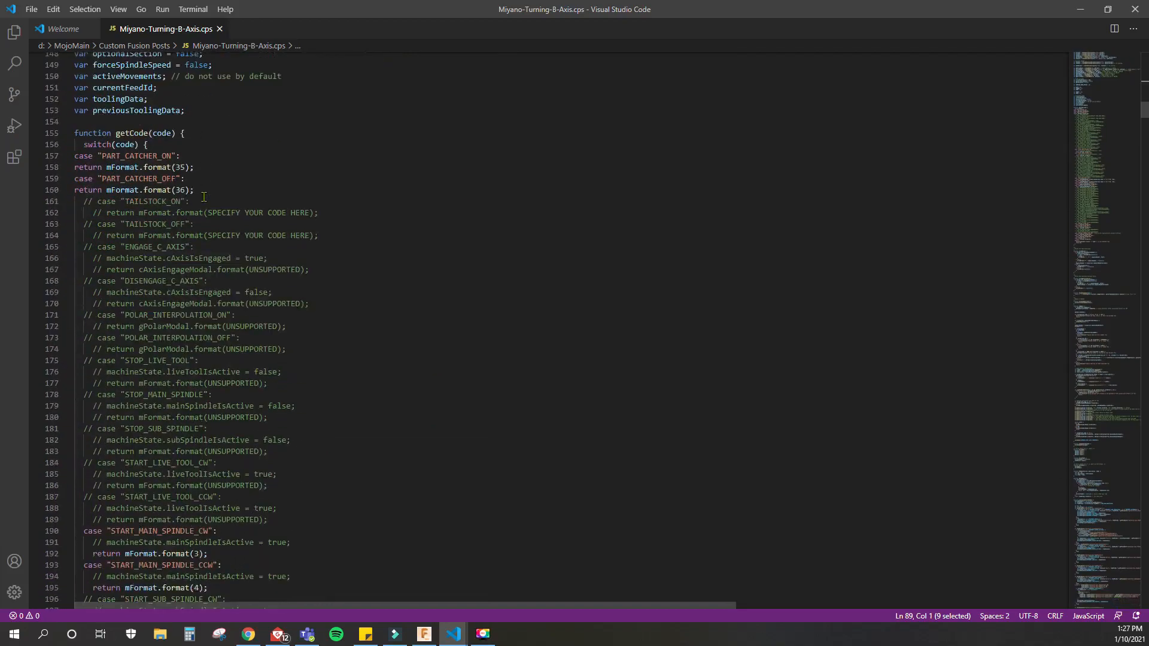
scroll("down", 3)
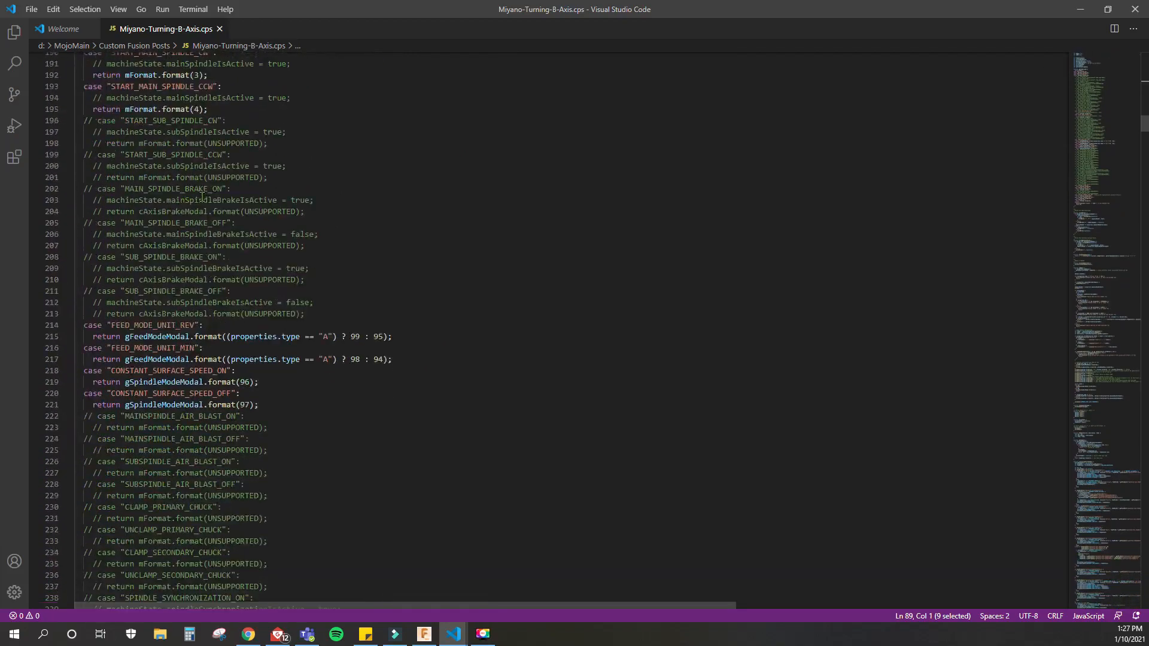
scroll("down", 3)
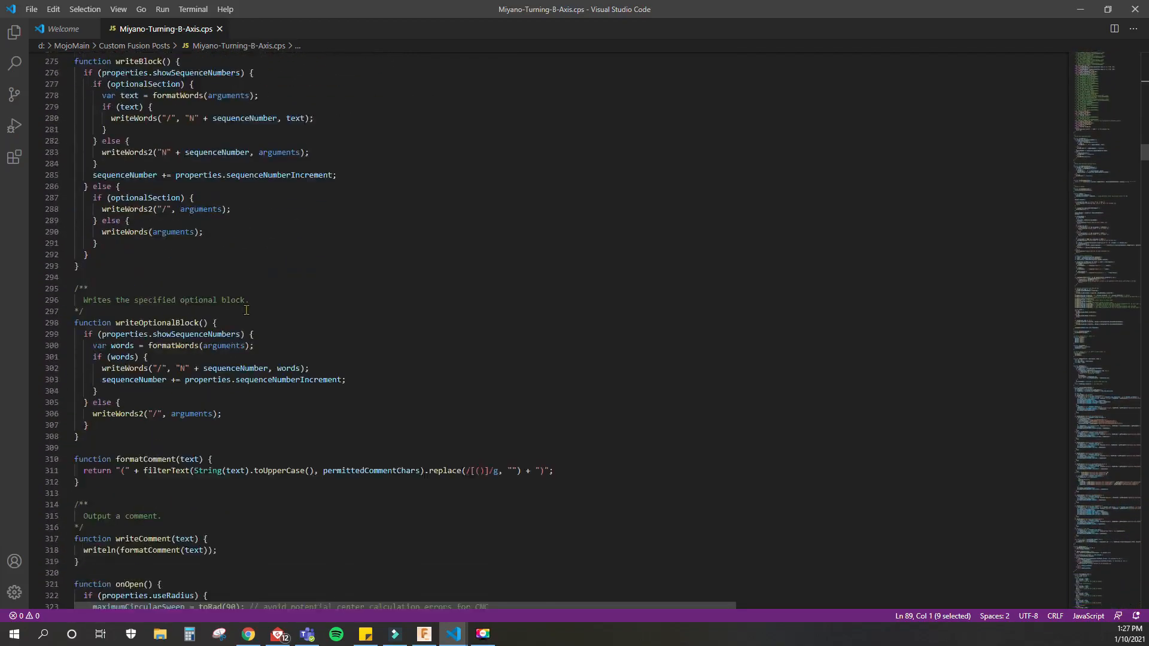
scroll("down", 3)
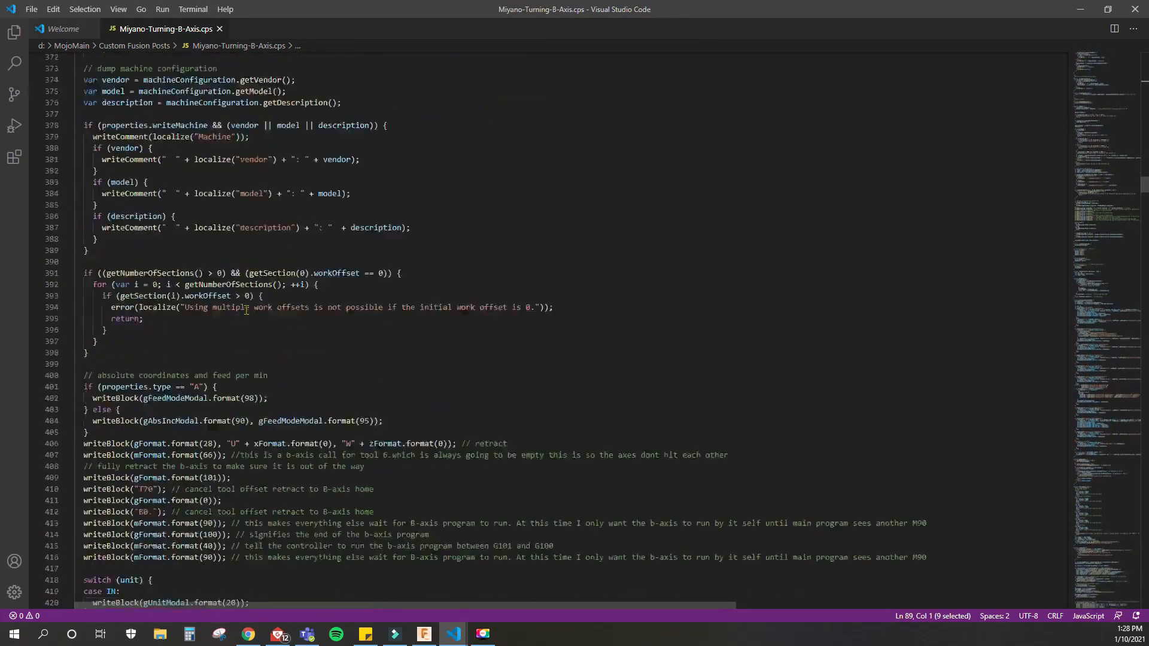
scroll("down", 3)
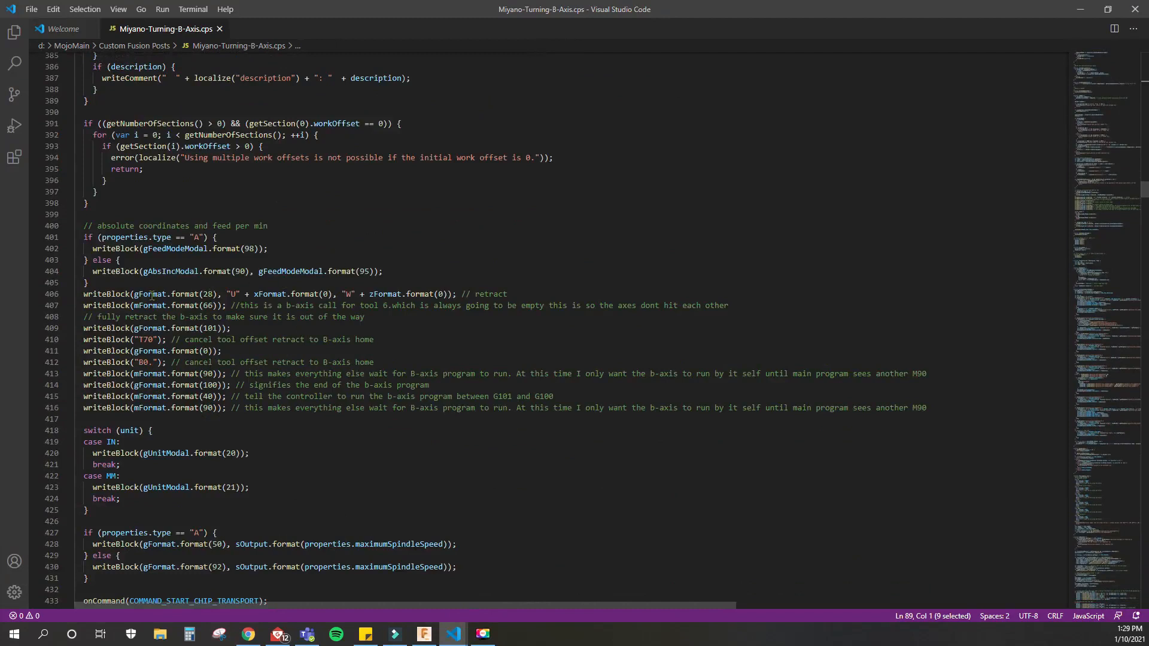
left_click_drag(160, 294, 495, 294)
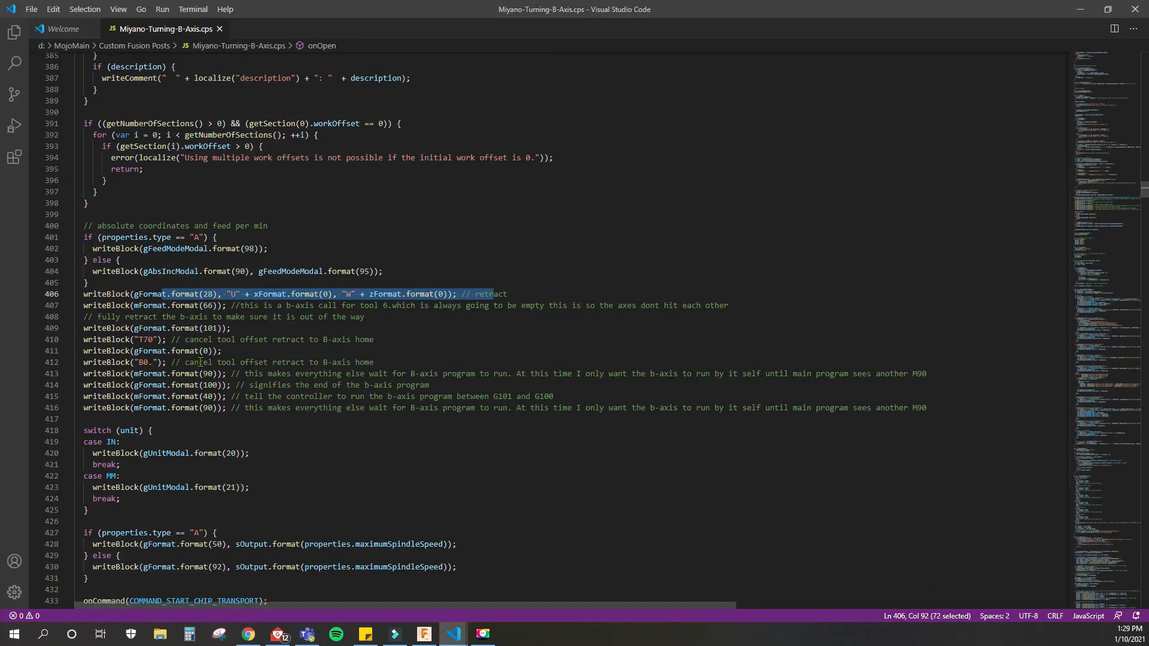
double_click(95, 339)
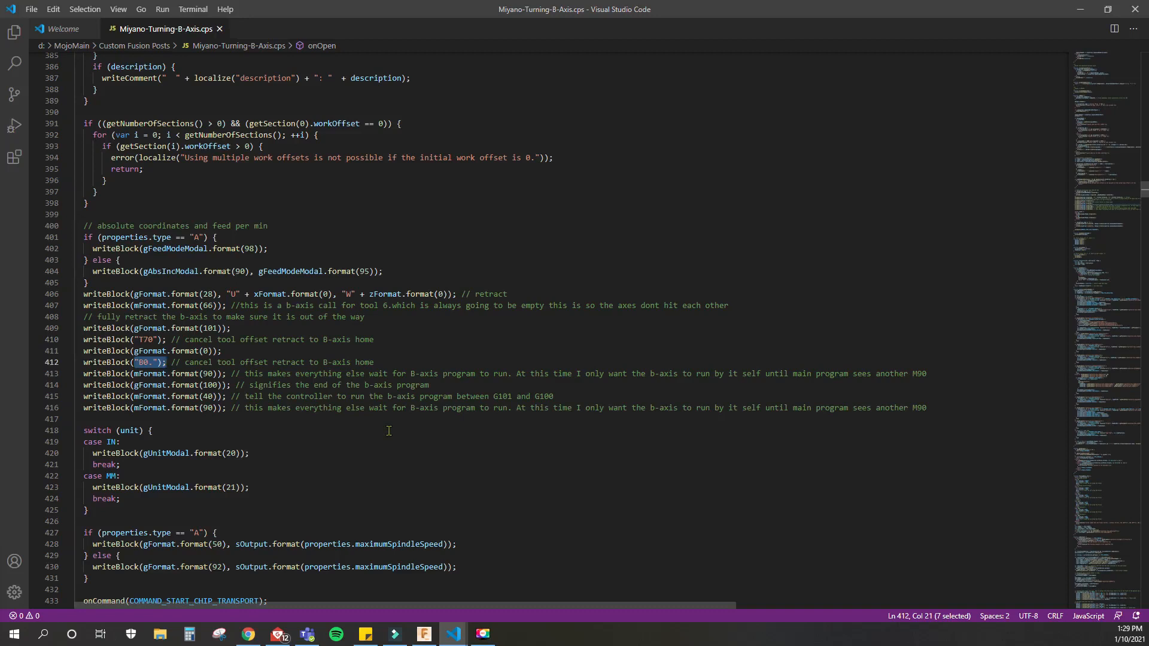
mouse_move(258, 418)
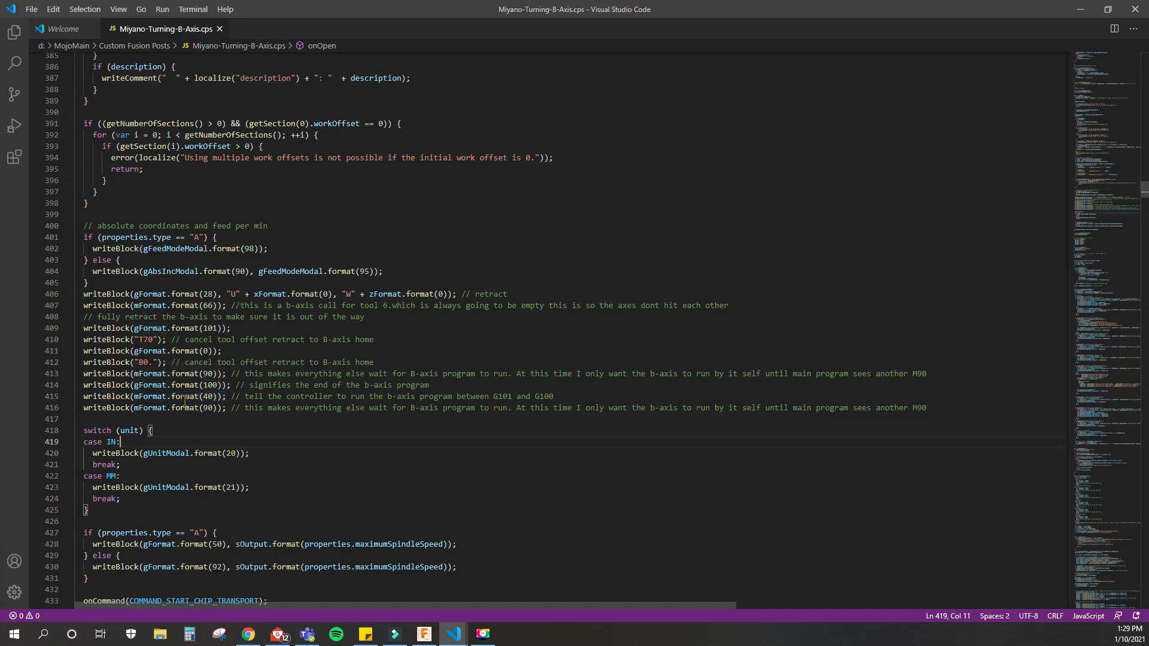
mouse_move(150, 373)
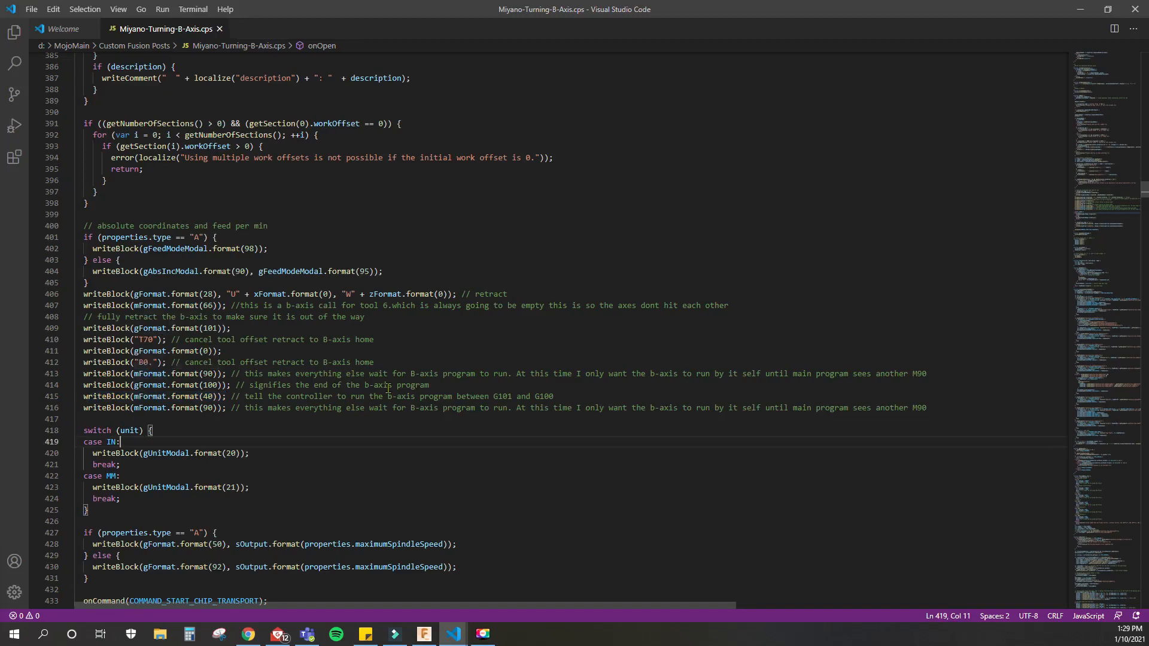
scroll("down", 3)
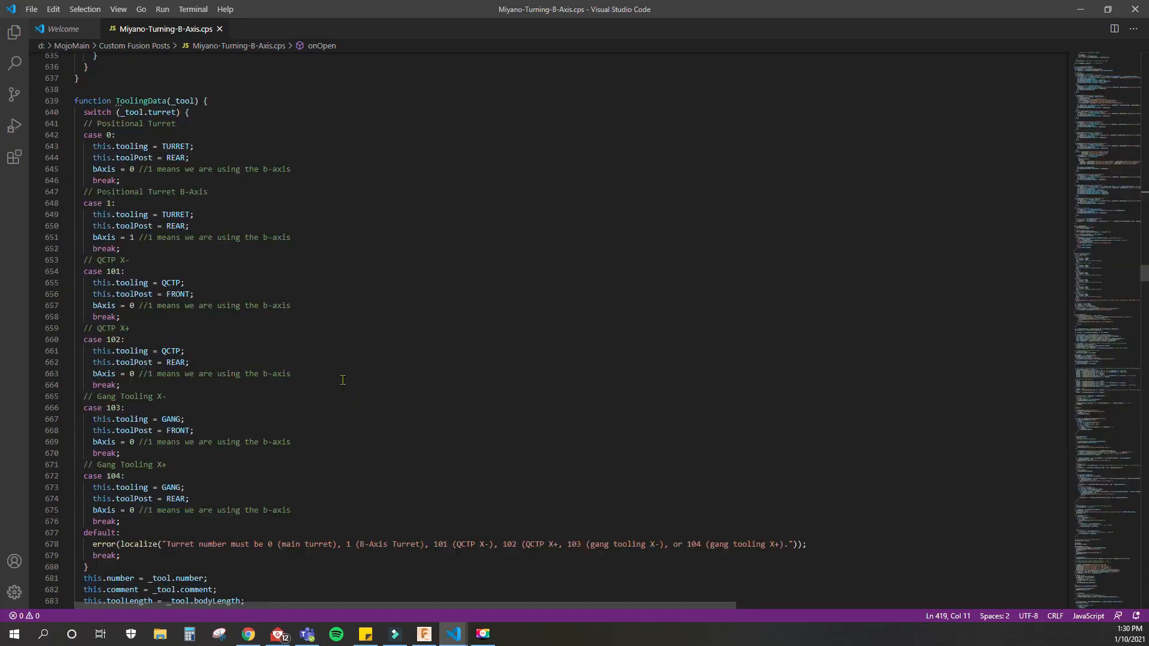
mouse_move(174, 215)
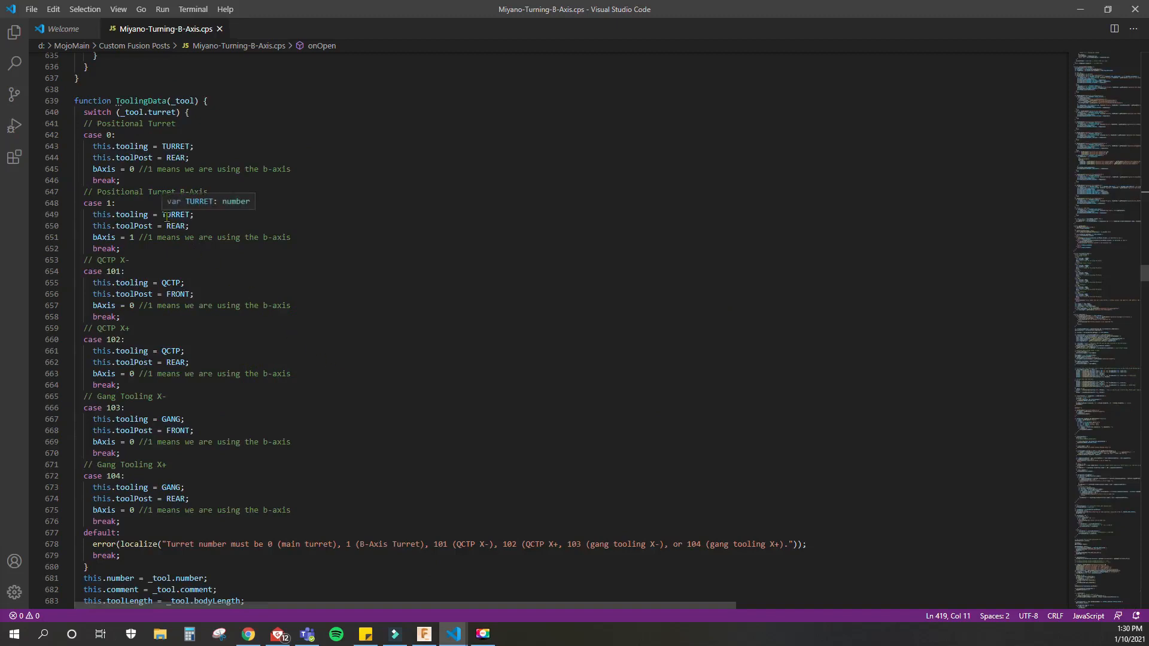
mouse_move(106, 135)
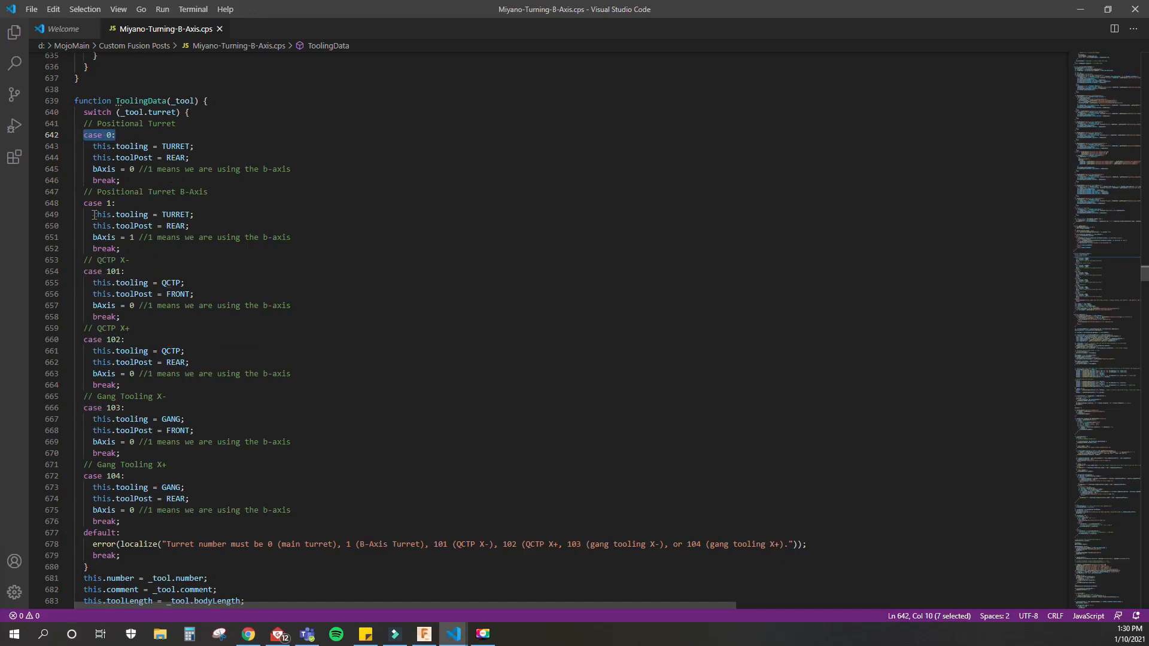
left_click(83, 203)
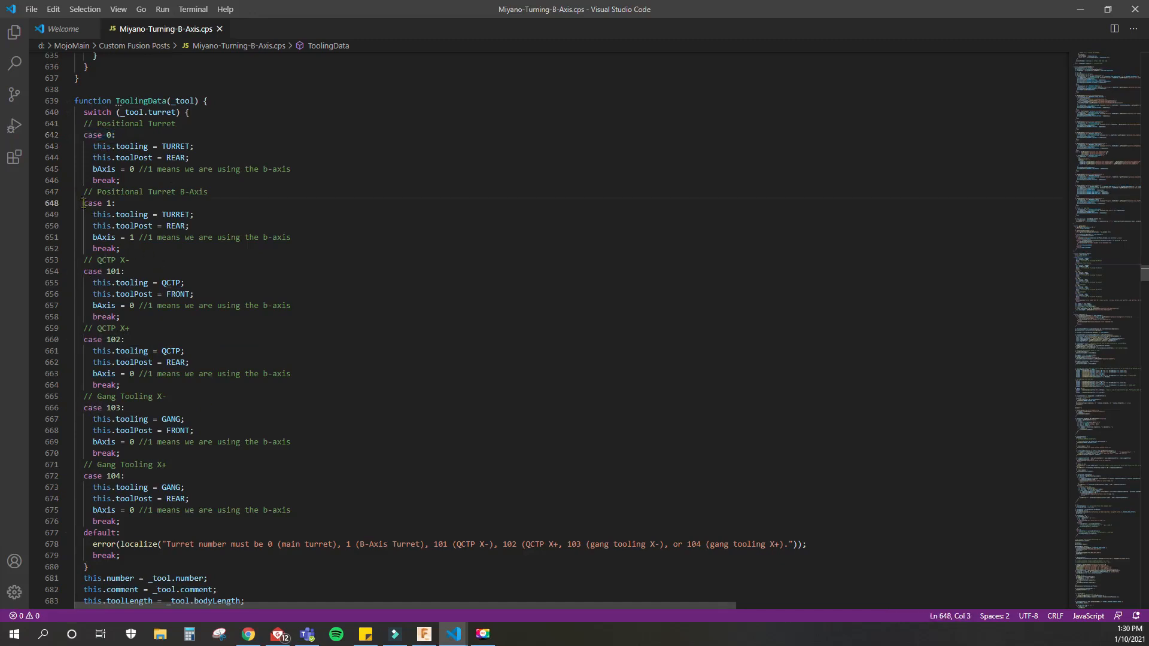
left_click_drag(82, 203, 120, 248)
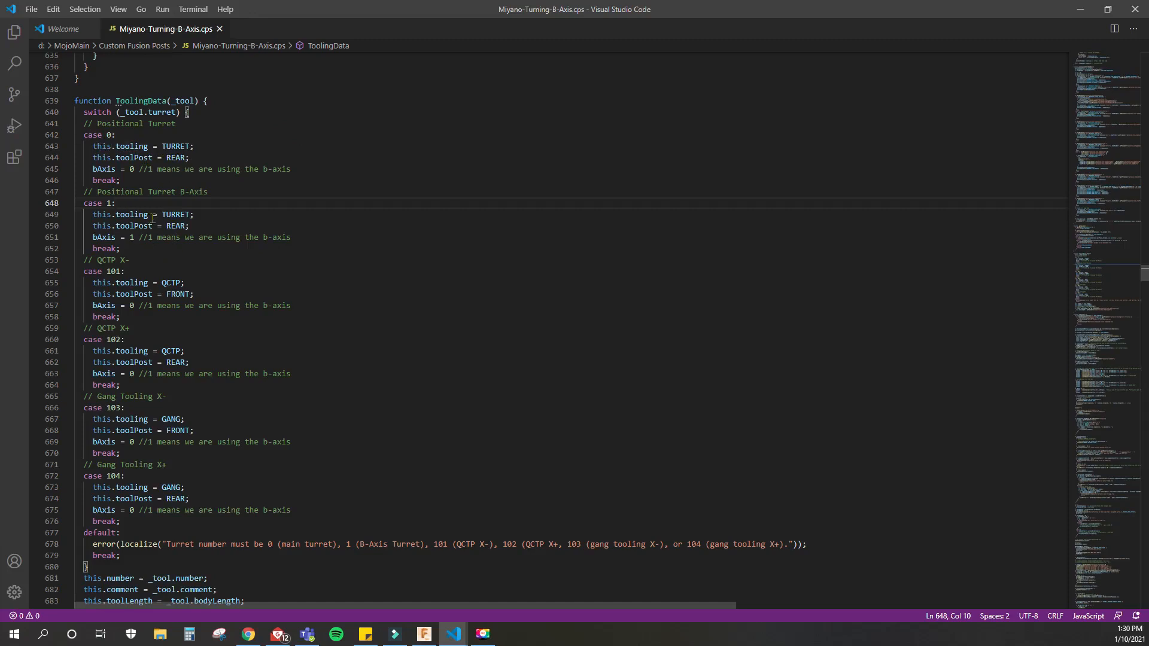
double_click(104, 237)
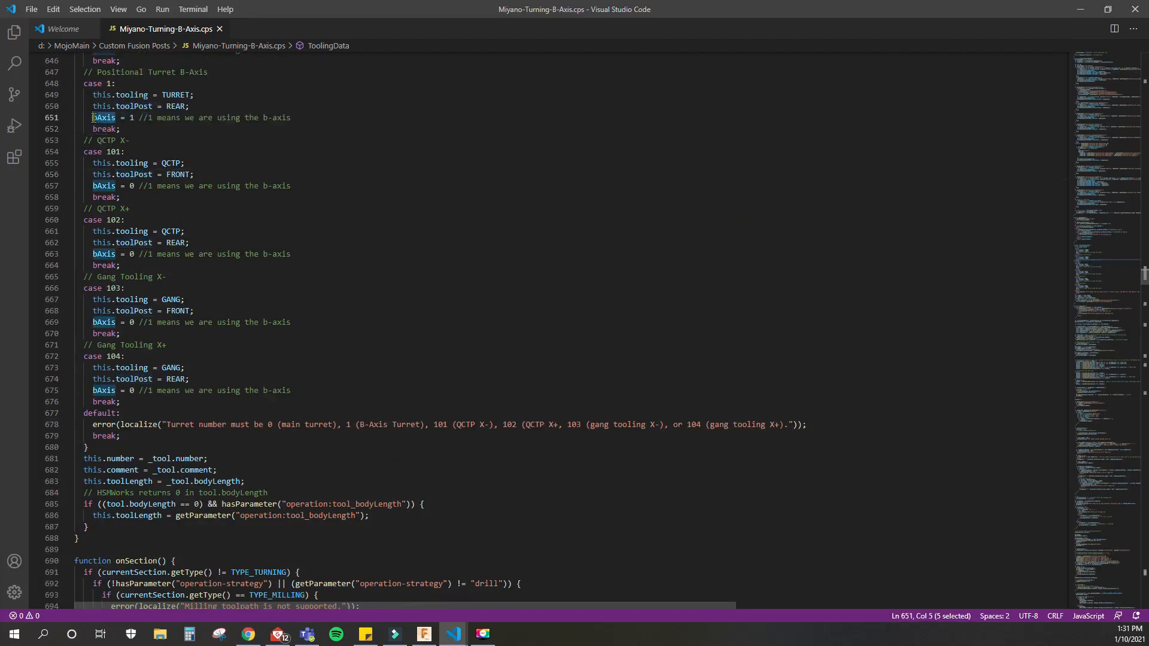
scroll("down", 3)
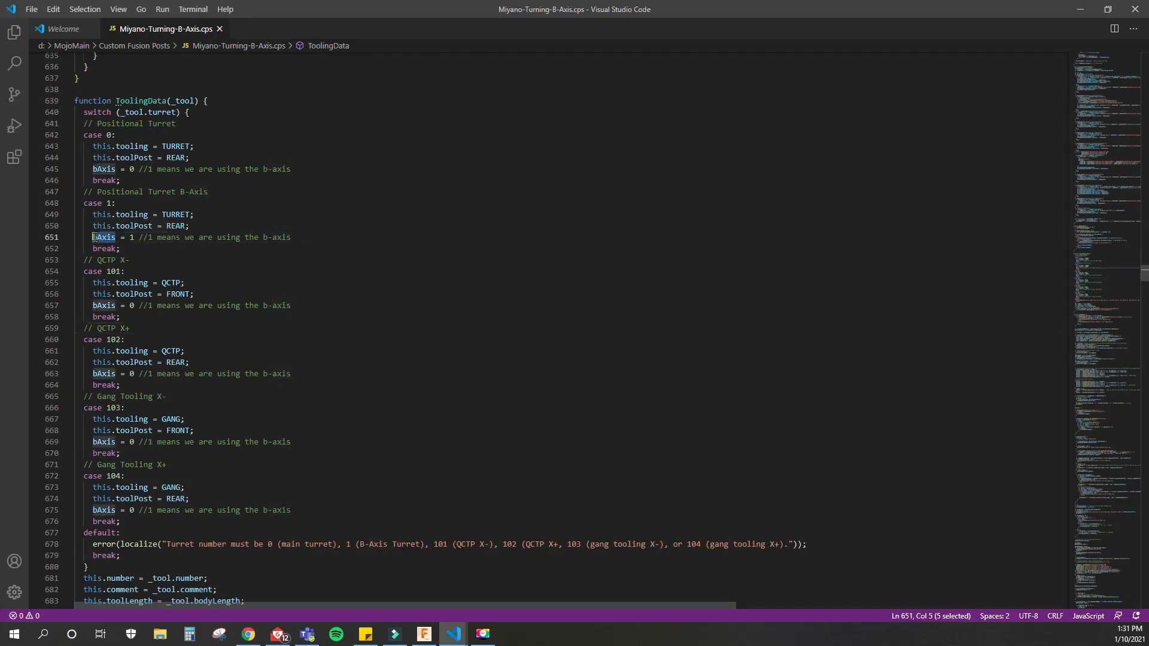
scroll("down", 3)
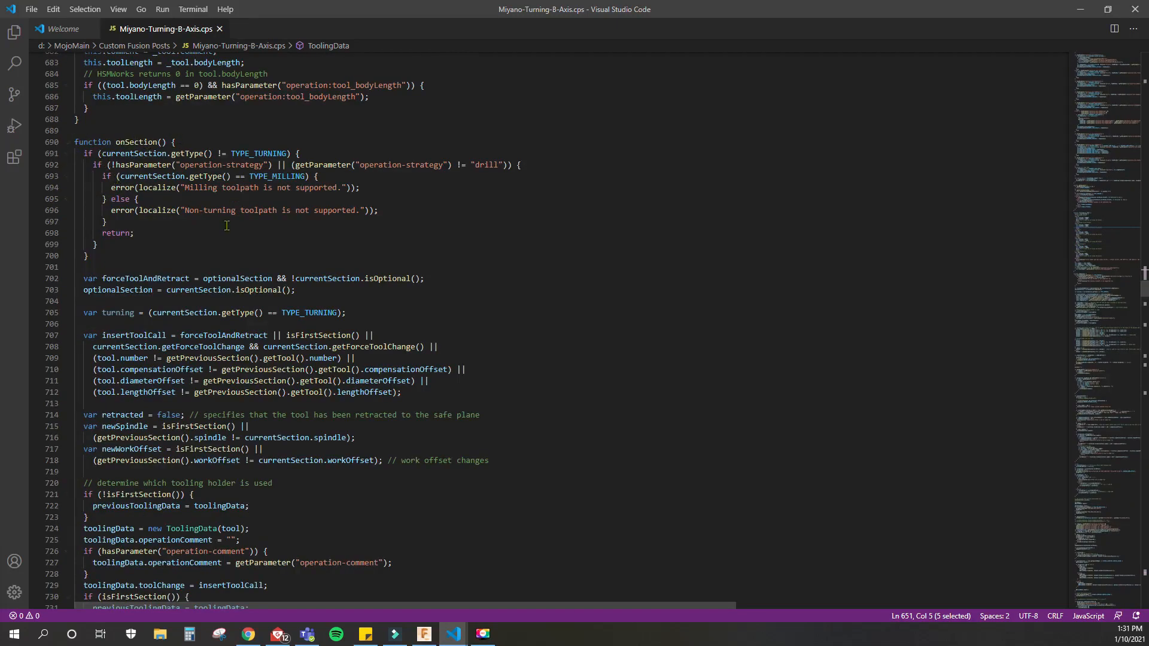
scroll("down", 3)
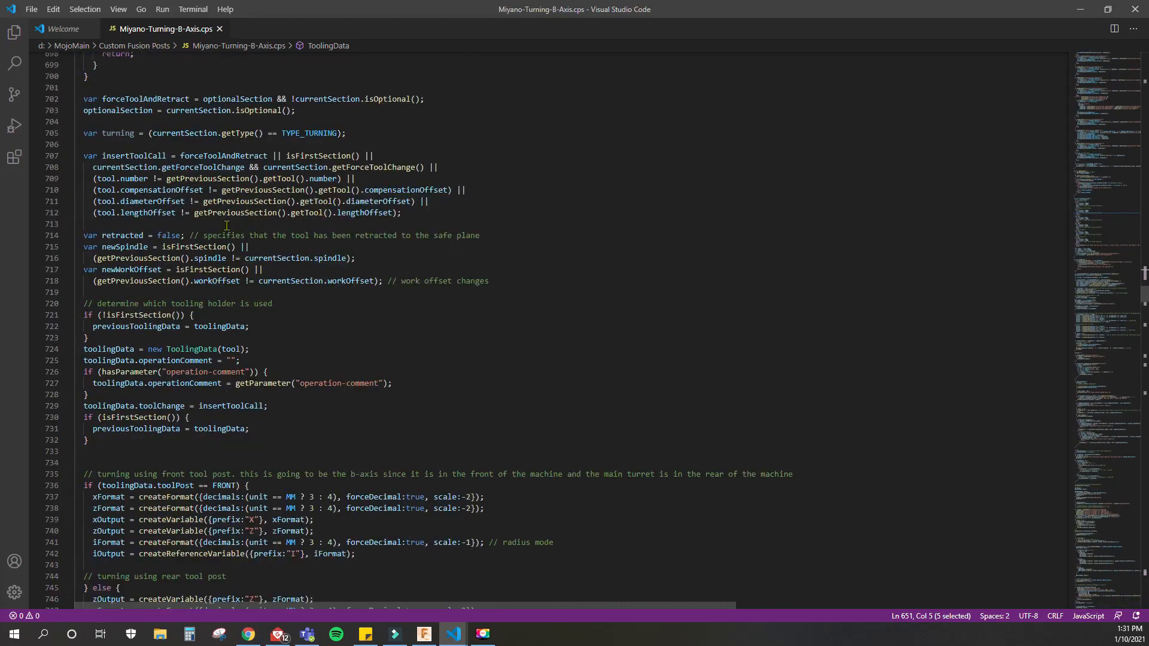
scroll("down", 3)
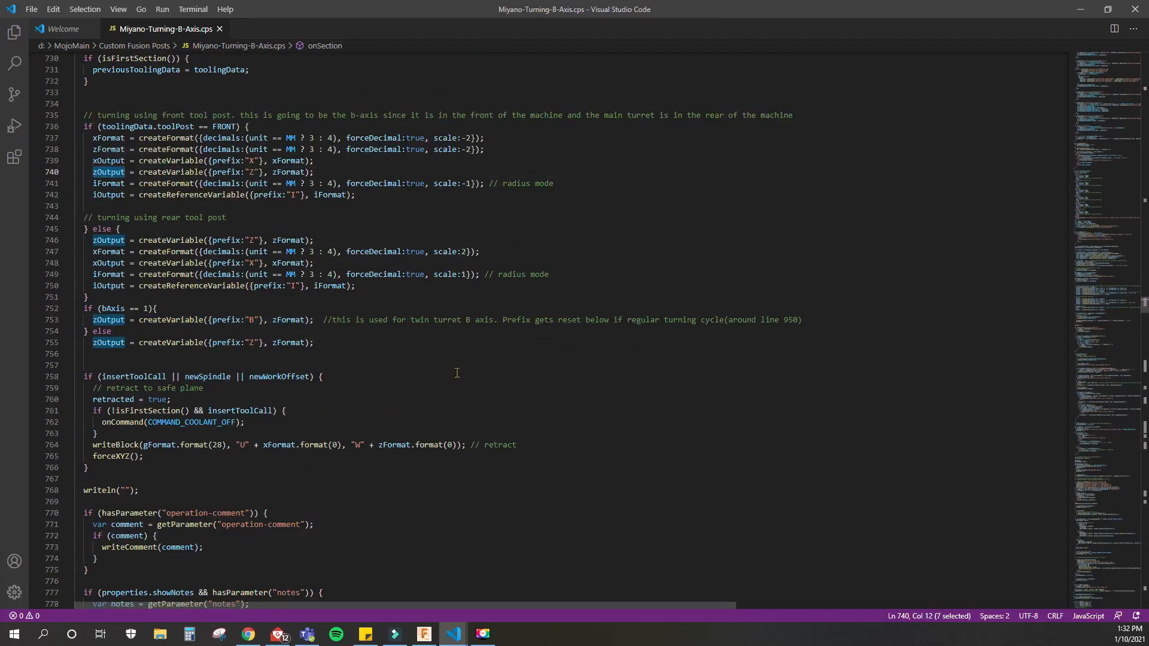
mouse_move(447, 366)
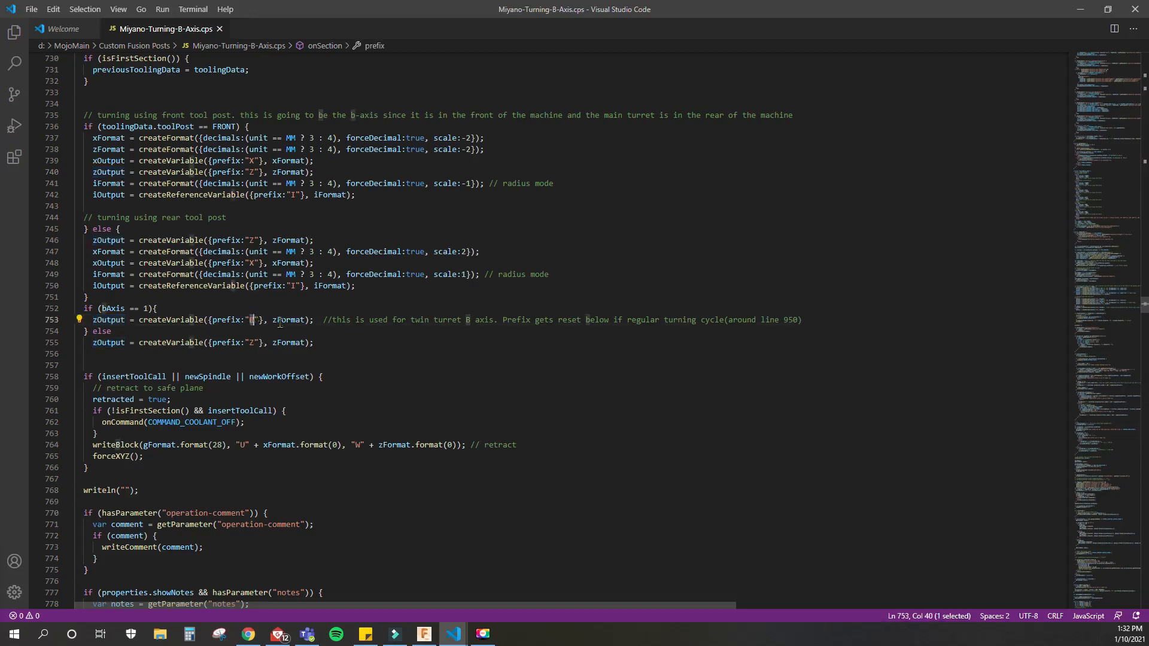
scroll("down", 3)
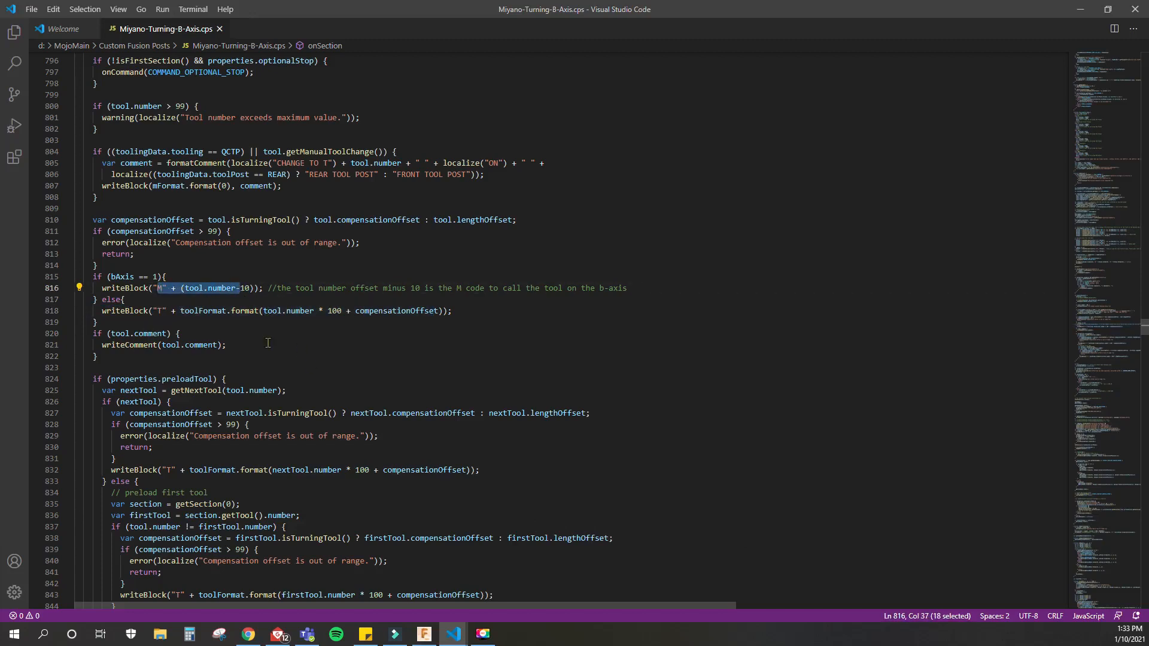
scroll("down", 3)
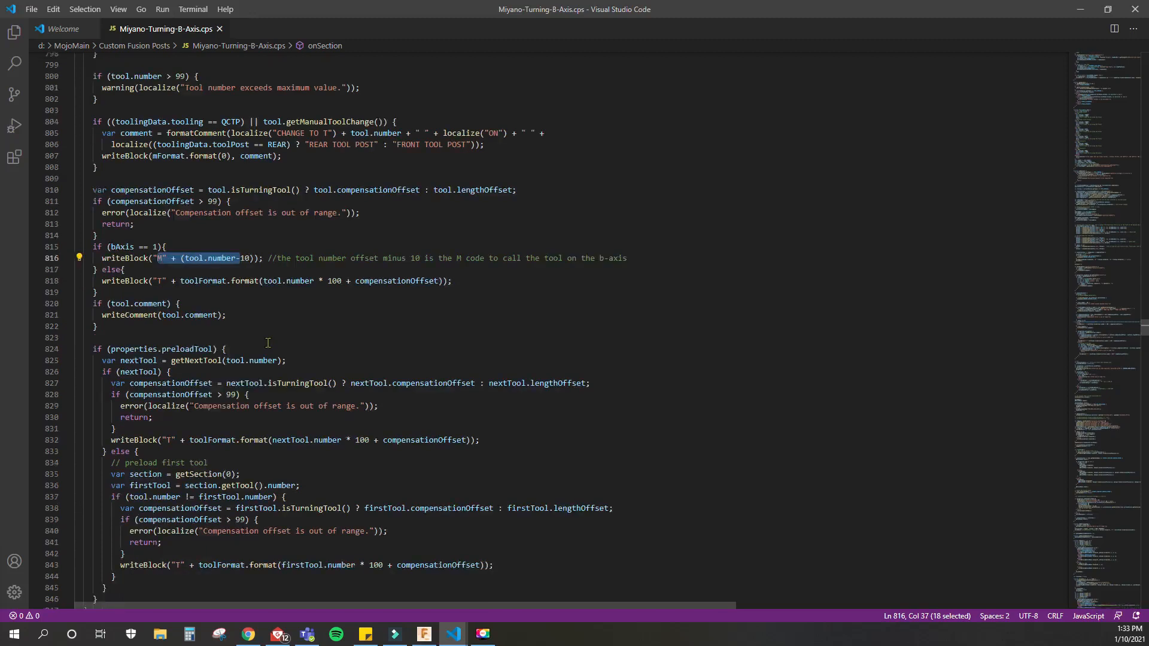
scroll("down", 3)
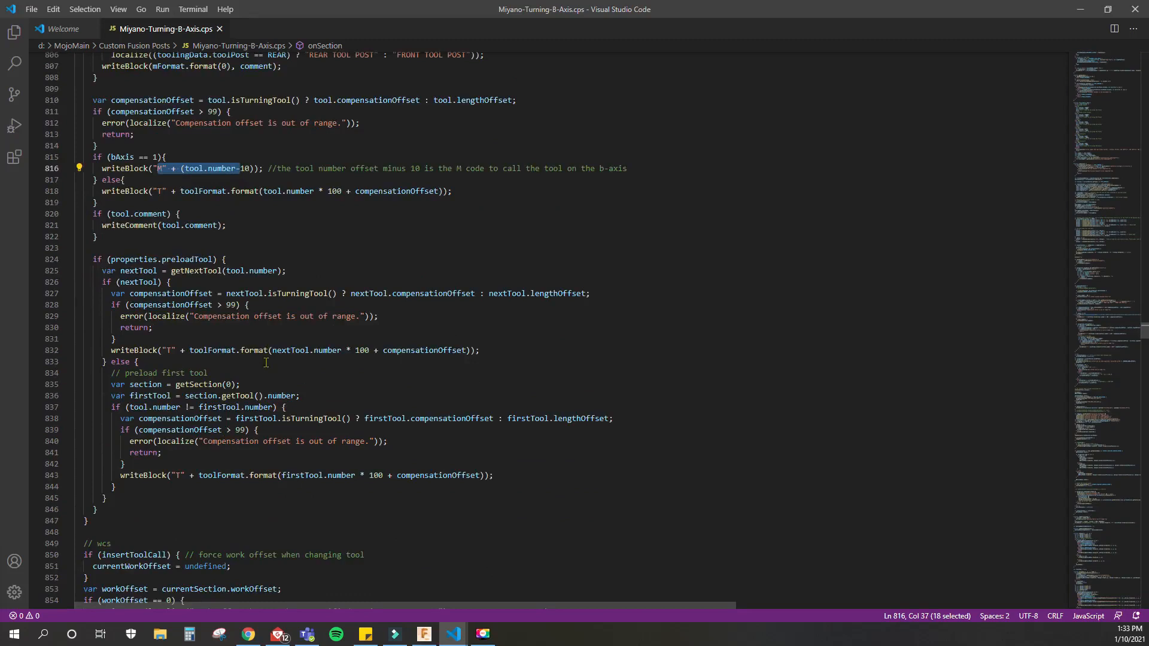
scroll("down", 3)
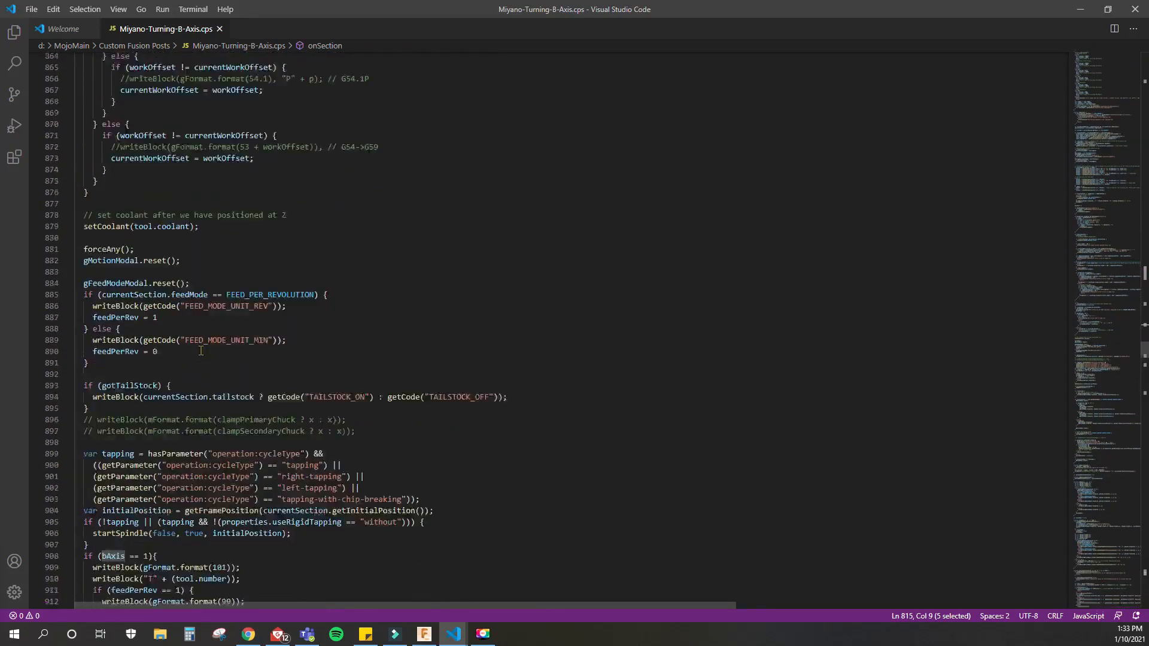
scroll("down", 3)
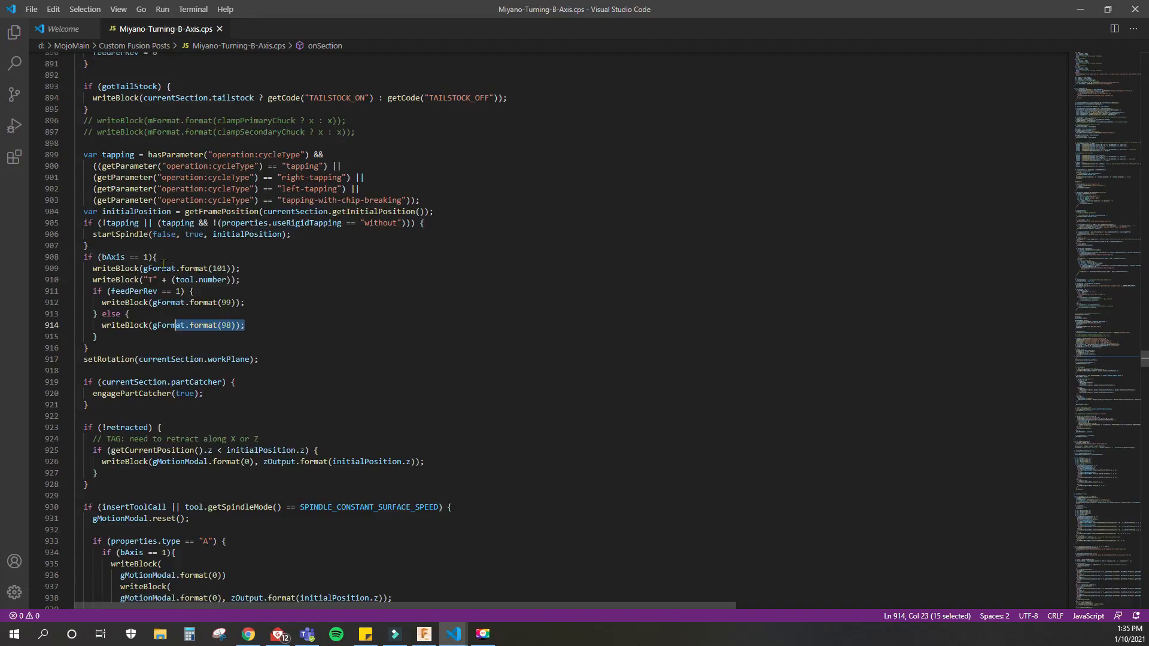
Step: Scroll through onSection and onSectionEnd, then view the DRILL2 output in 1001.TXT
scroll("down", 3)
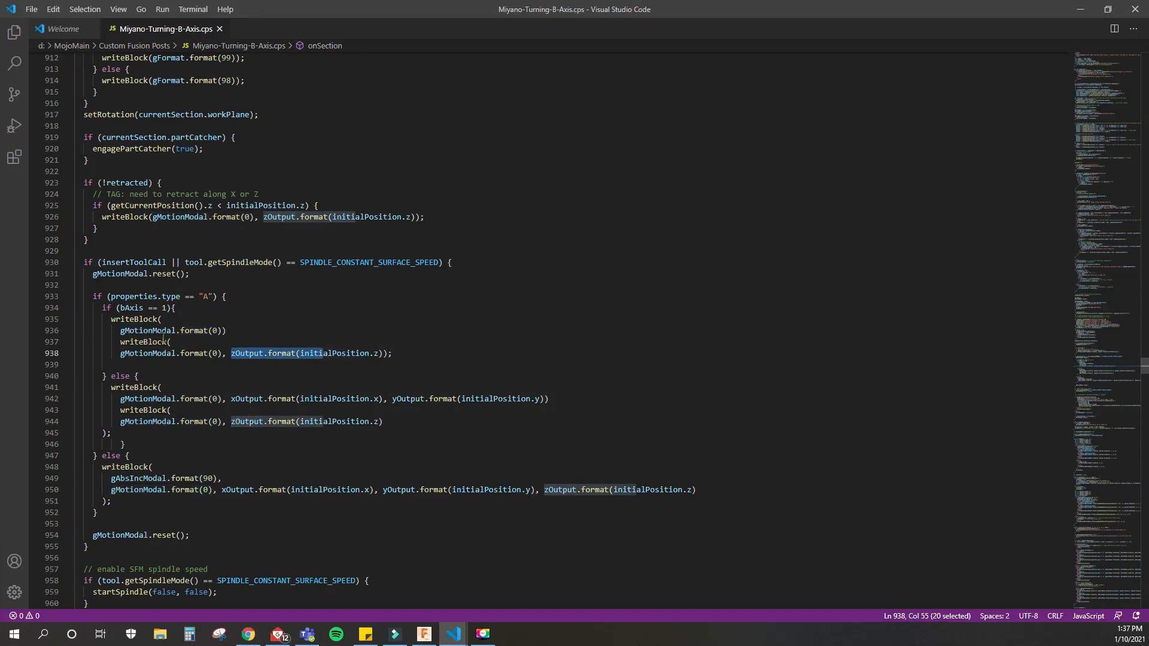
scroll("down", 3)
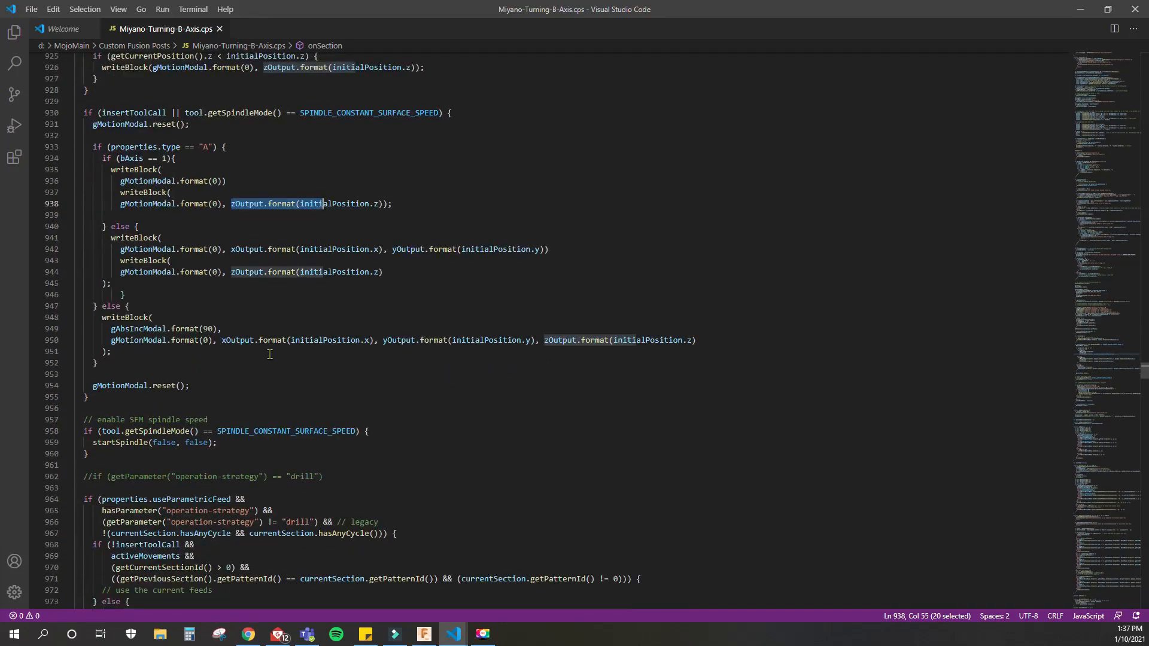
scroll("down", 3)
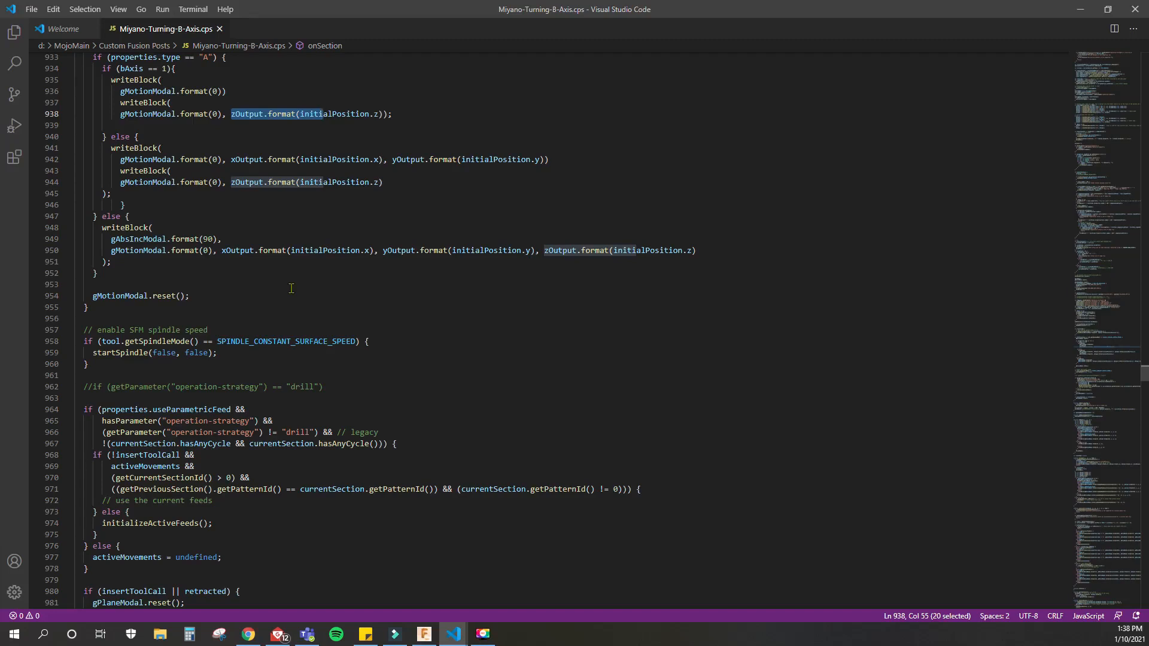
mouse_move(368, 293)
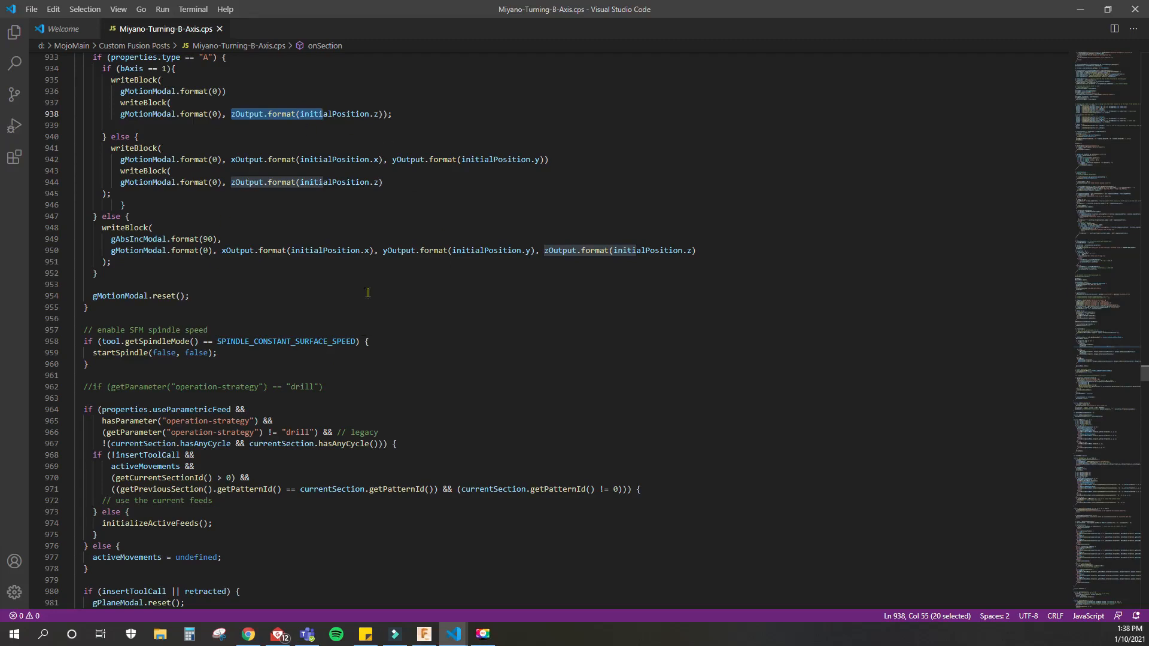
mouse_move(337, 264)
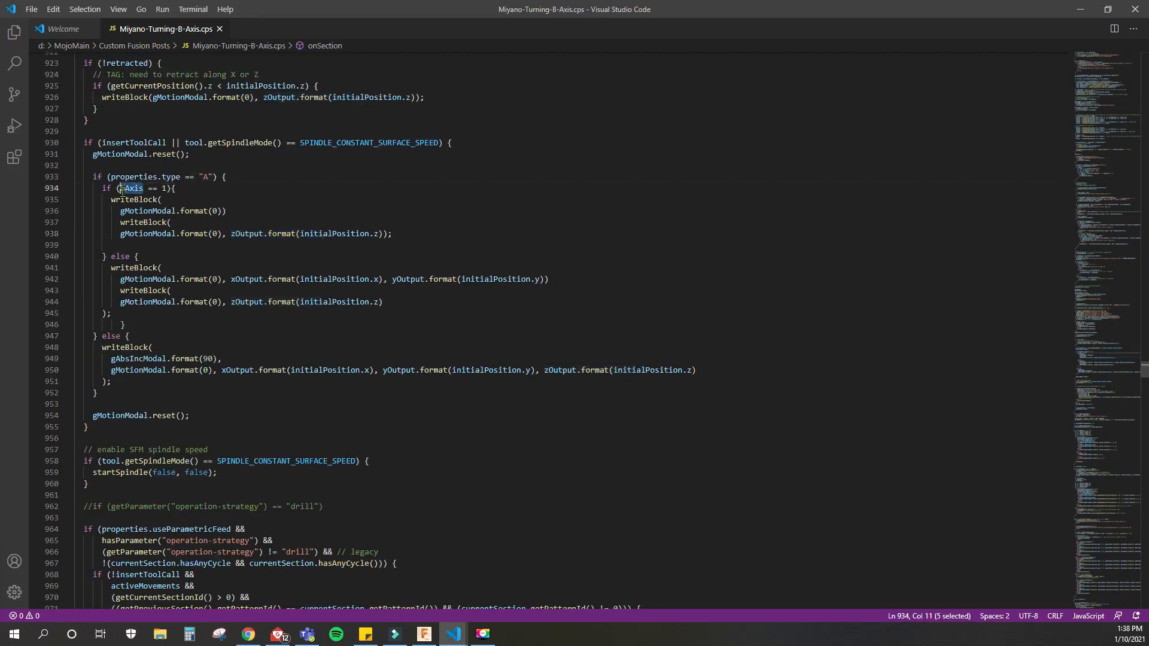
scroll("down", 3)
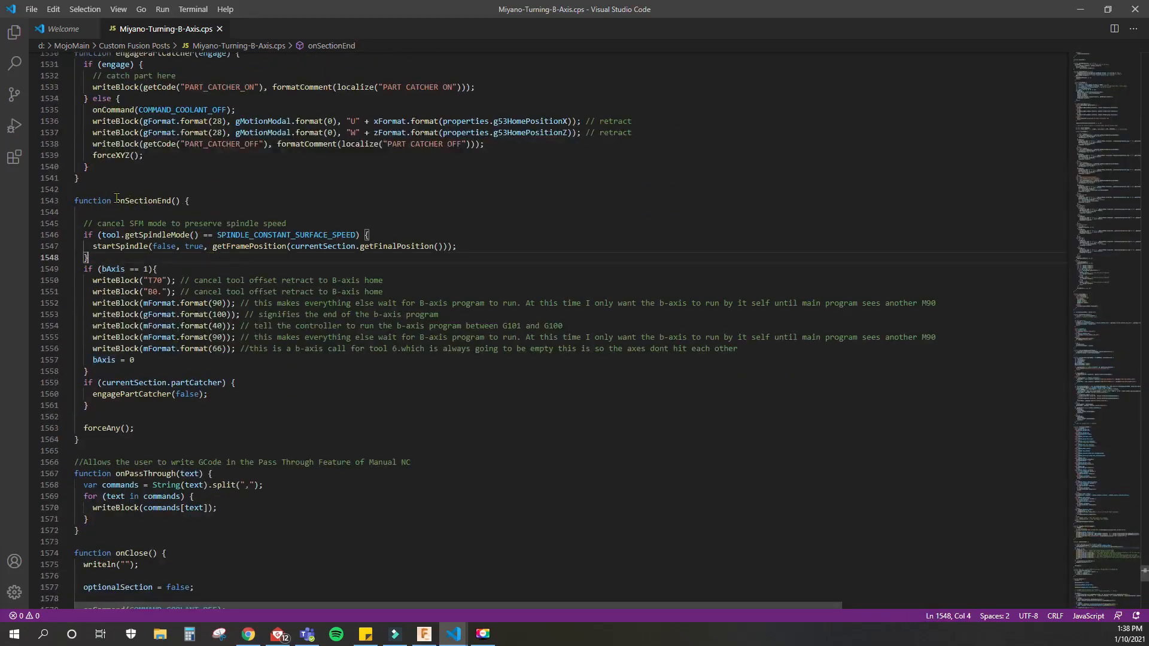
double_click(145, 201)
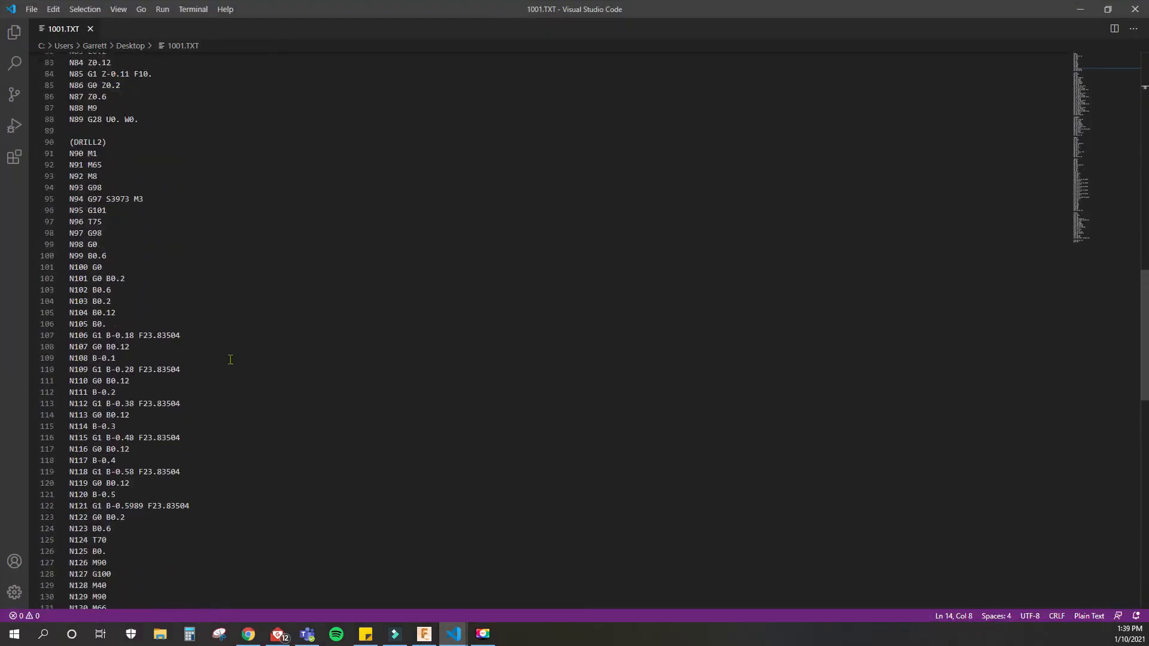
Step: Return to the Miyano-Turning-B-Axis.cps tab at the onSectionEnd T70/M90/G100 block
scroll("down", 3)
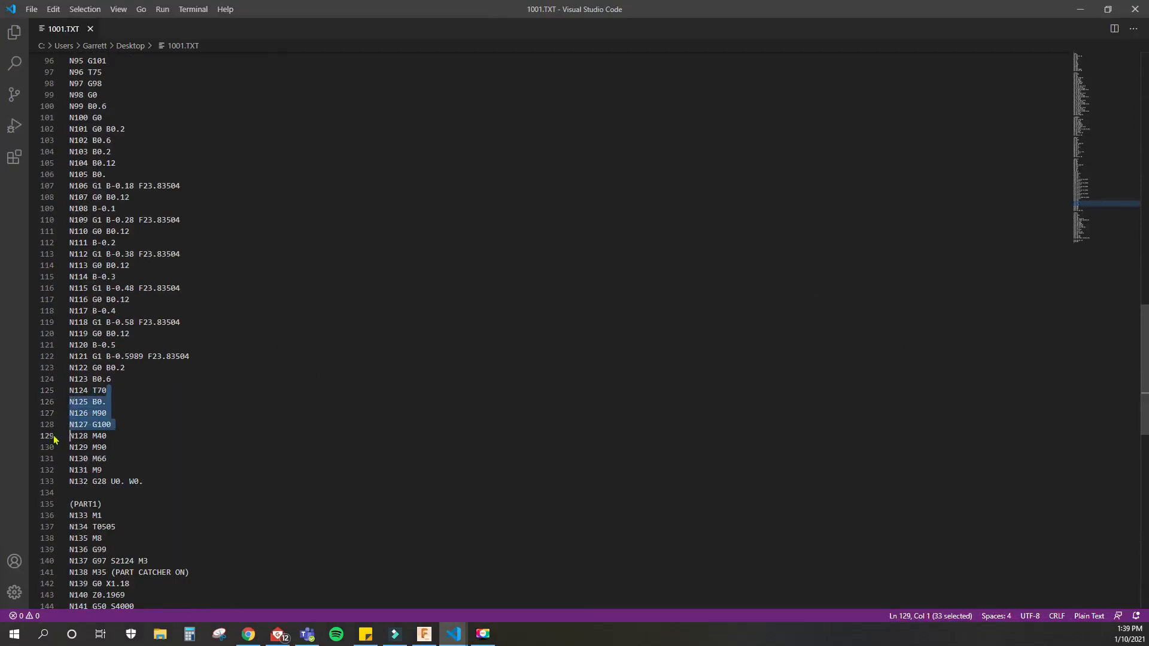
left_click(165, 29)
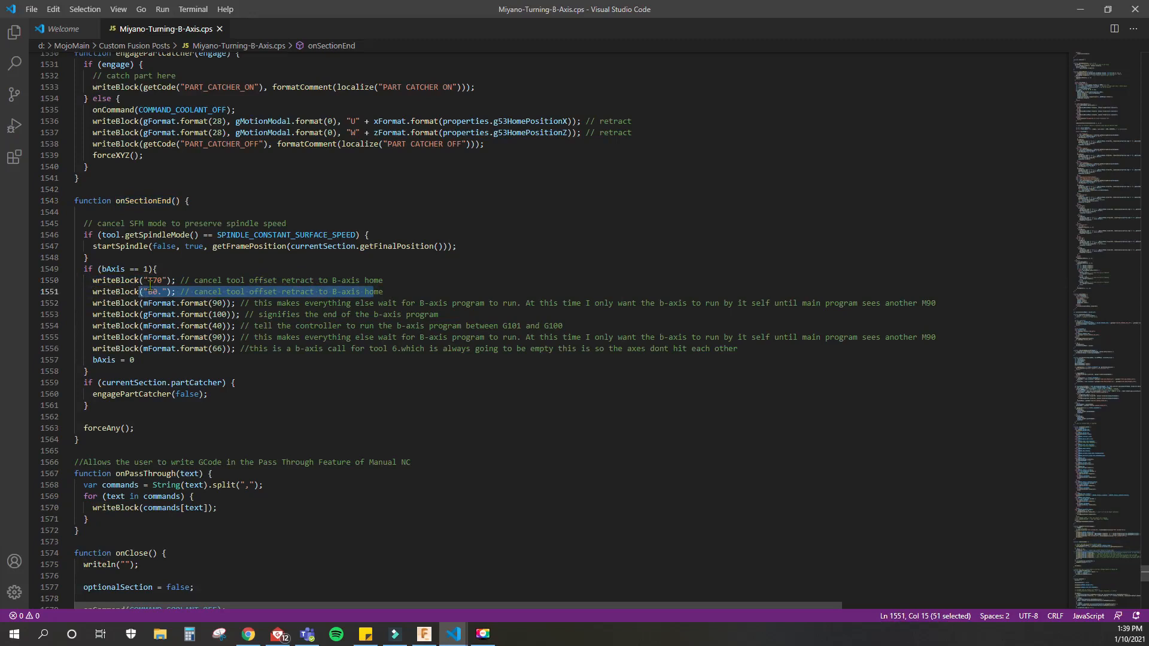
mouse_move(231, 303)
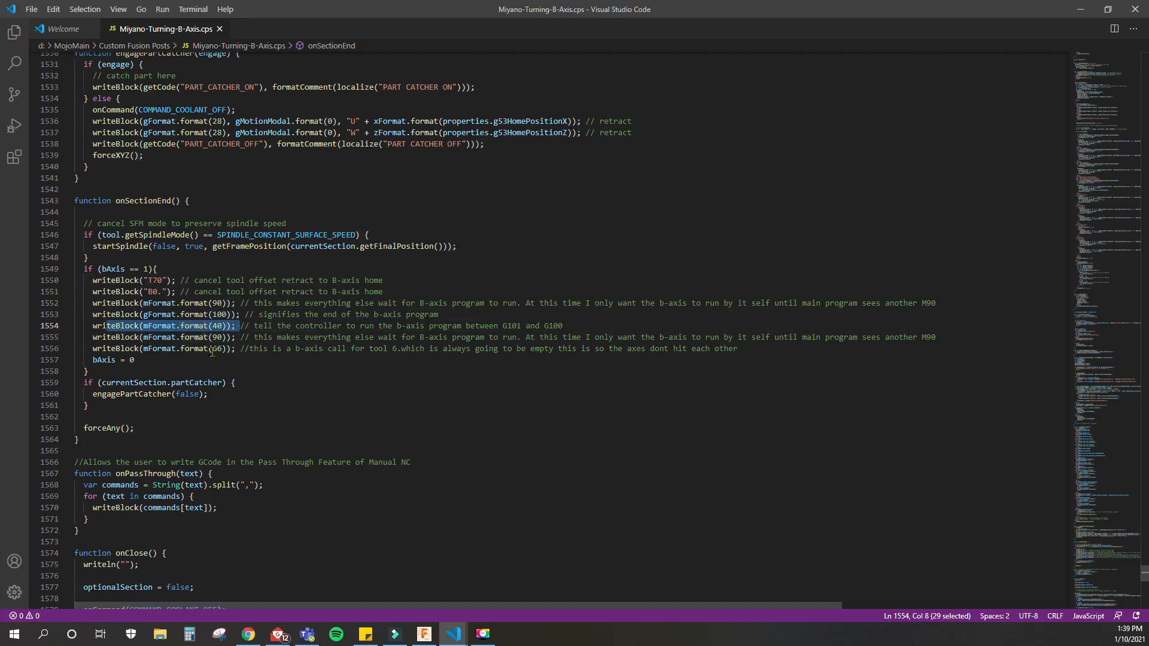
left_click_drag(234, 326, 239, 337)
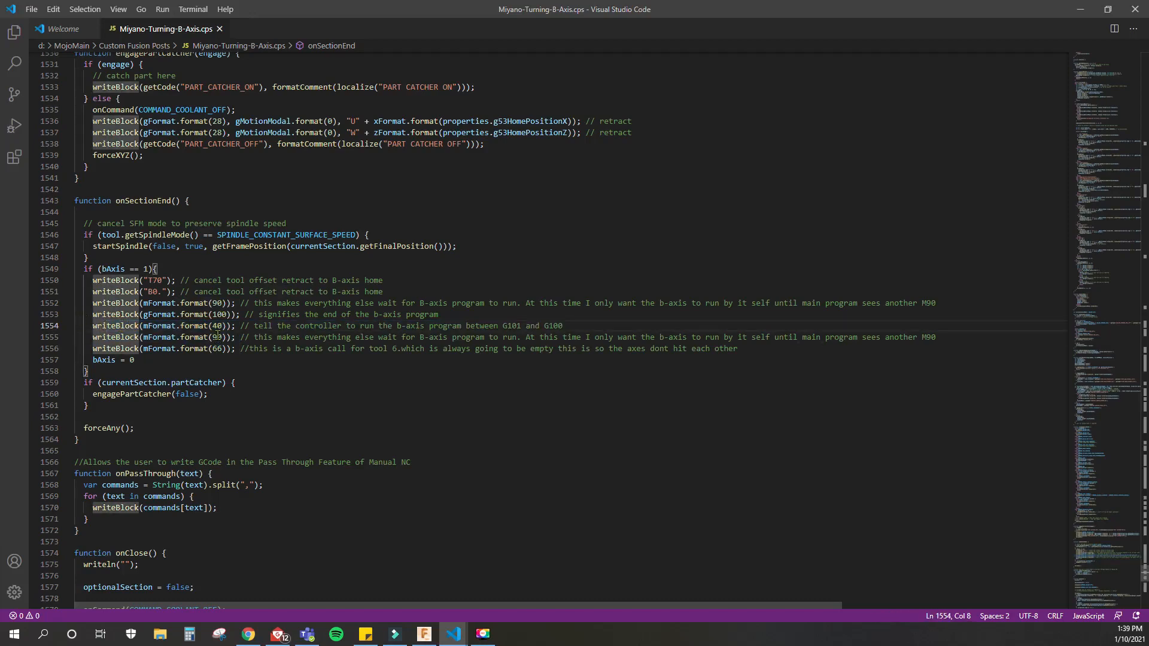
left_click(238, 337)
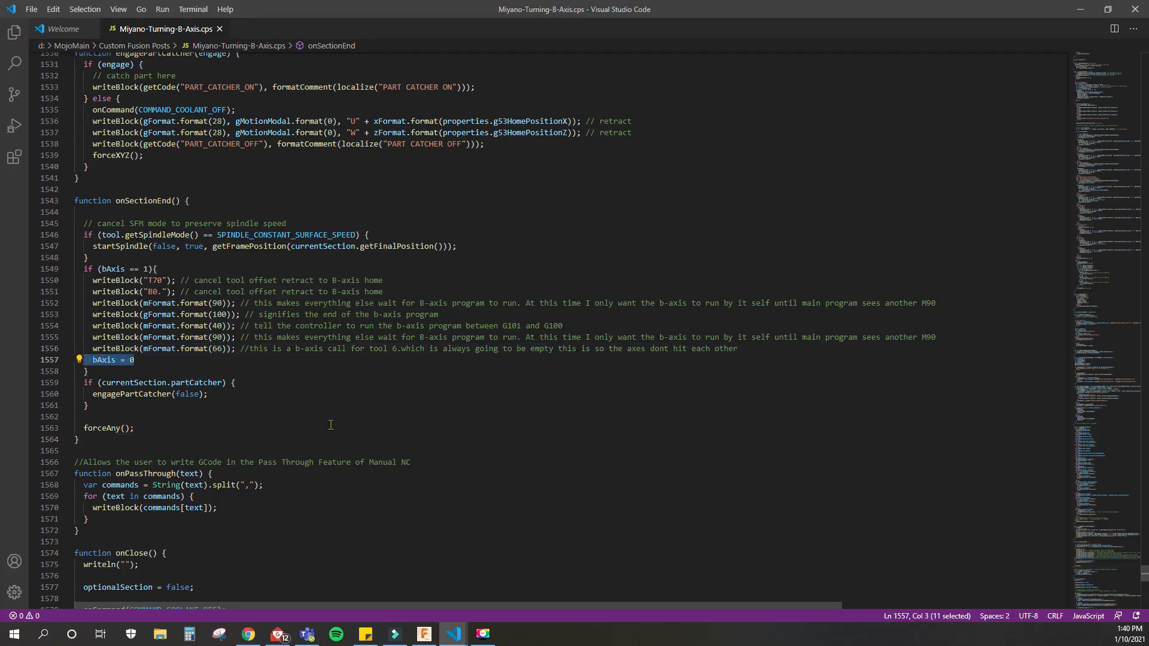
scroll("down", 3)
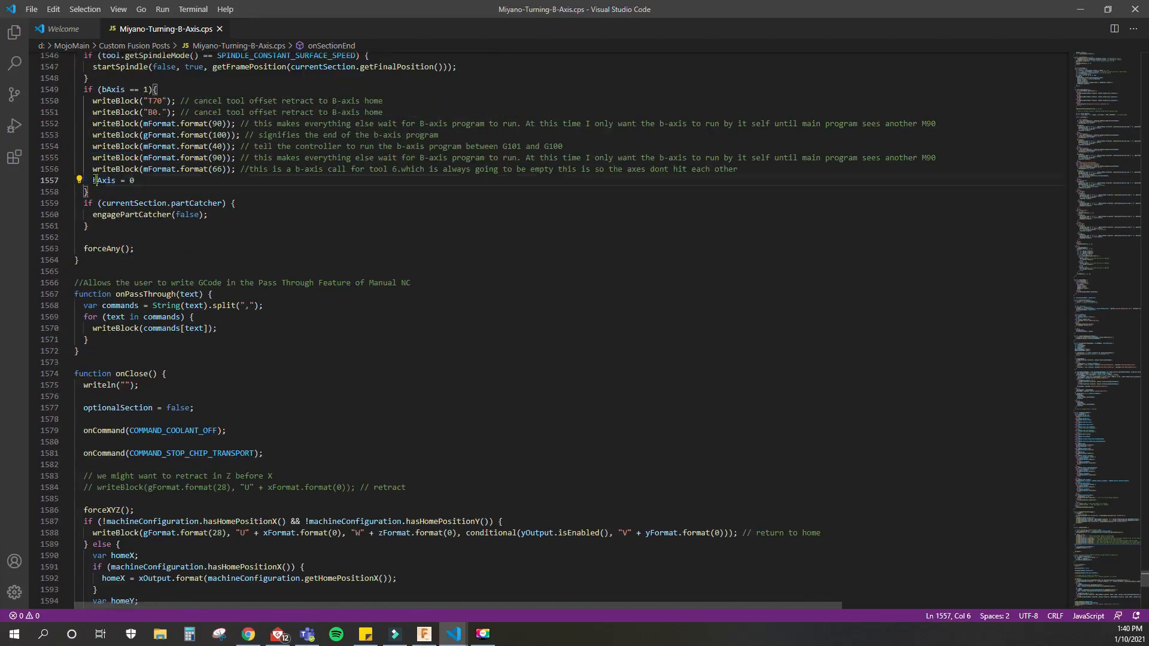
double_click(104, 180)
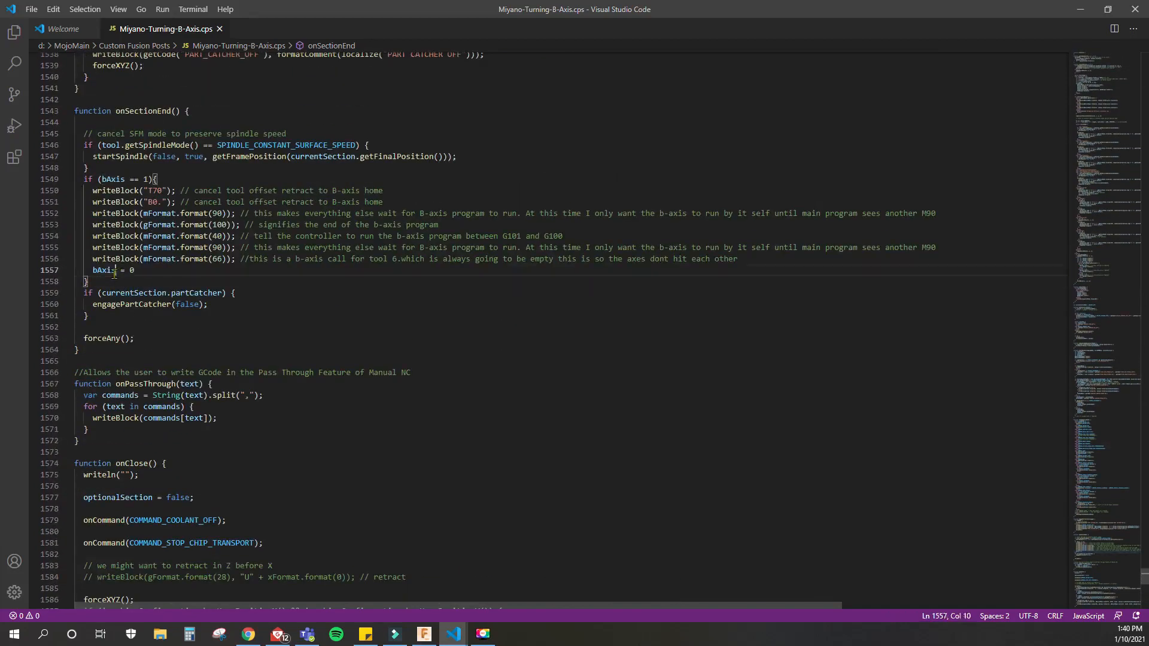
double_click(104, 270)
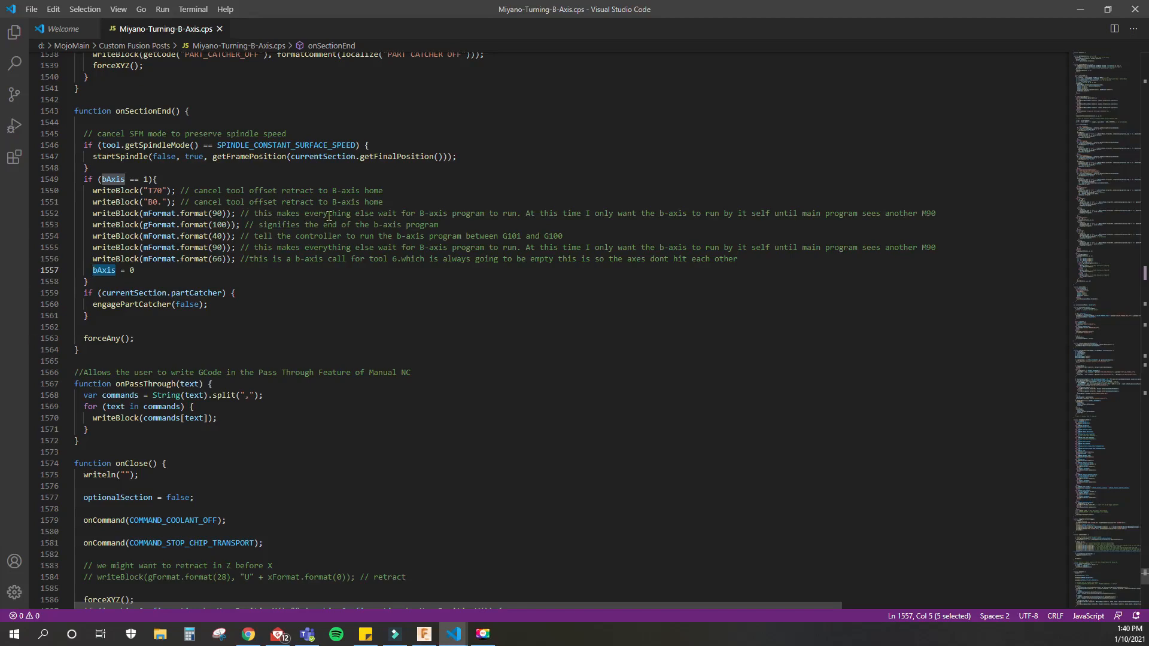
scroll("up", 3)
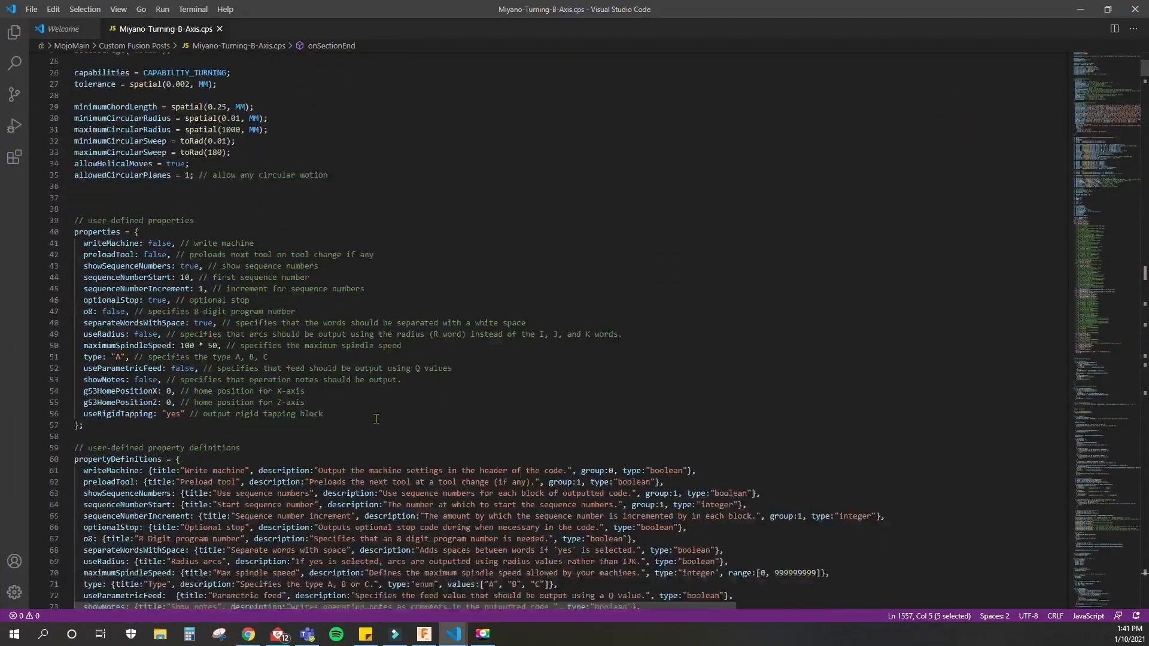
Step: Scroll the post back to the ToolingData case that sets bAxis to 1
scroll("down", 3)
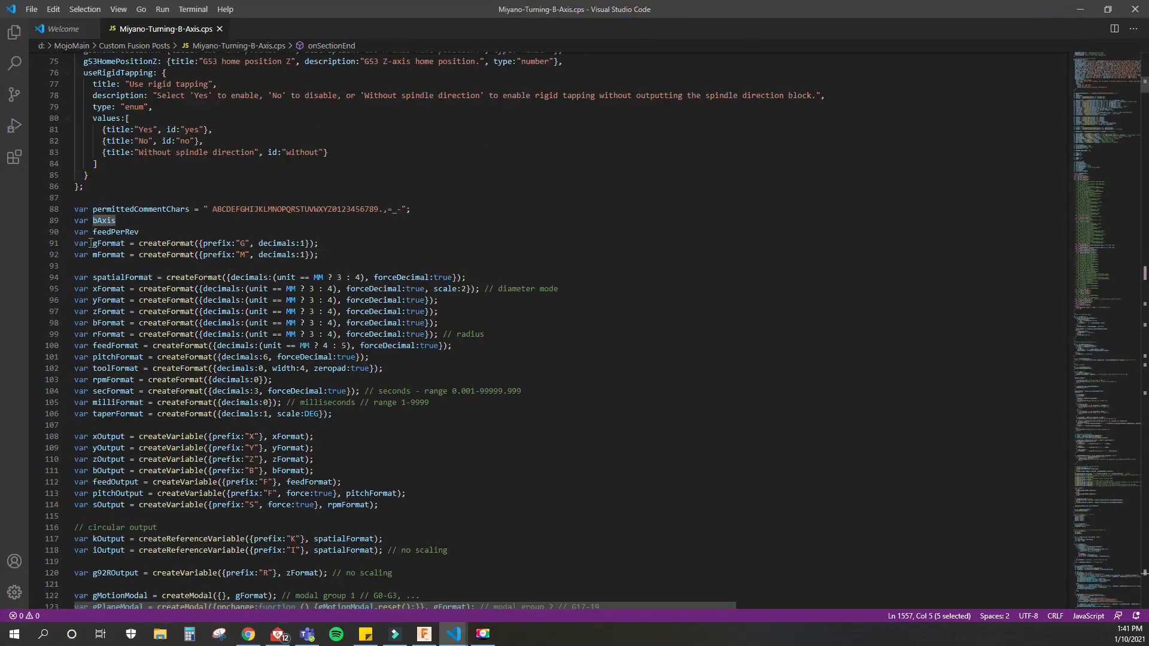
scroll("down", 3)
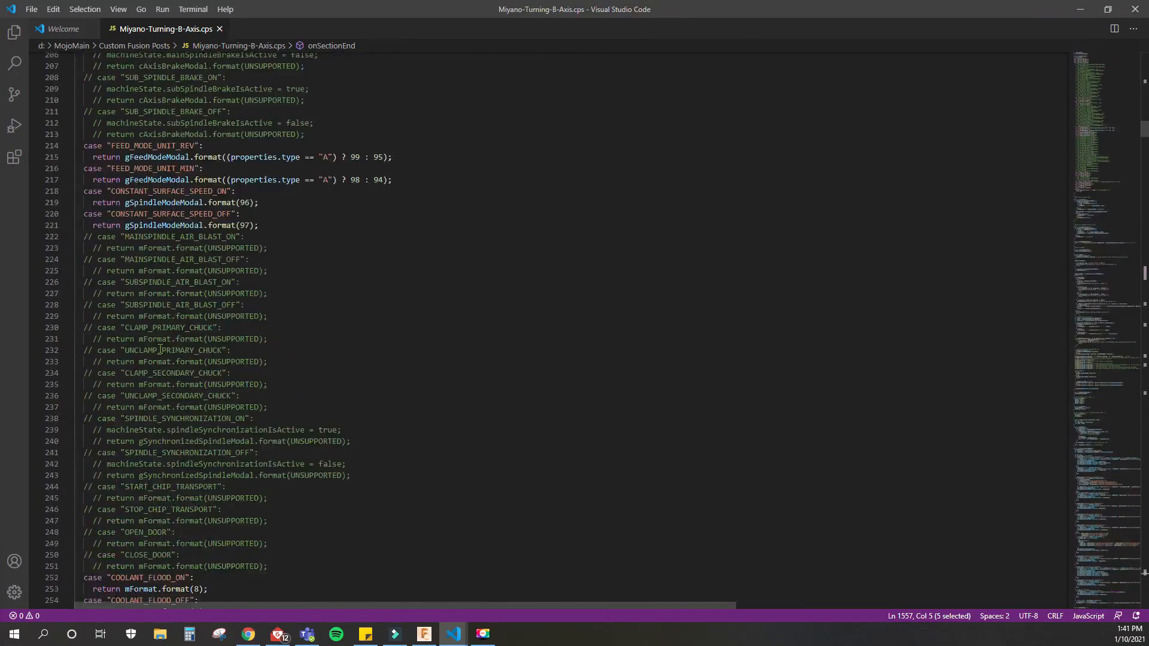
scroll("down", 3)
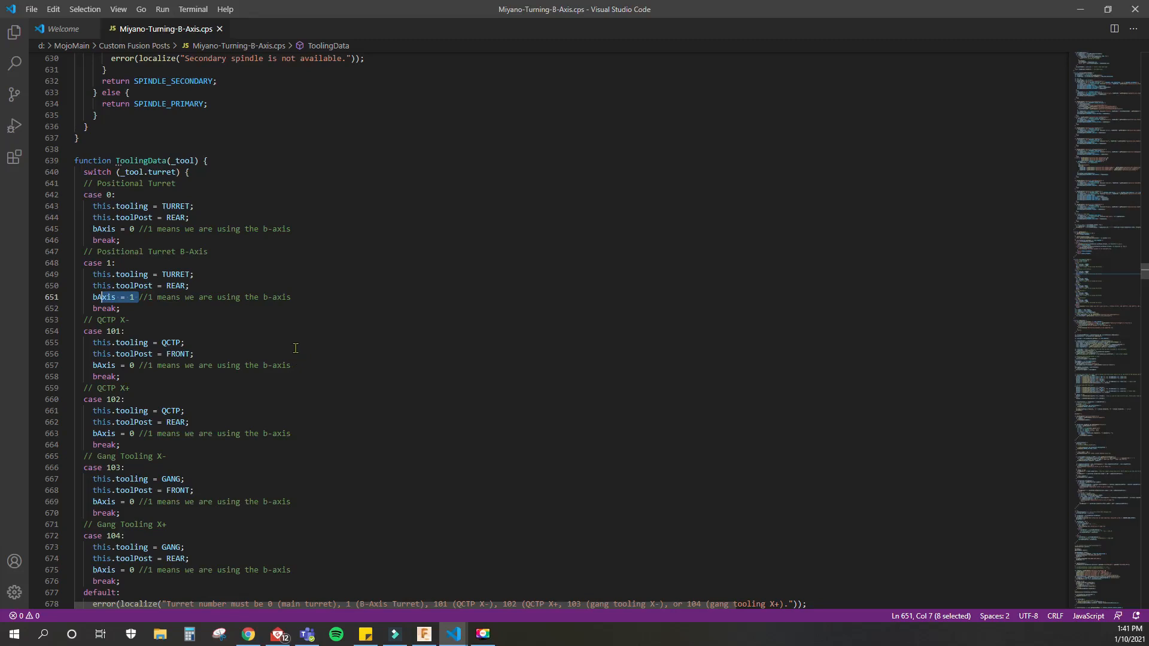
scroll("down", 3)
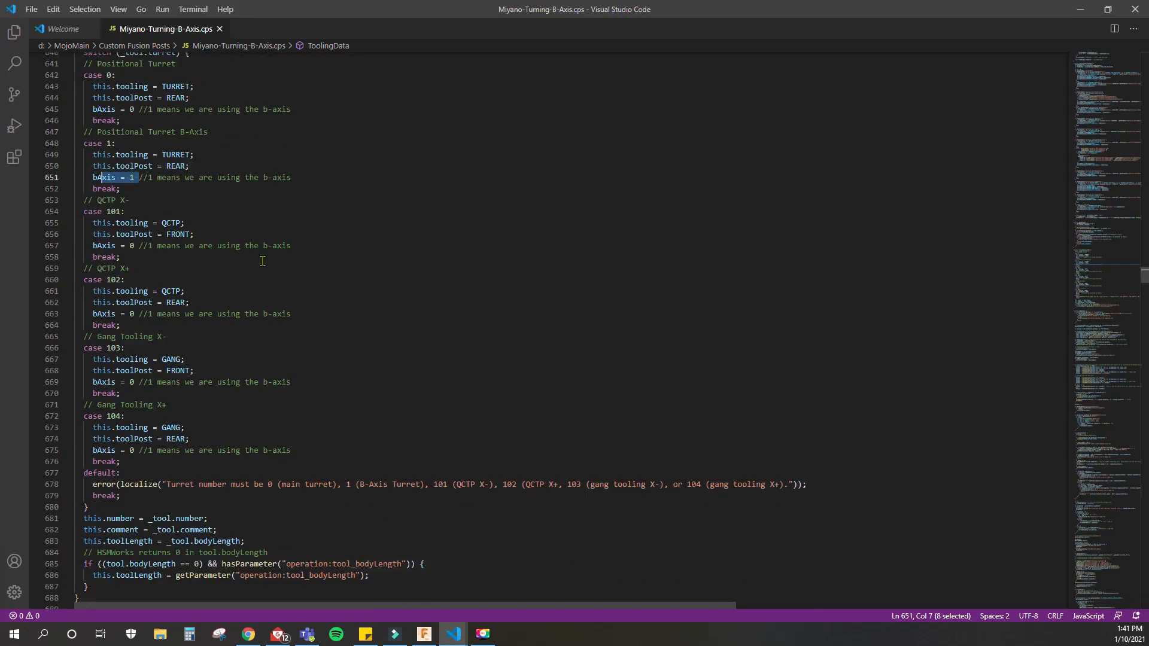
scroll("down", 3)
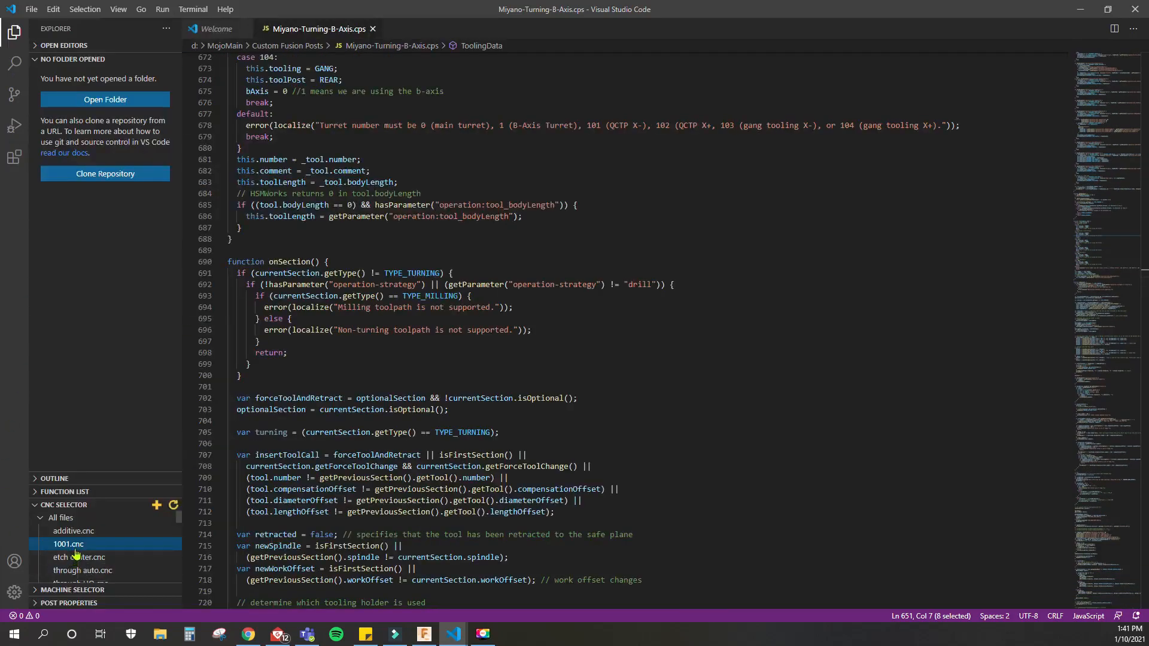
Step: Post 1001.cnc into debuggedfile.nc and highlight onCyclePoint's clearance retract line
left_click(69, 544)
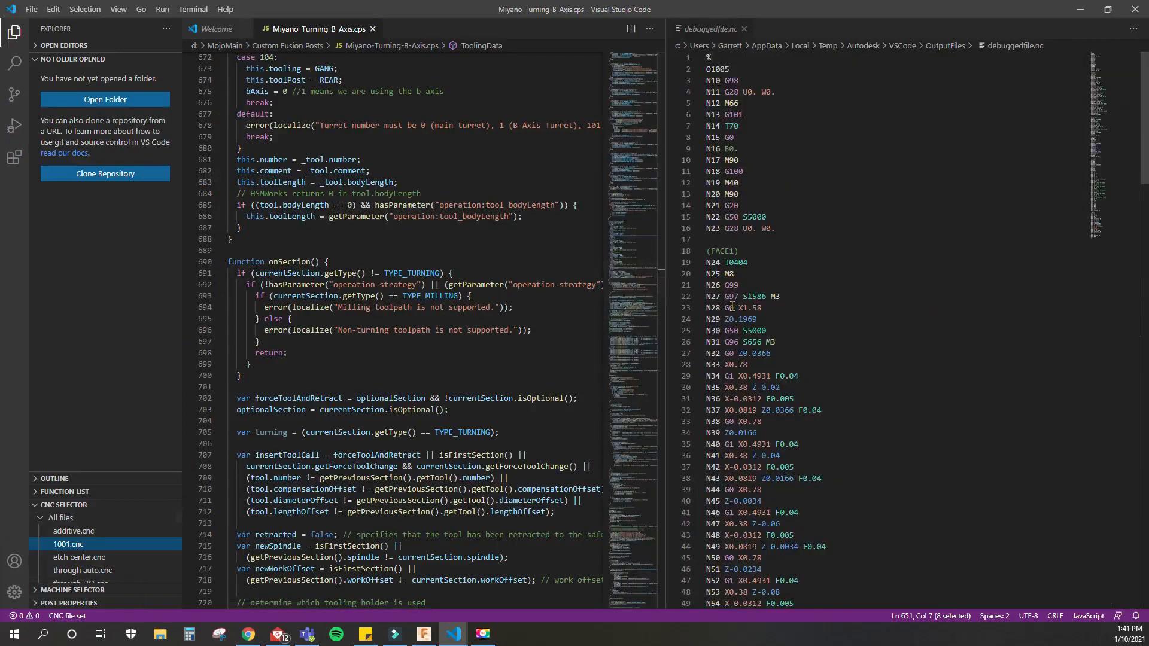
scroll("down", 3)
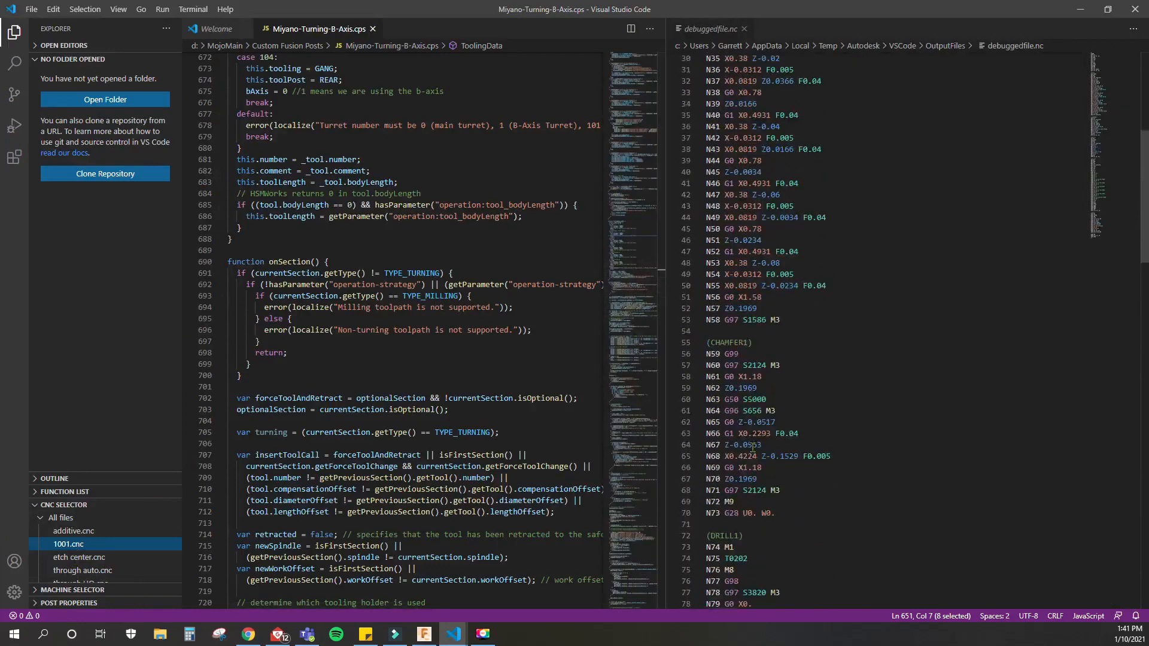
scroll("down", 3)
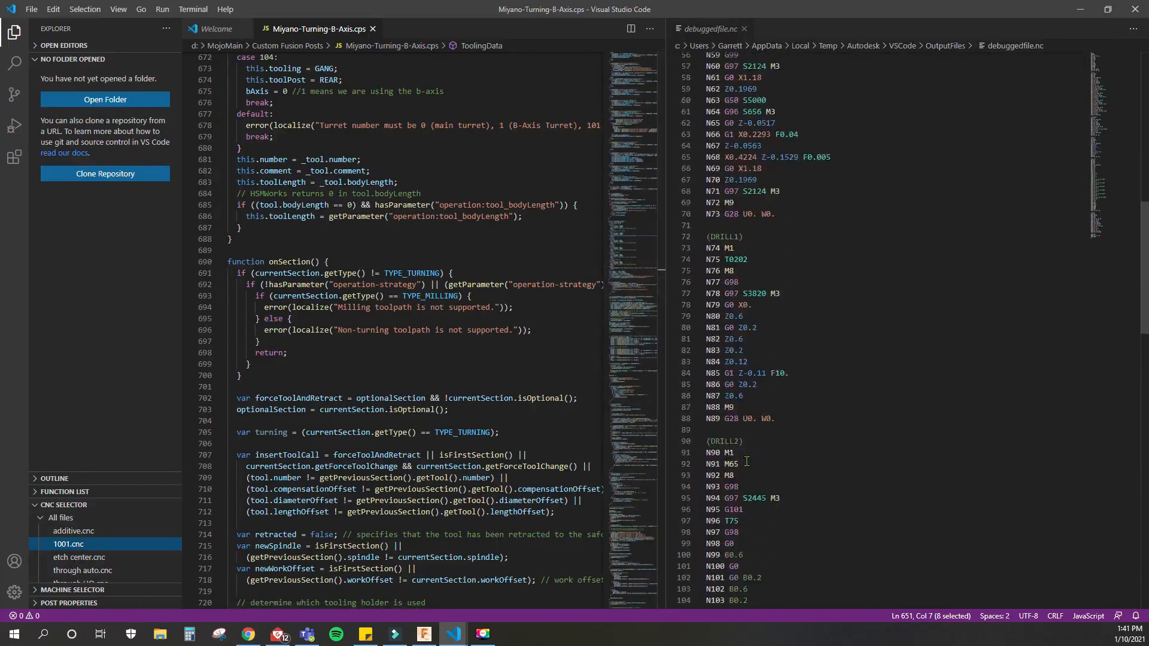
scroll("down", 3)
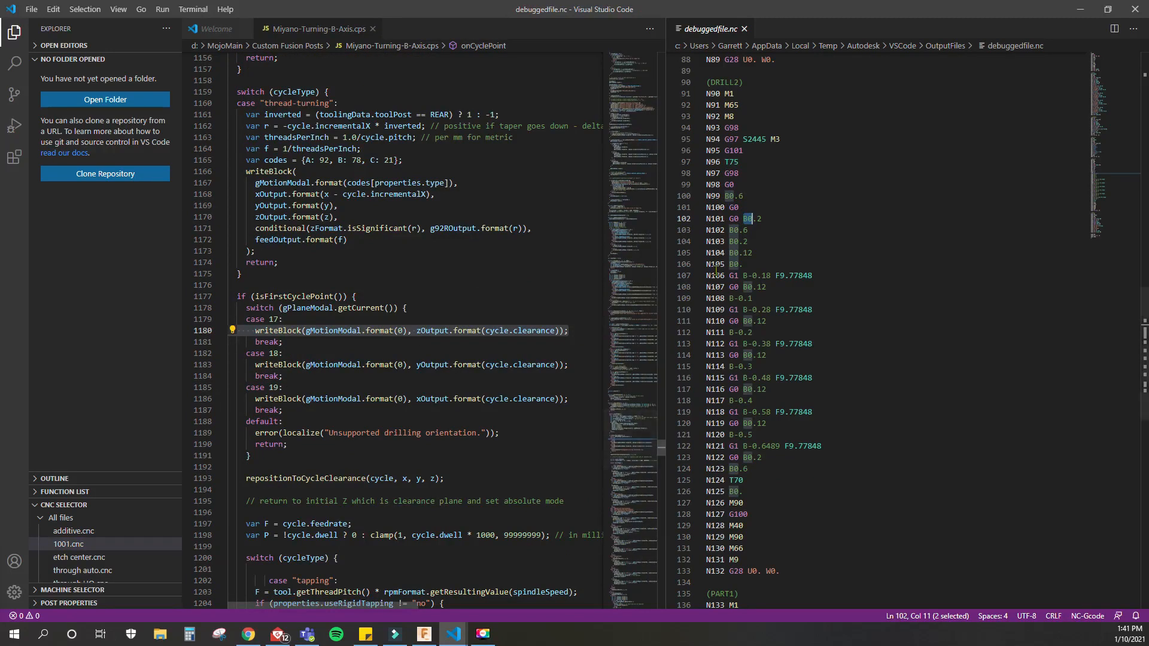
triple_click(411, 331)
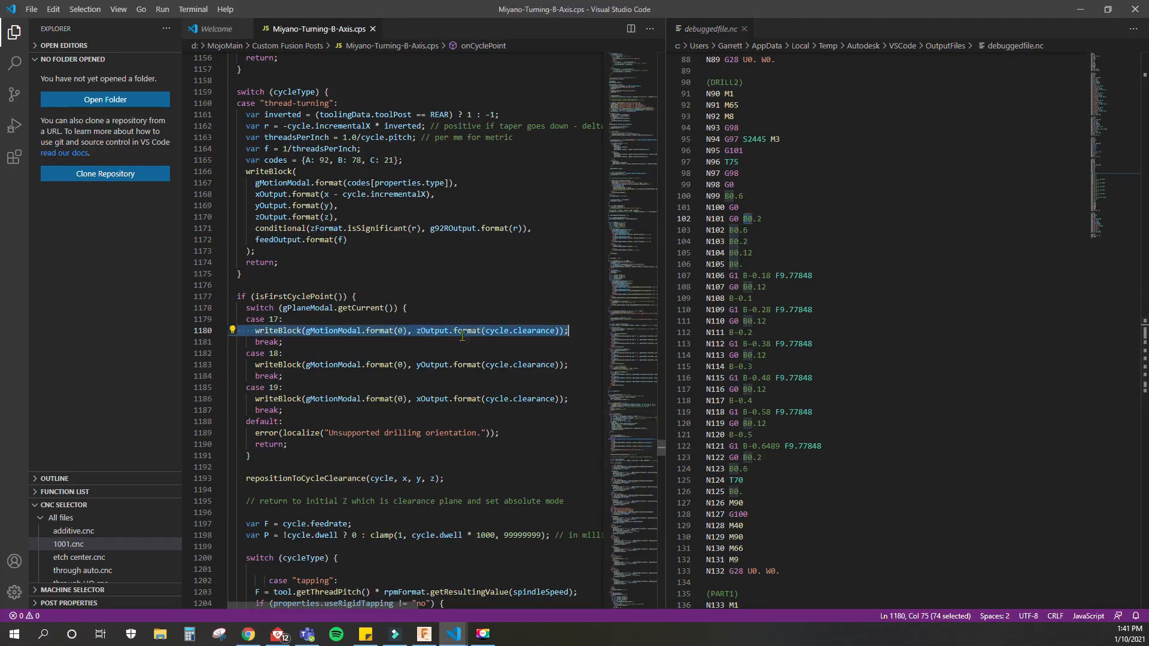
mouse_move(467, 330)
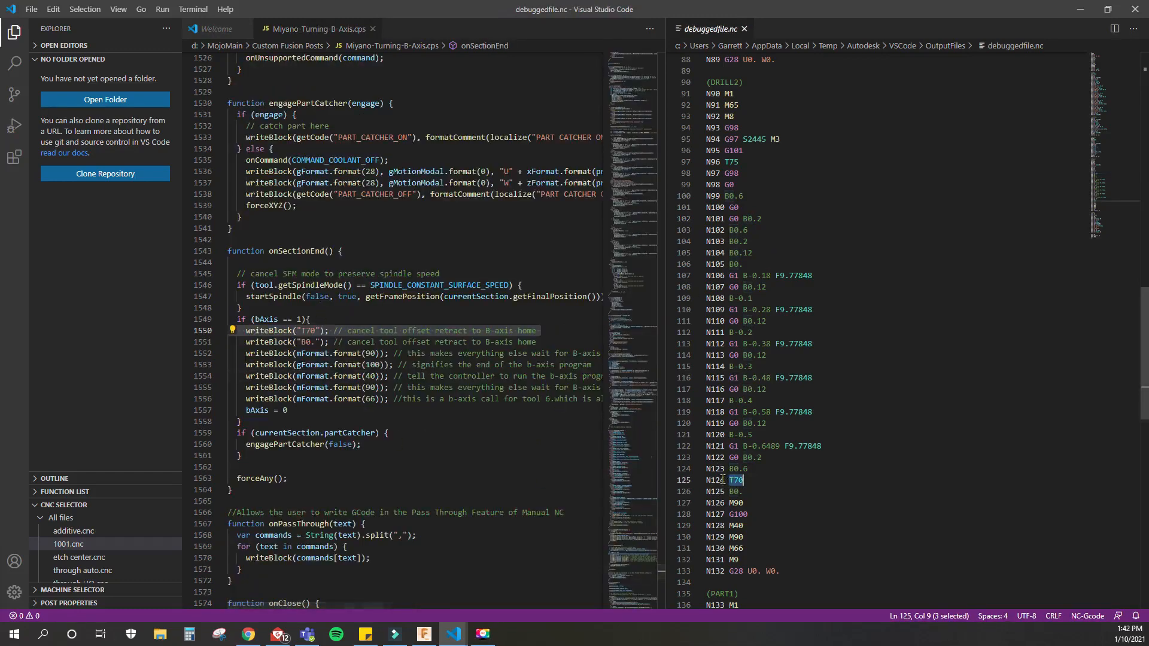
mouse_move(678, 455)
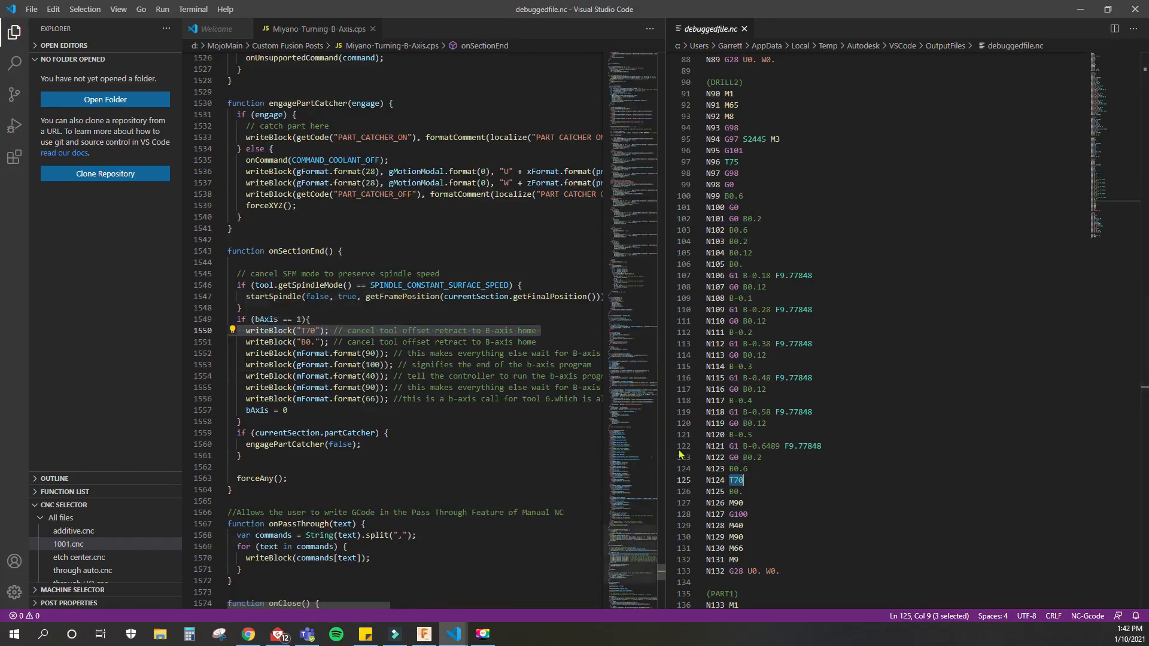